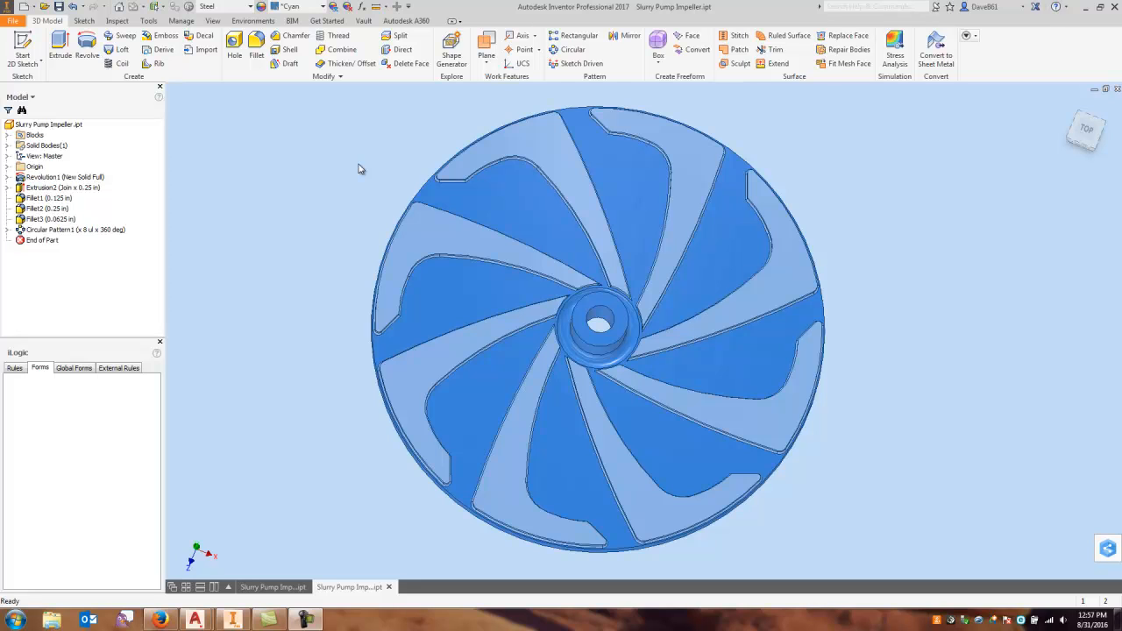
pyautogui.moveTo(284, 573)
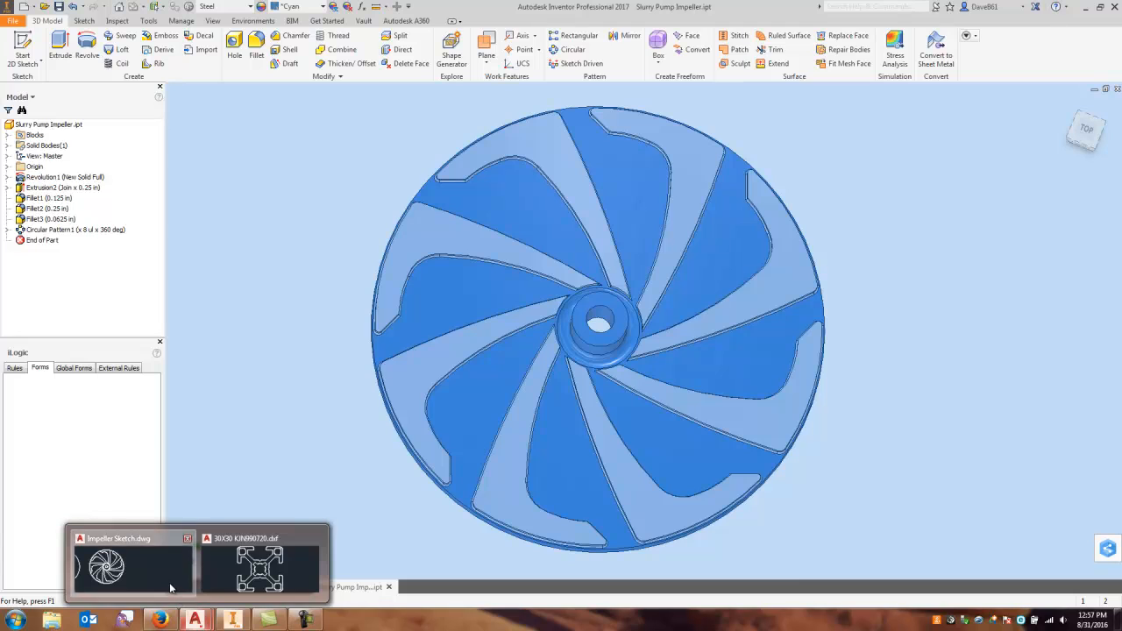
# Step: Copy the single blade outline from Impeller Sketch.dwg to the clipboard
pyautogui.click(131, 565)
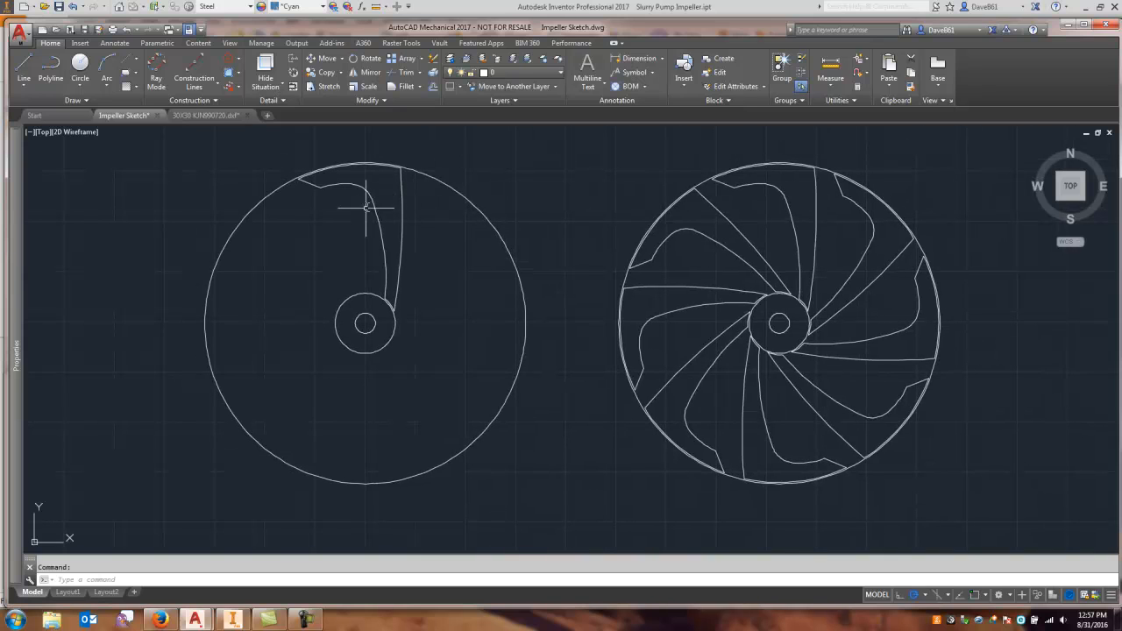
pyautogui.moveTo(460, 315)
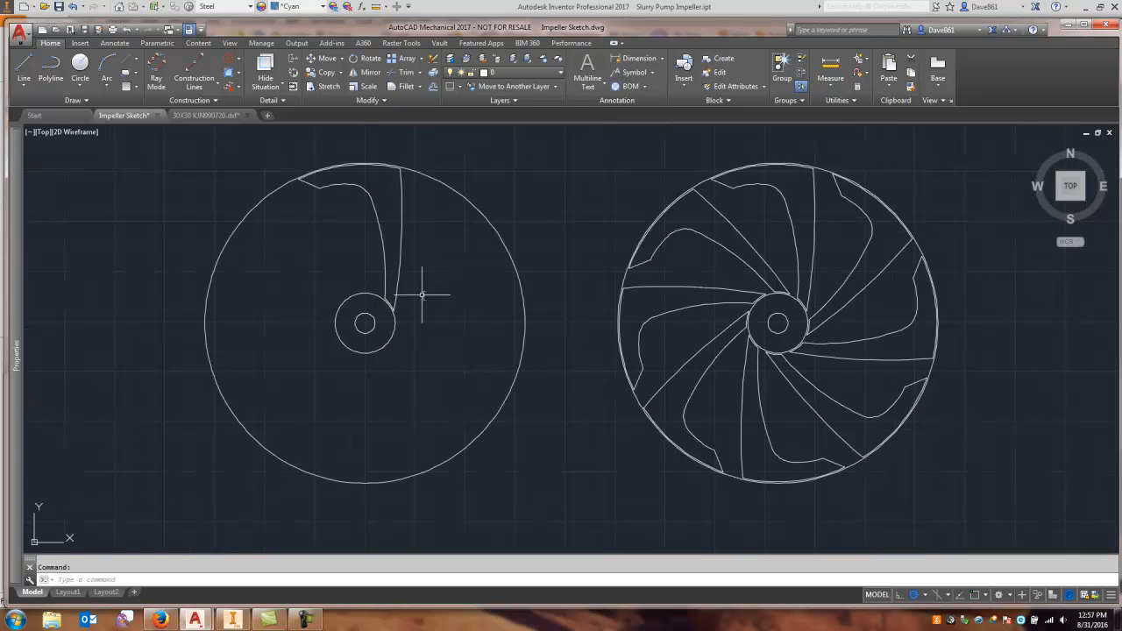
pyautogui.moveTo(335, 189)
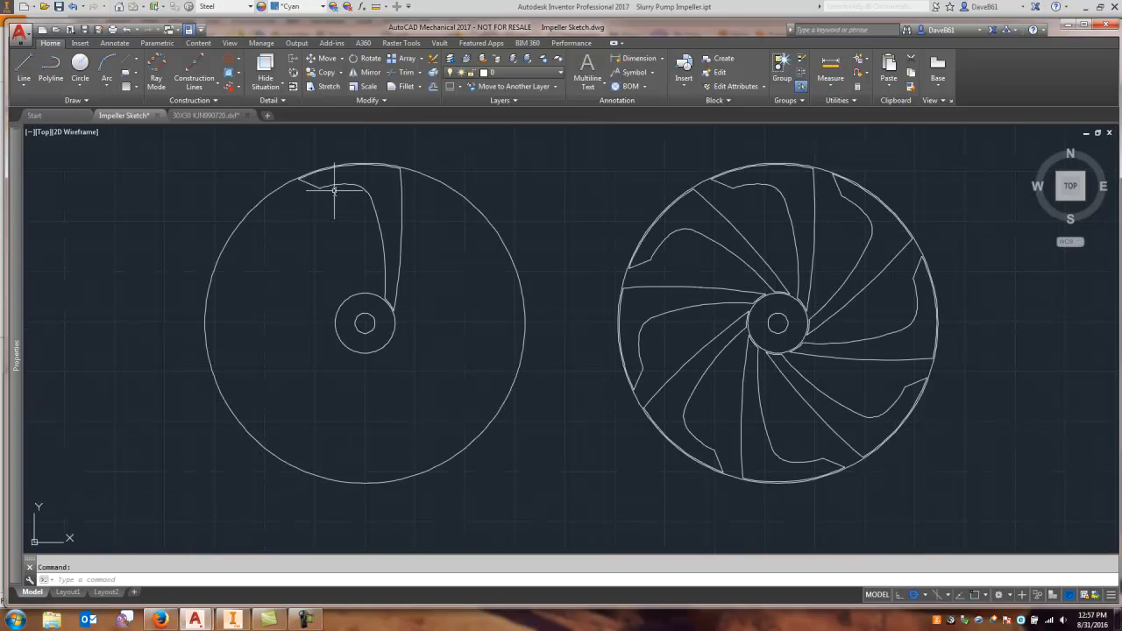
pyautogui.moveTo(425, 235)
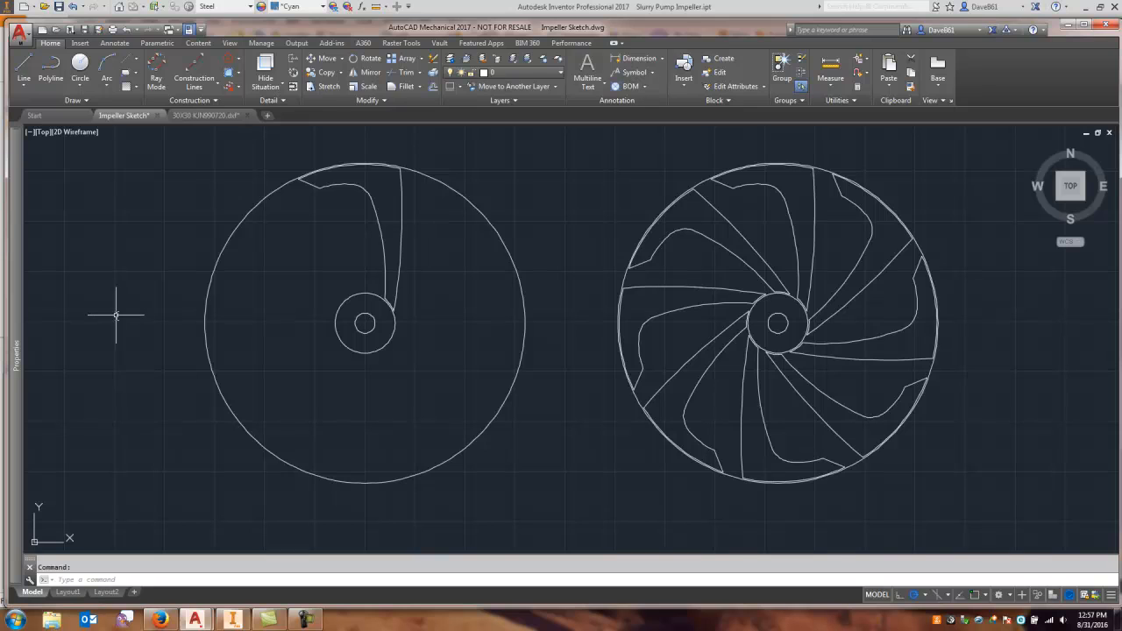
pyautogui.press('ctrl+c')
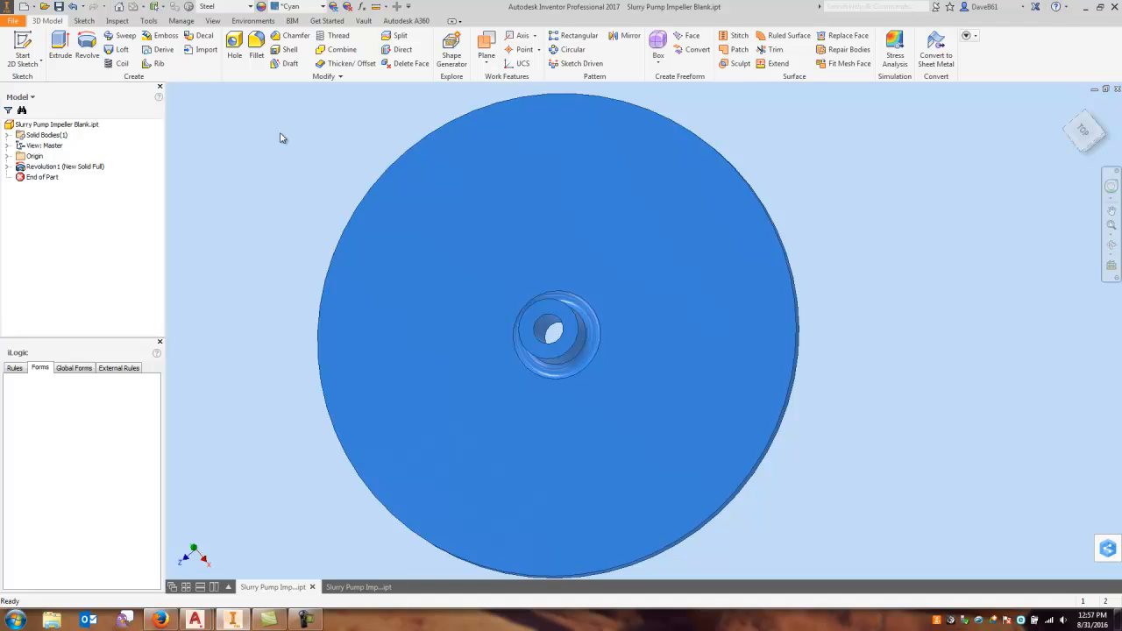
# Step: Start a new 2D sketch on the blank impeller disc face for the blade outline
pyautogui.click(21, 52)
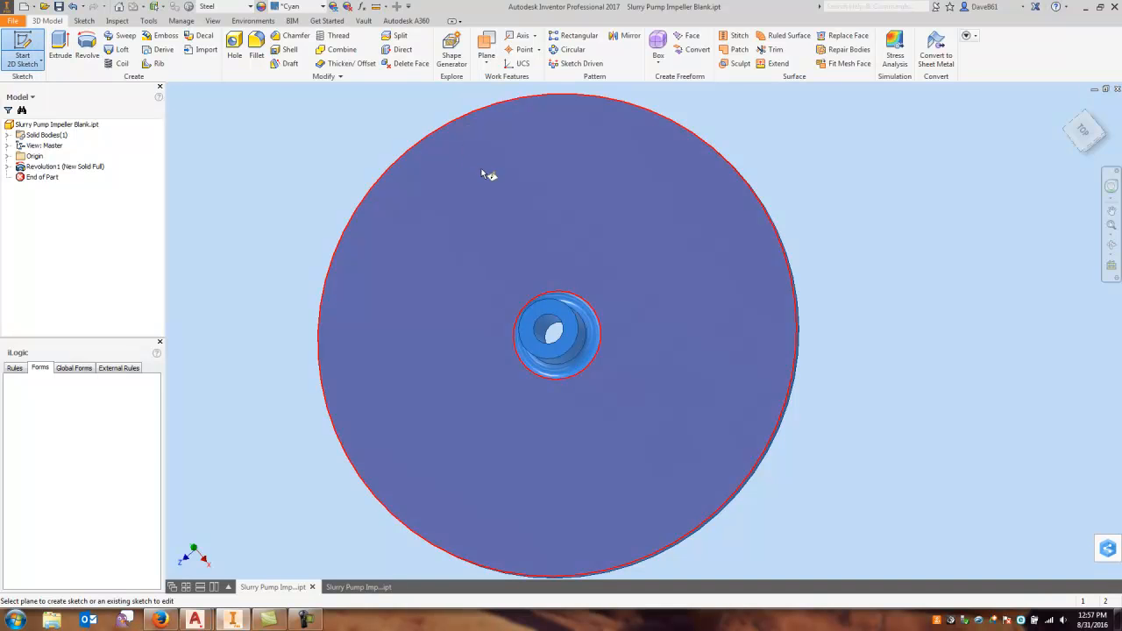
pyautogui.moveTo(491, 179)
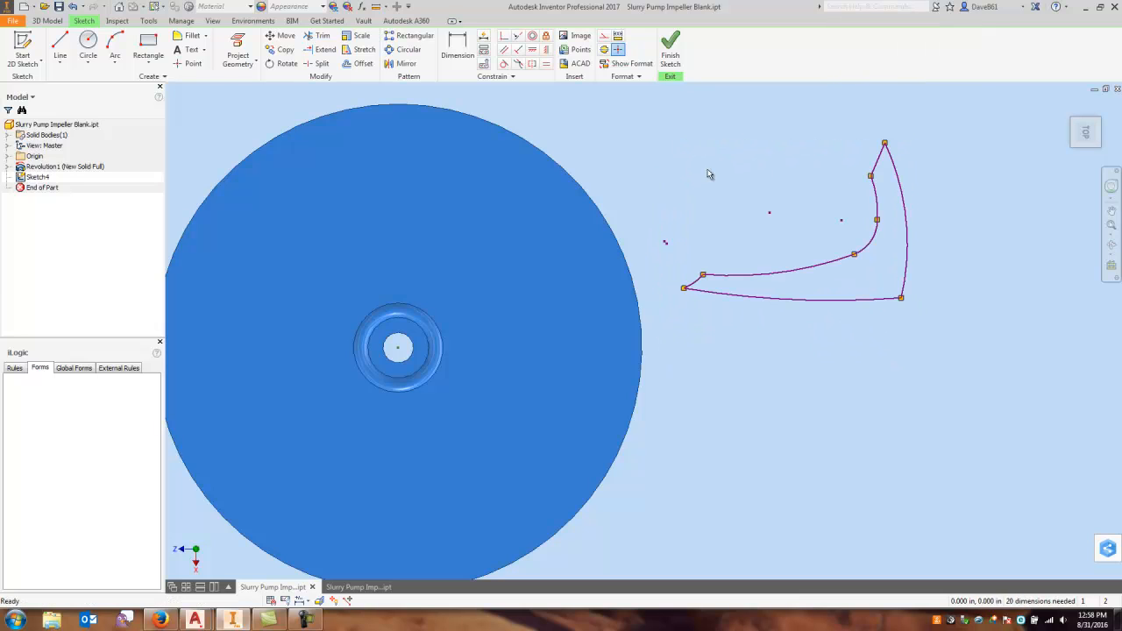
pyautogui.moveTo(769, 377)
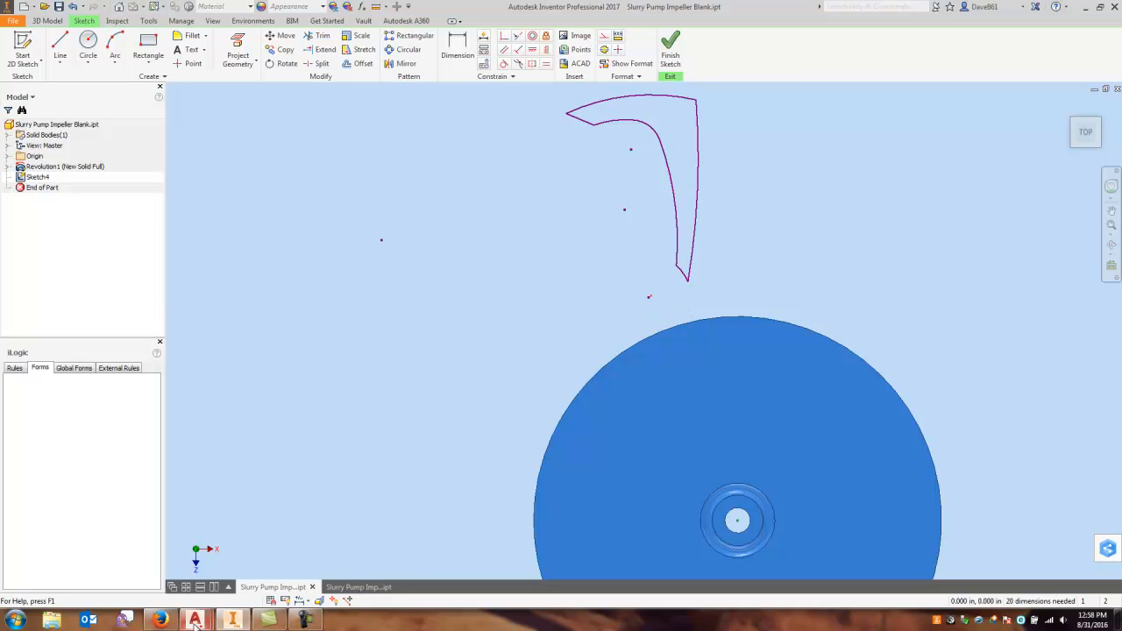
# Step: Return to the impeller sketch drawing and select the blade's short arc at the hub
pyautogui.click(196, 620)
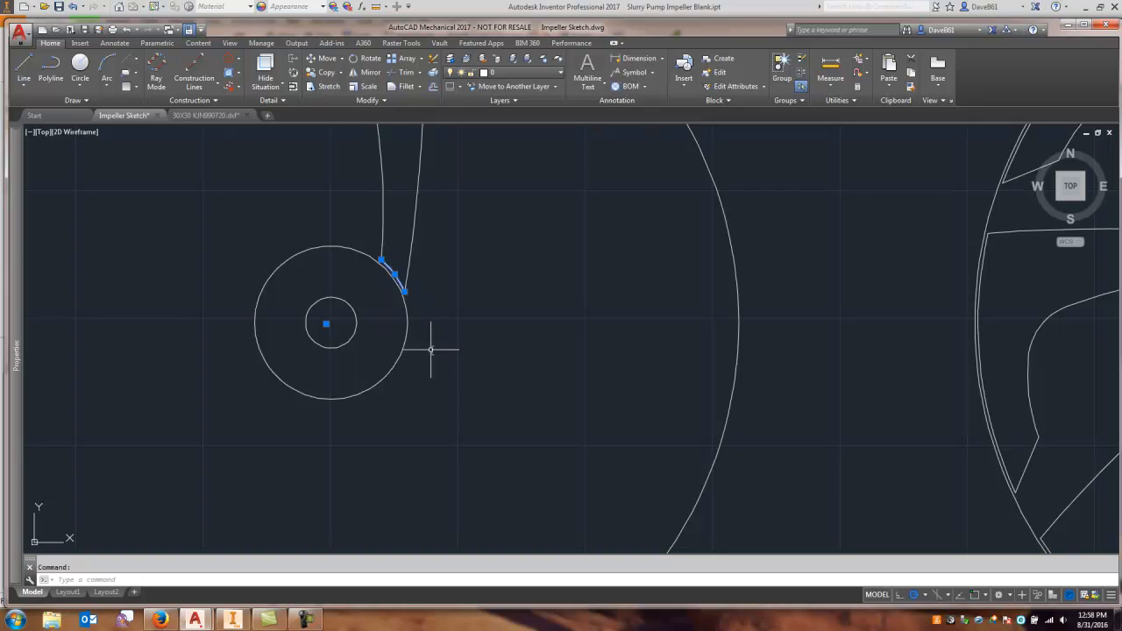
pyautogui.click(331, 322)
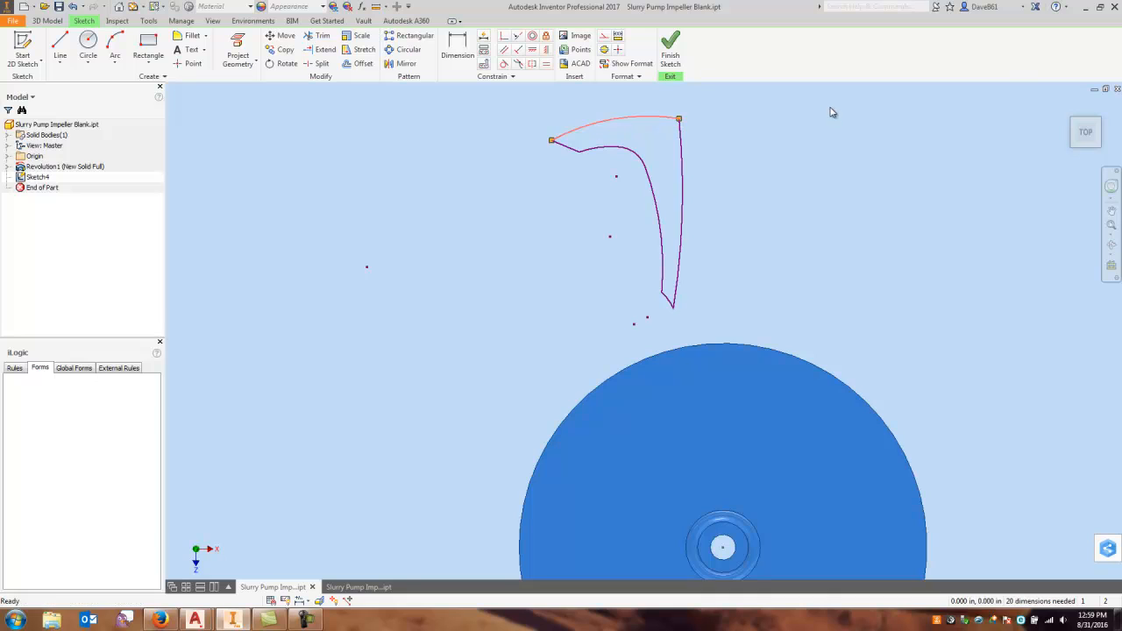
pyautogui.moveTo(680, 186)
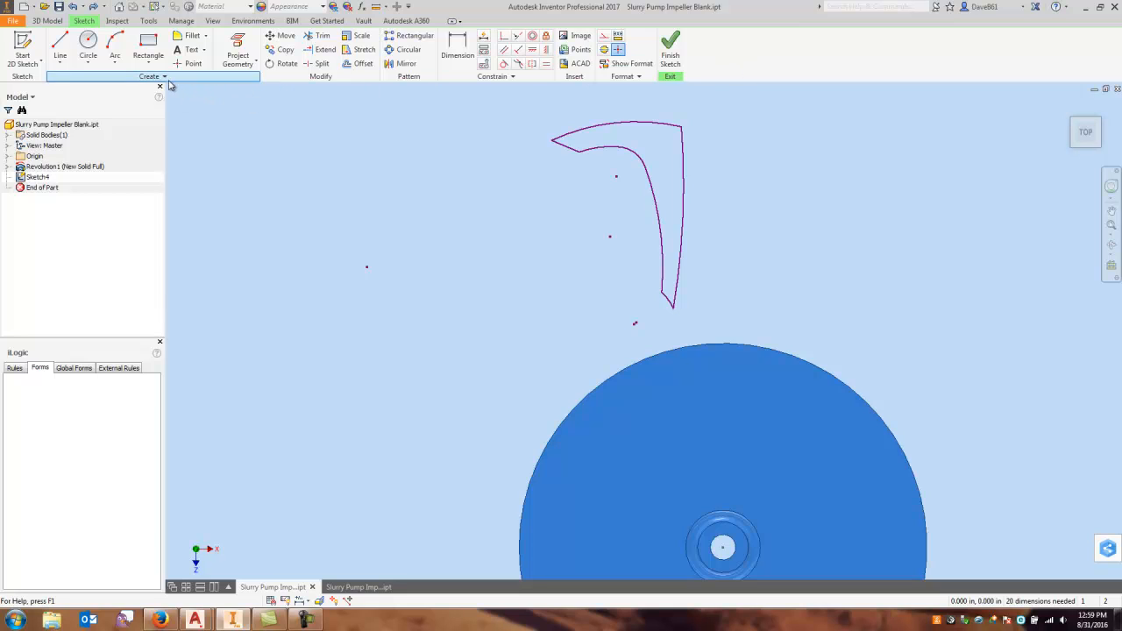
# Step: Begin a sketch block from the whole blade outline with its insertion point on the sketch
pyautogui.click(149, 77)
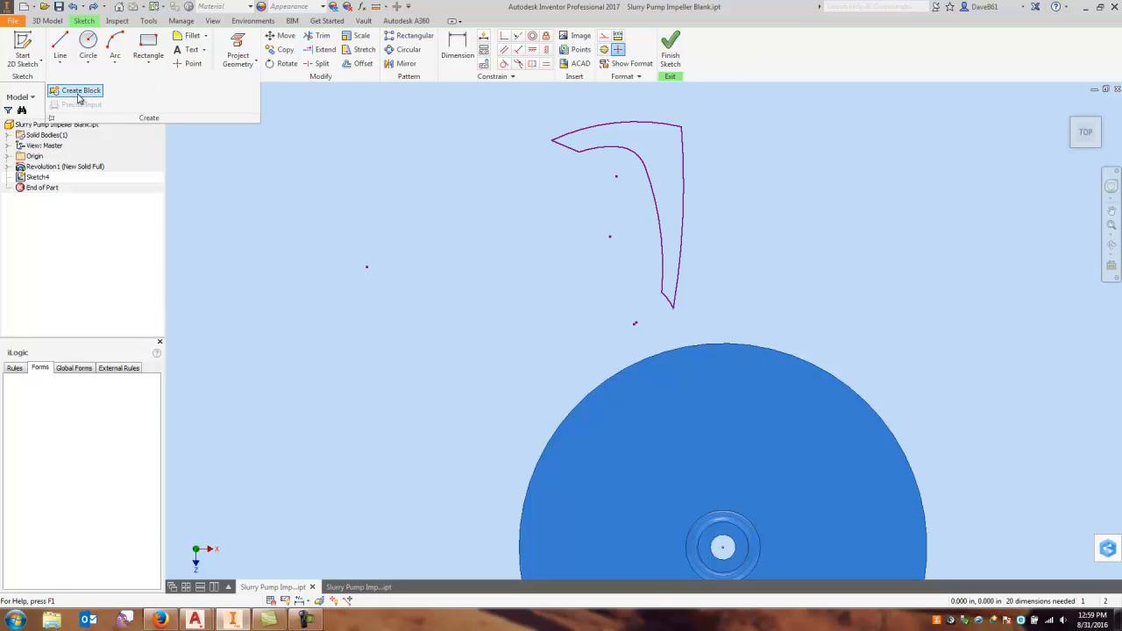
pyautogui.moveTo(80, 91)
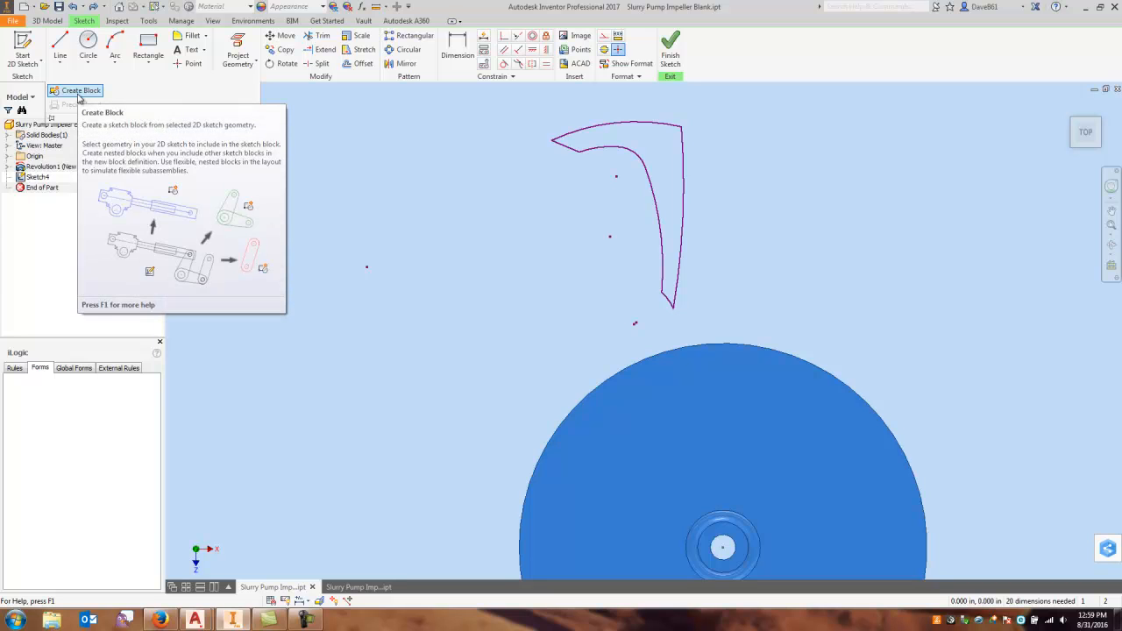
pyautogui.click(80, 91)
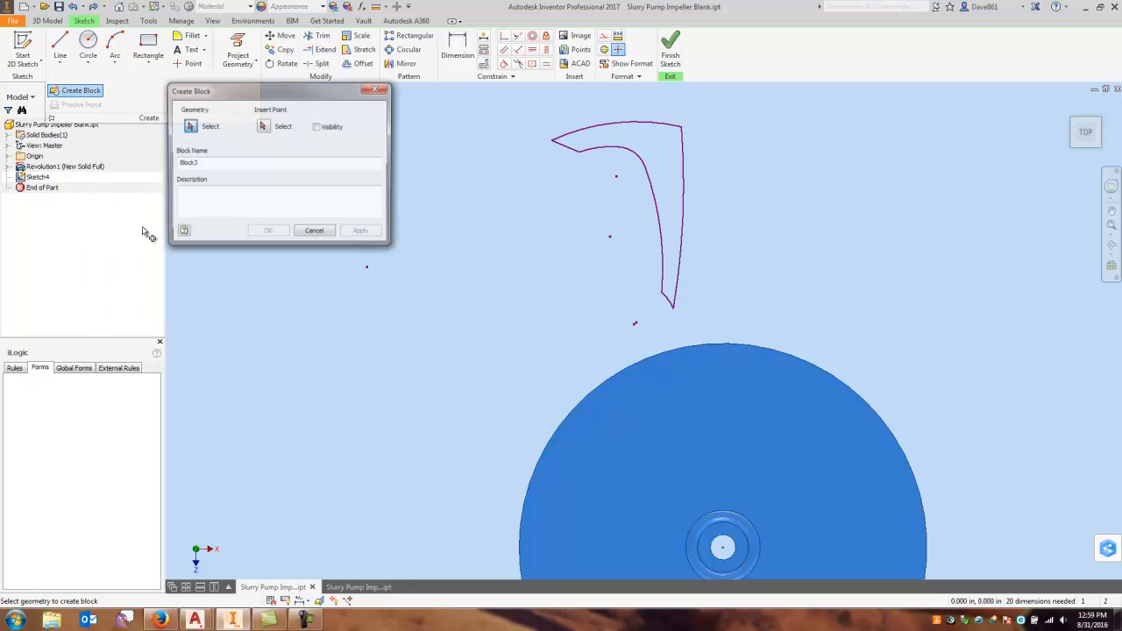
pyautogui.moveTo(279, 91); pyautogui.dragTo(232, 100)
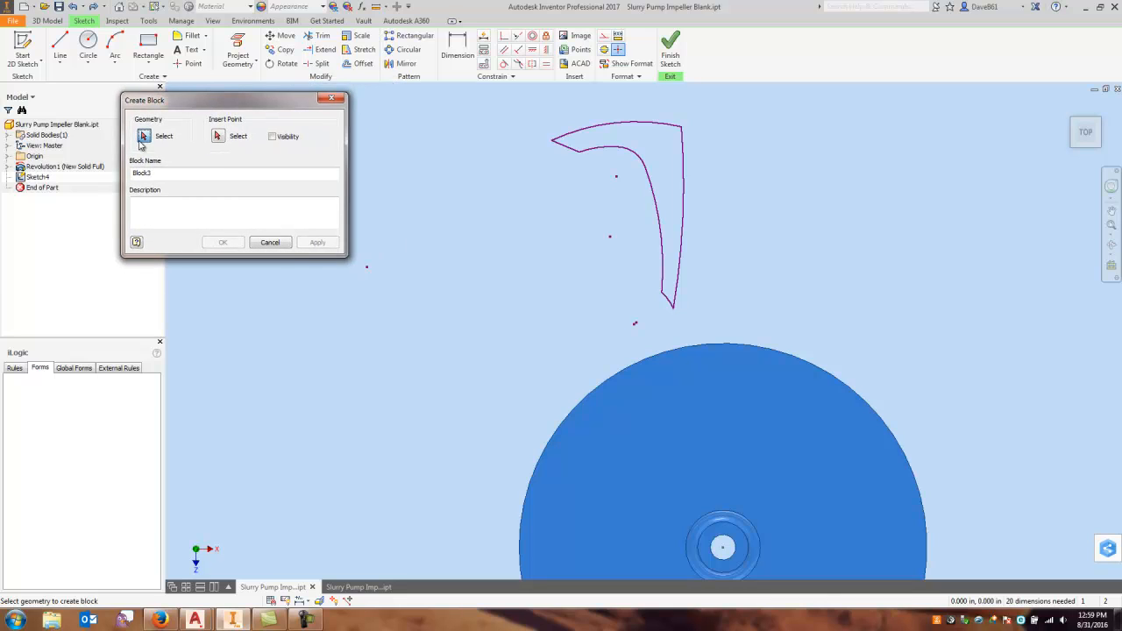
pyautogui.moveTo(494, 105)
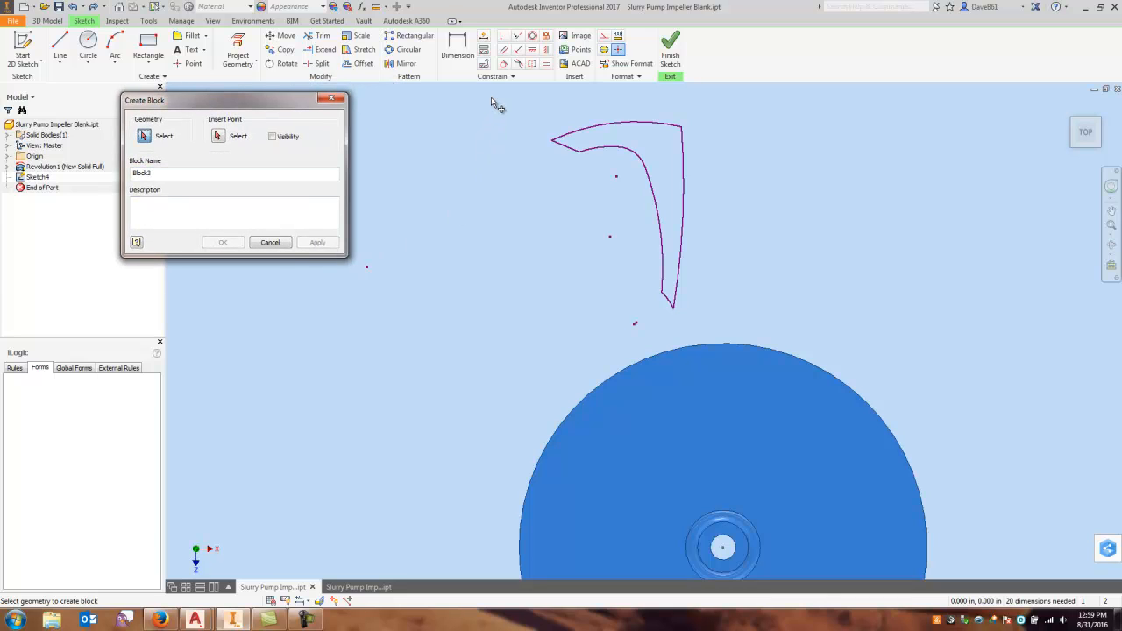
pyautogui.moveTo(491, 100); pyautogui.dragTo(733, 336)
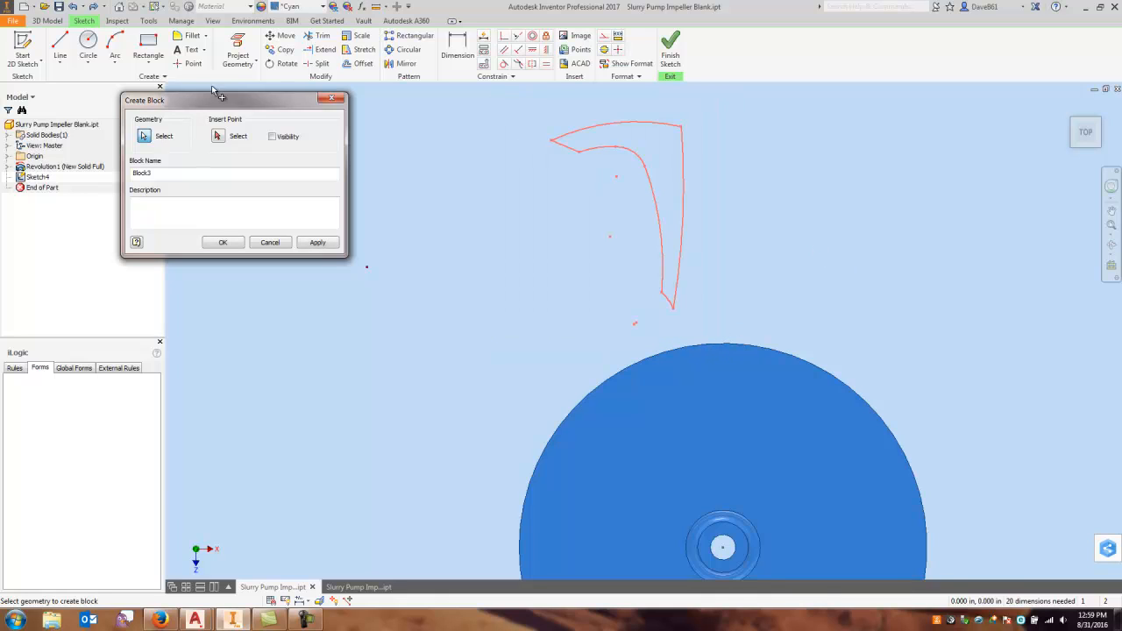
pyautogui.click(217, 137)
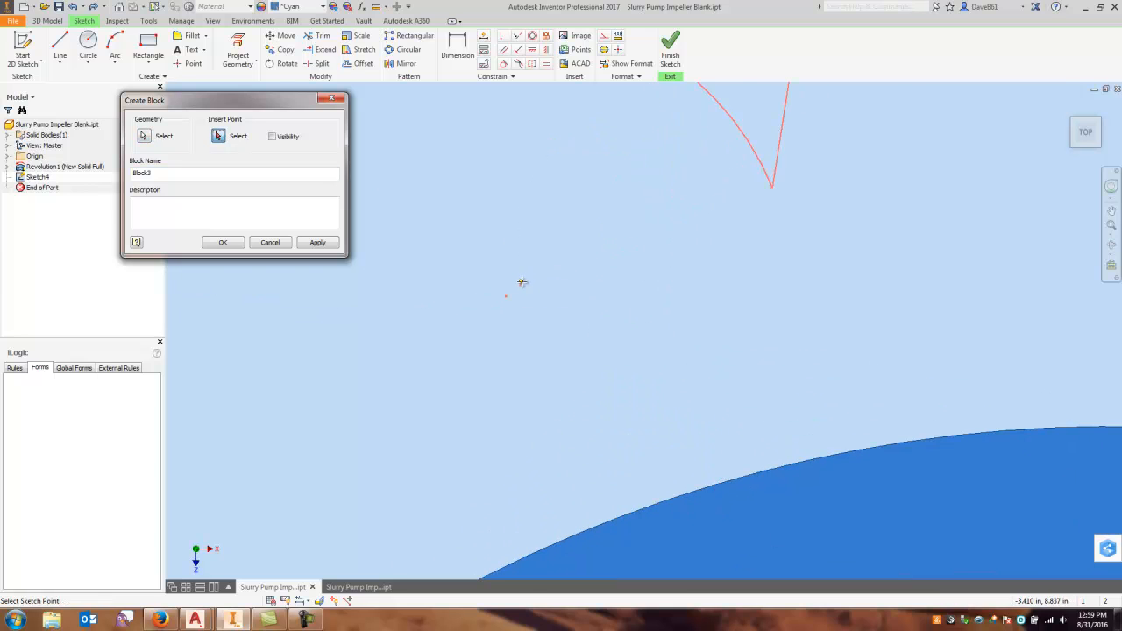
pyautogui.click(144, 135)
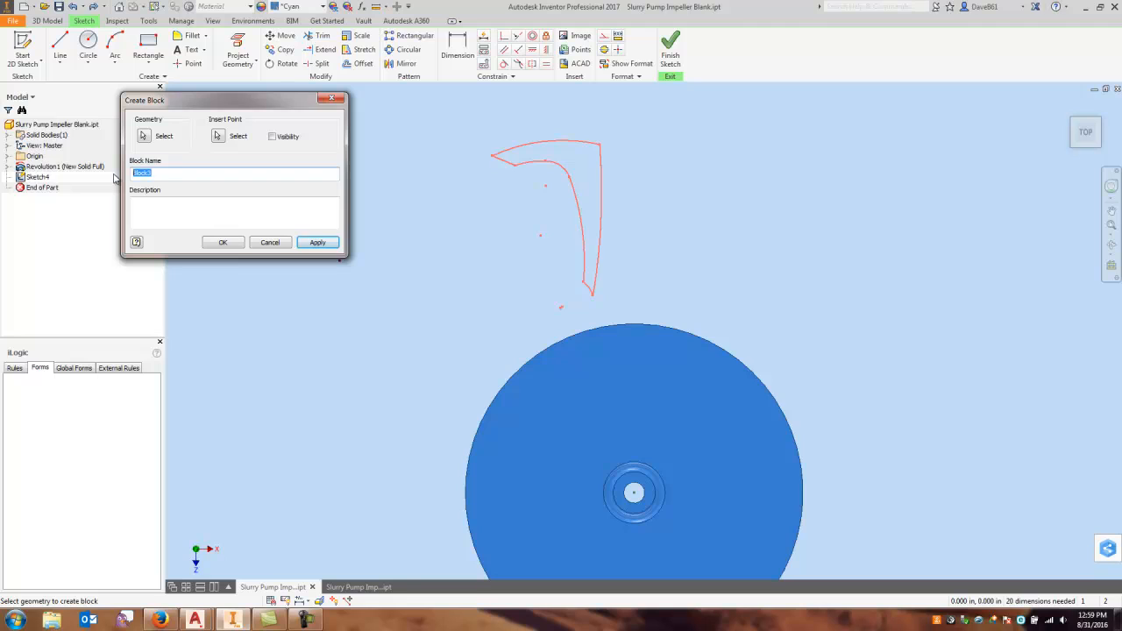
# Step: Name the block Impeller and create it, ending block creation
pyautogui.write('Impeller')
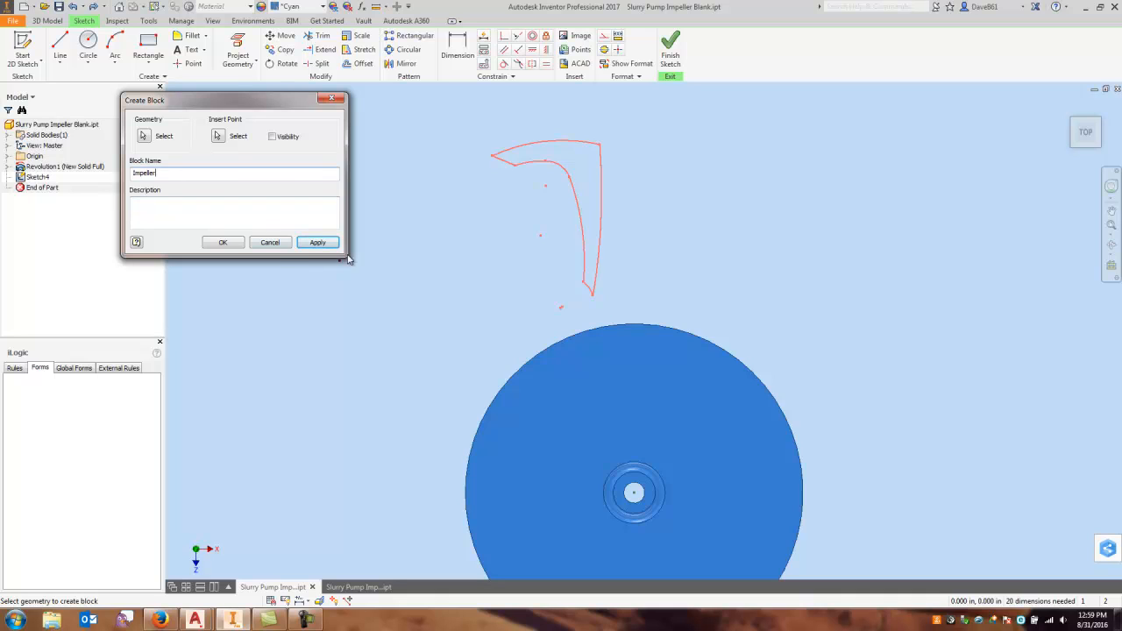
pyautogui.click(317, 242)
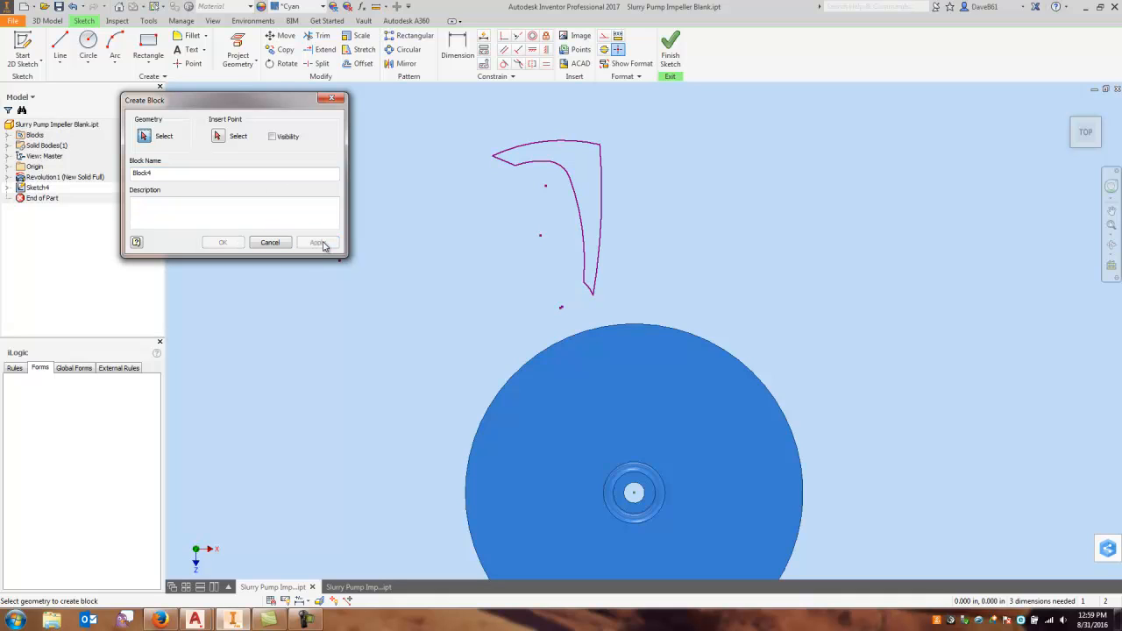
pyautogui.click(270, 242)
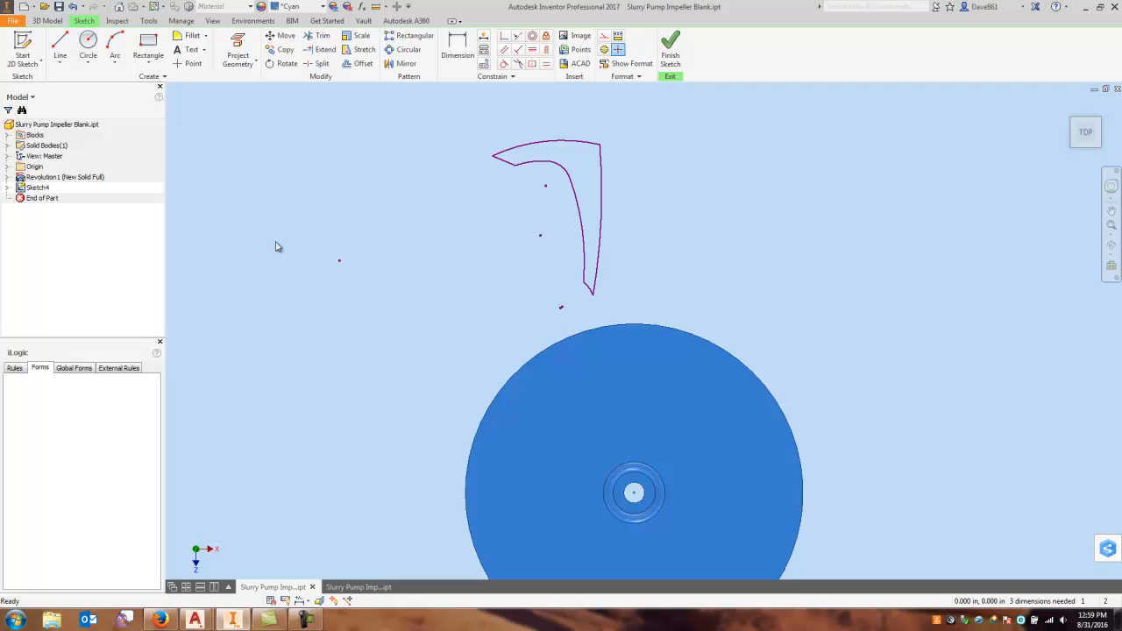
# Step: Edit the Impeller block to lay the blade from hub to rim, then finish the sketch
pyautogui.click(605, 196)
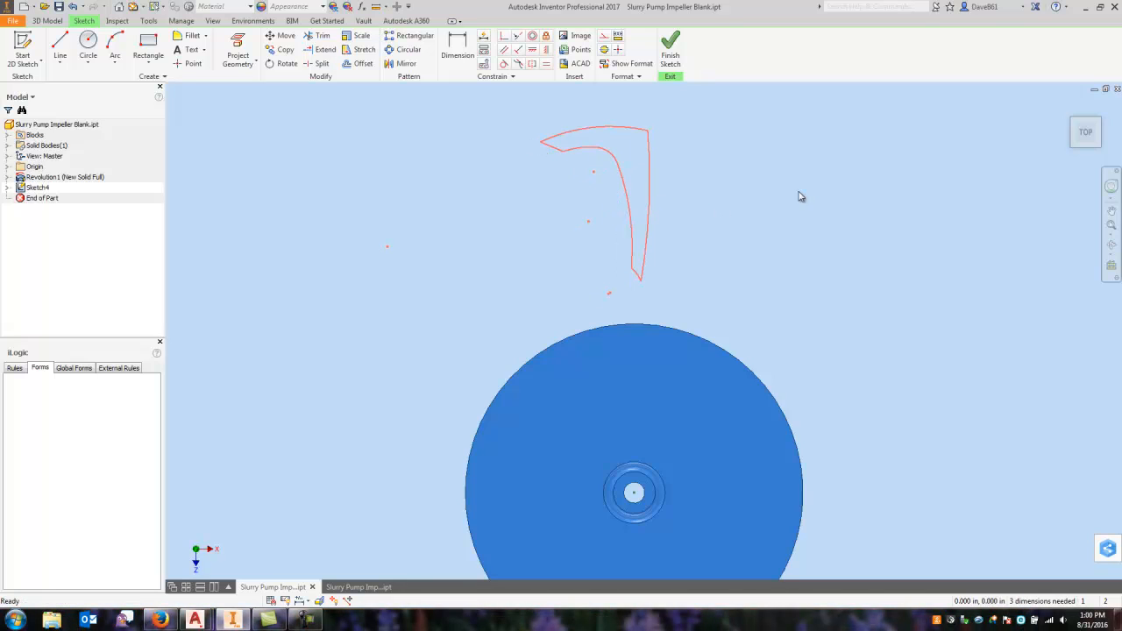
pyautogui.click(35, 135)
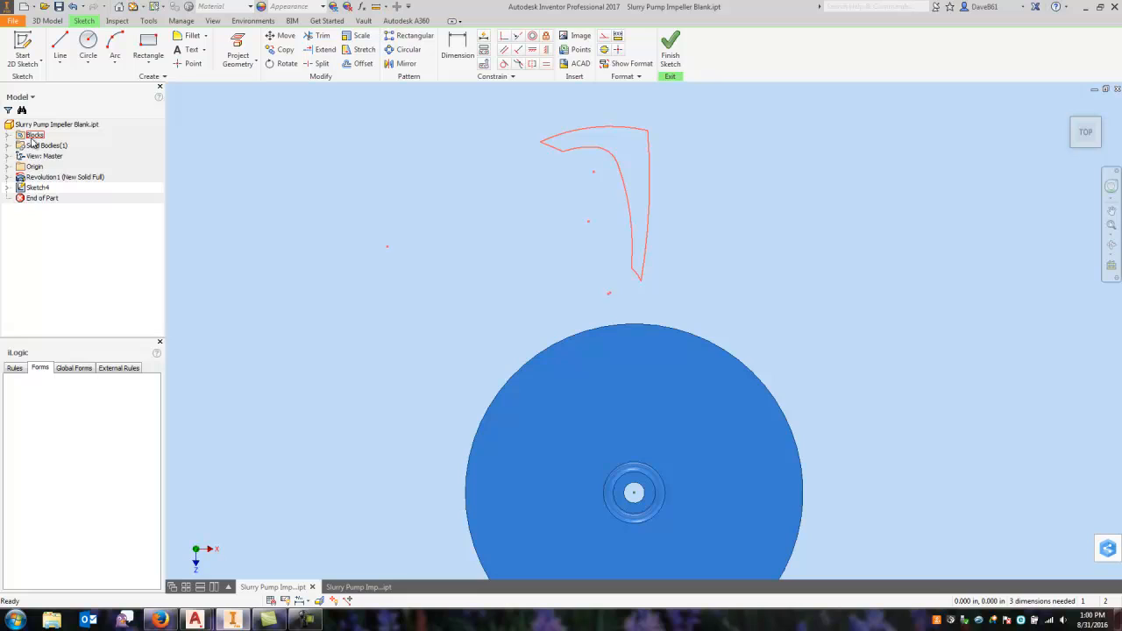
pyautogui.click(14, 135)
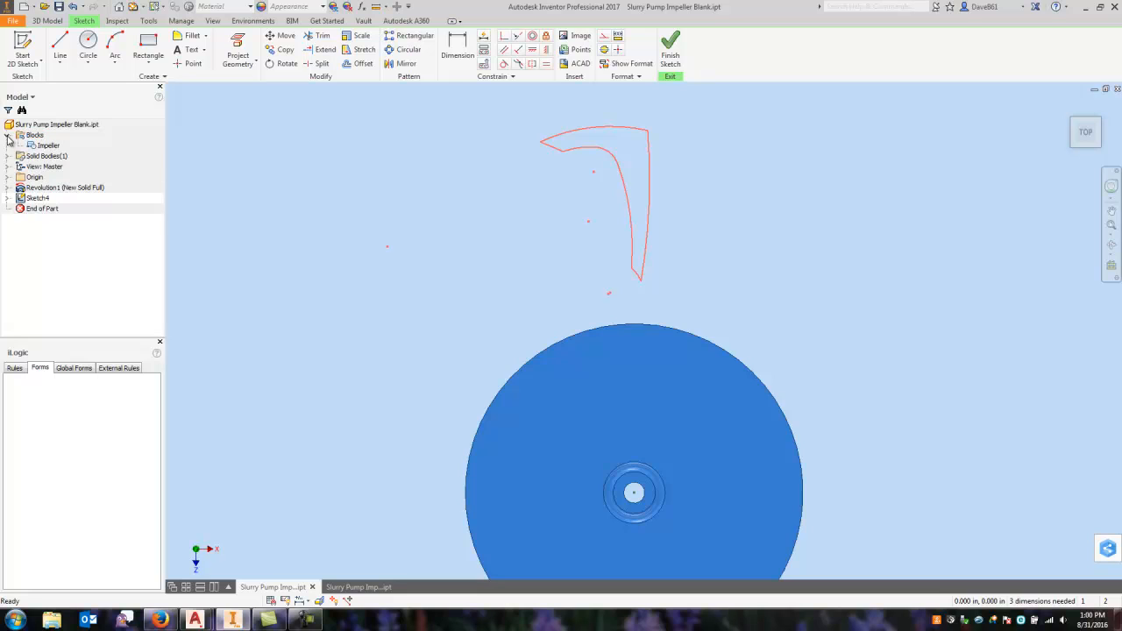
pyautogui.click(48, 144)
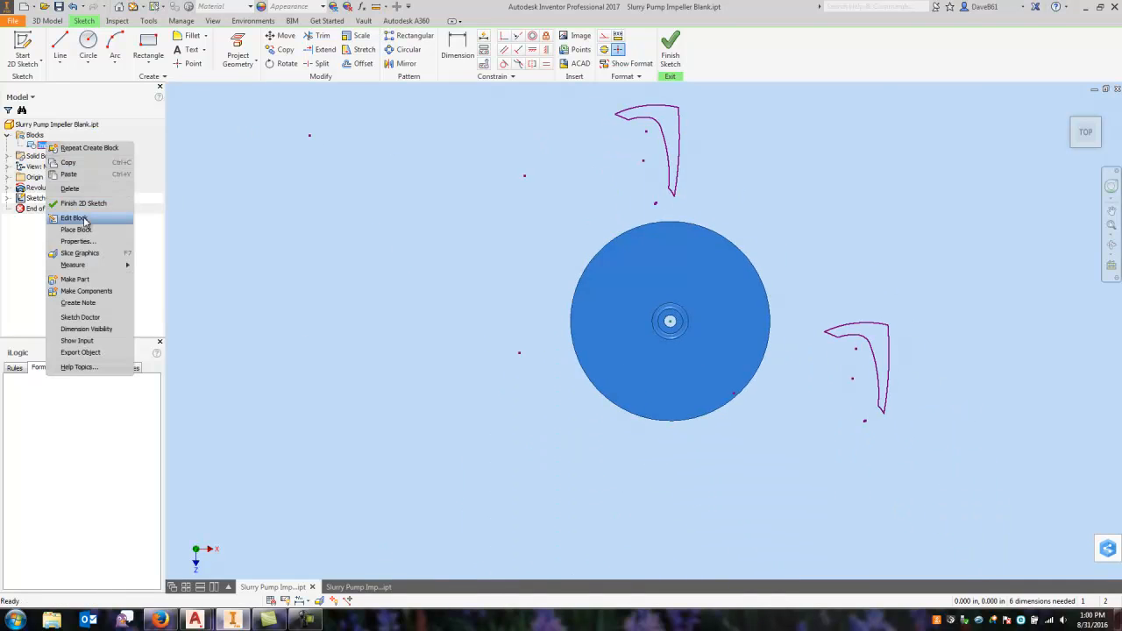
pyautogui.moveTo(112, 218)
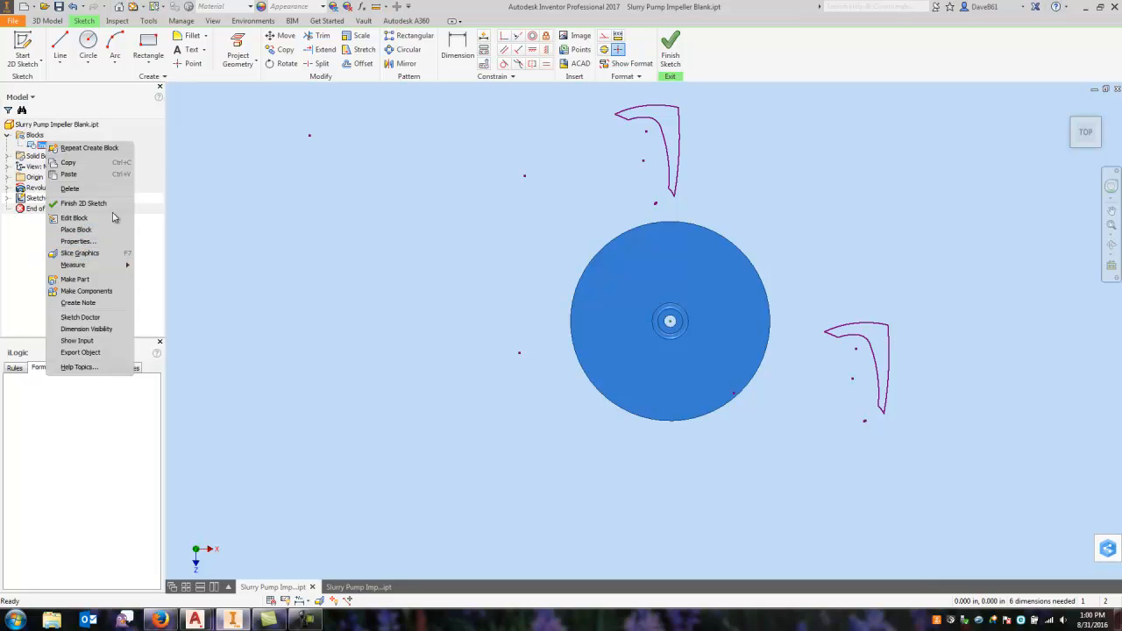
pyautogui.moveTo(105, 217)
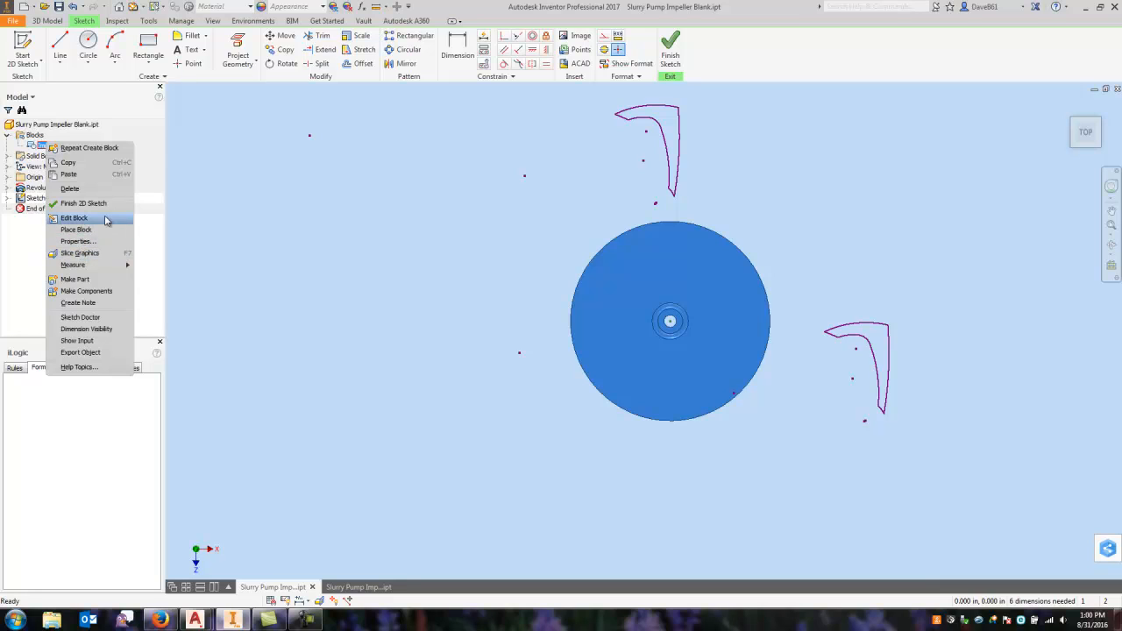
pyautogui.click(73, 217)
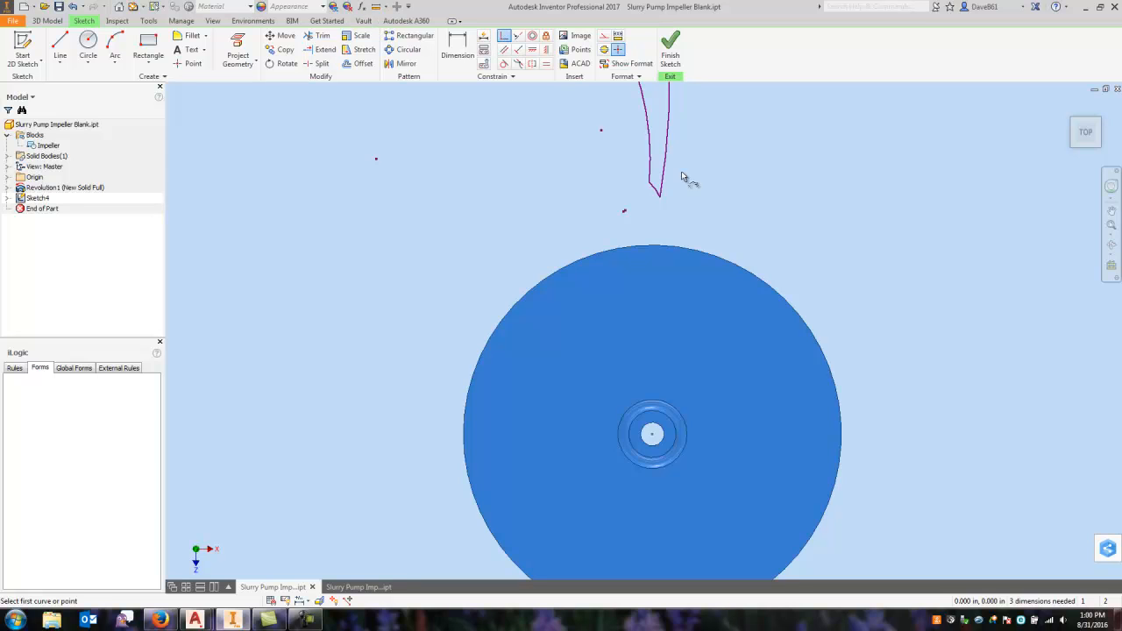
pyautogui.scroll(-3)
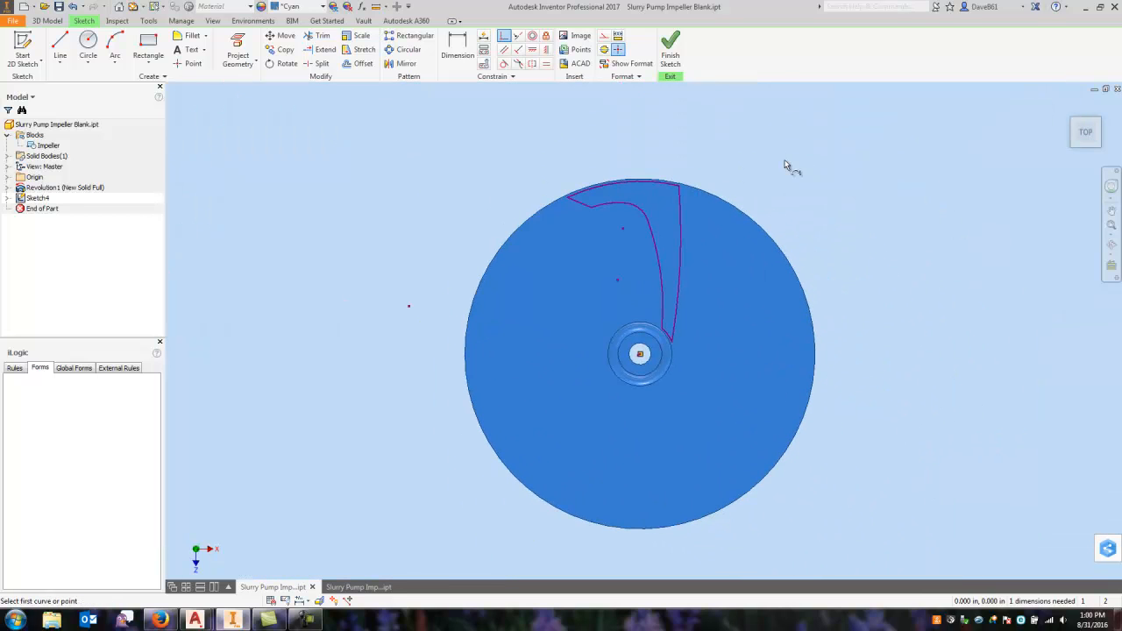
pyautogui.click(670, 46)
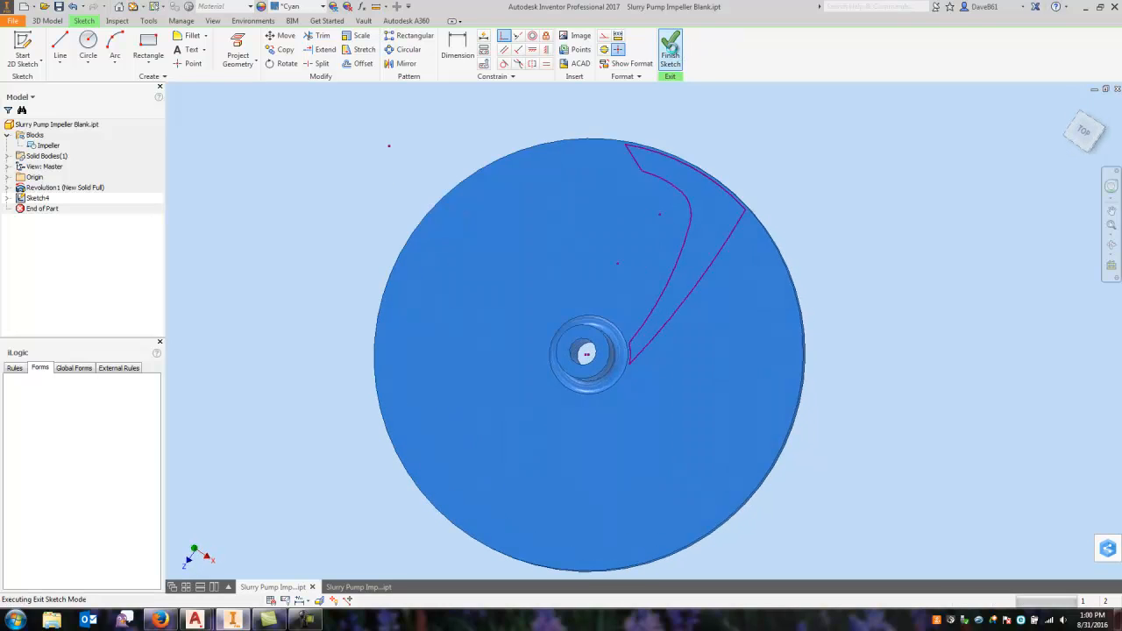
# Step: Extrude the blade outline into a raised solid blade on the disc
pyautogui.click(670, 49)
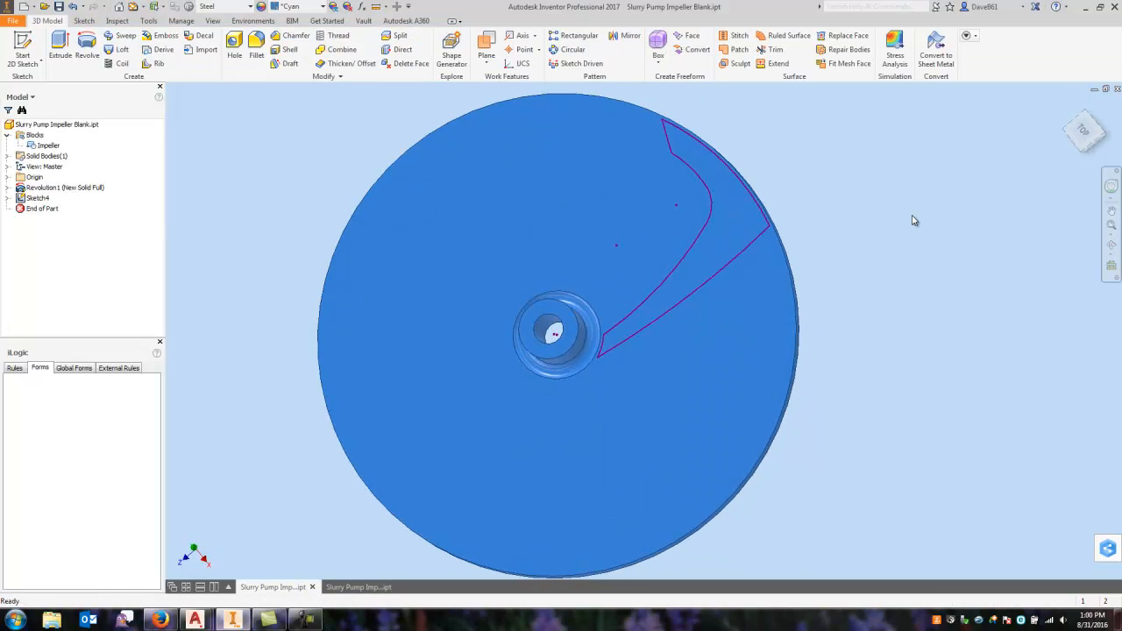
pyautogui.click(59, 45)
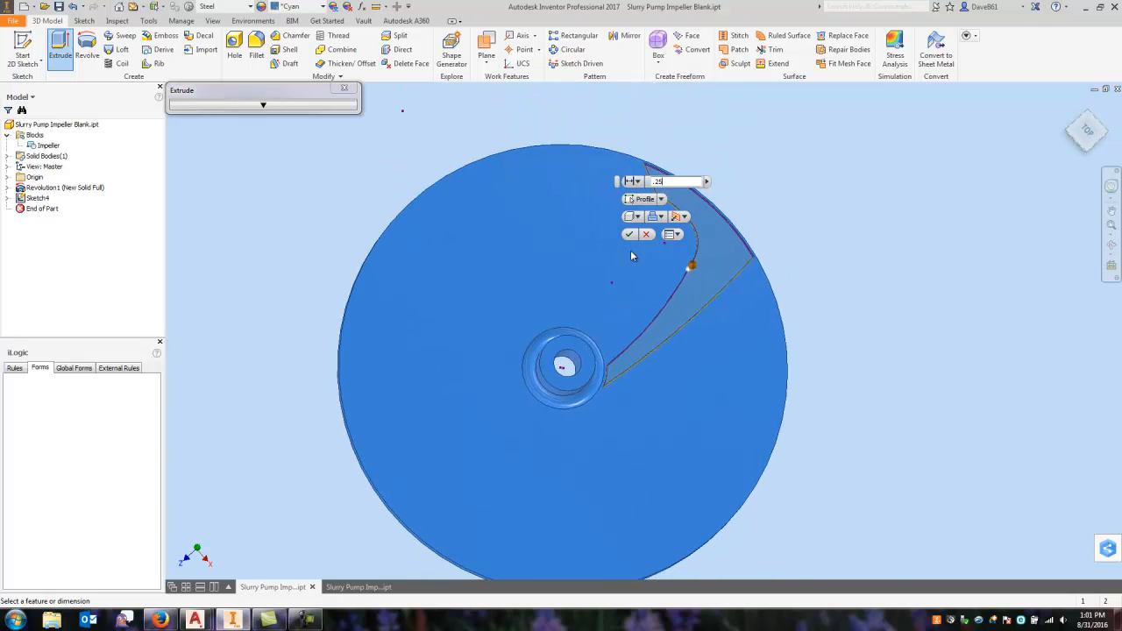
pyautogui.click(628, 235)
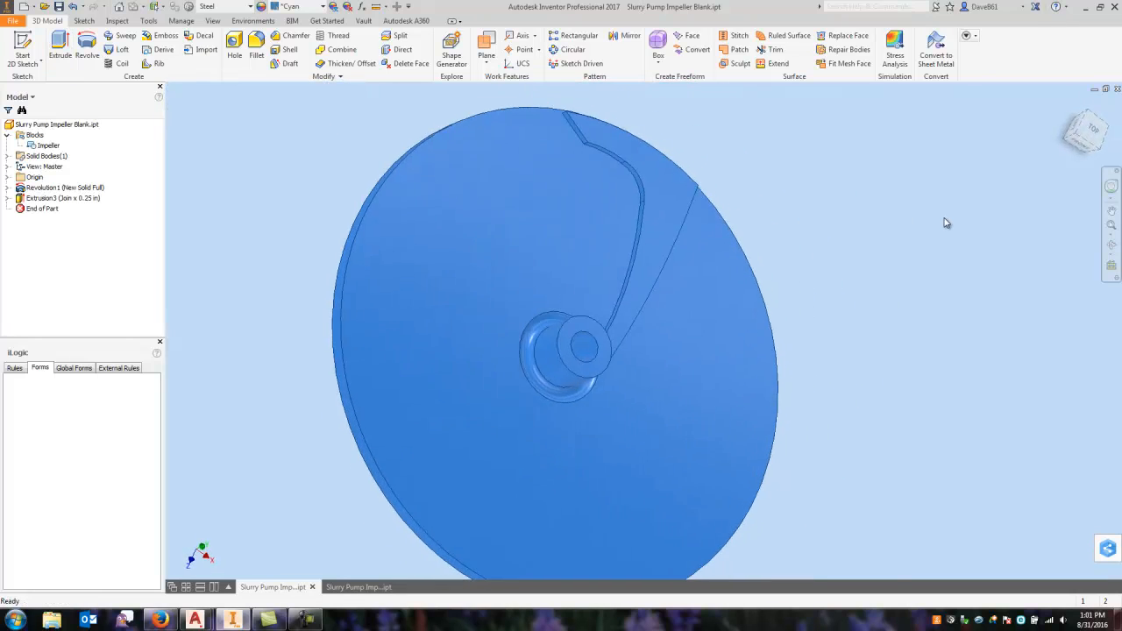
pyautogui.moveTo(578, 351); pyautogui.dragTo(579, 377)
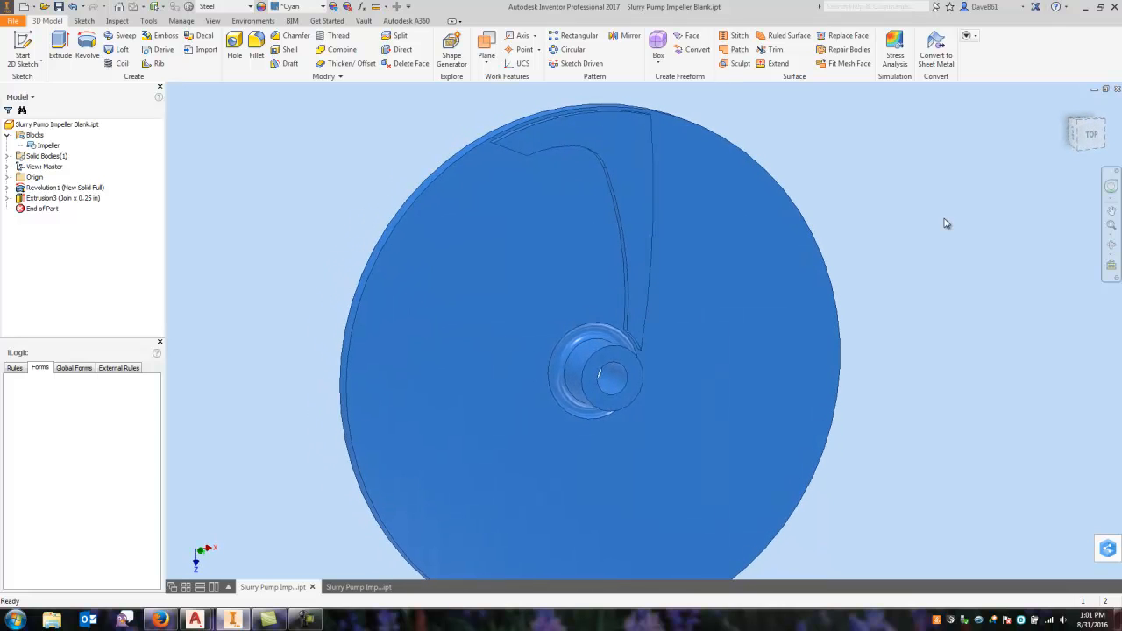
pyautogui.moveTo(319, 116)
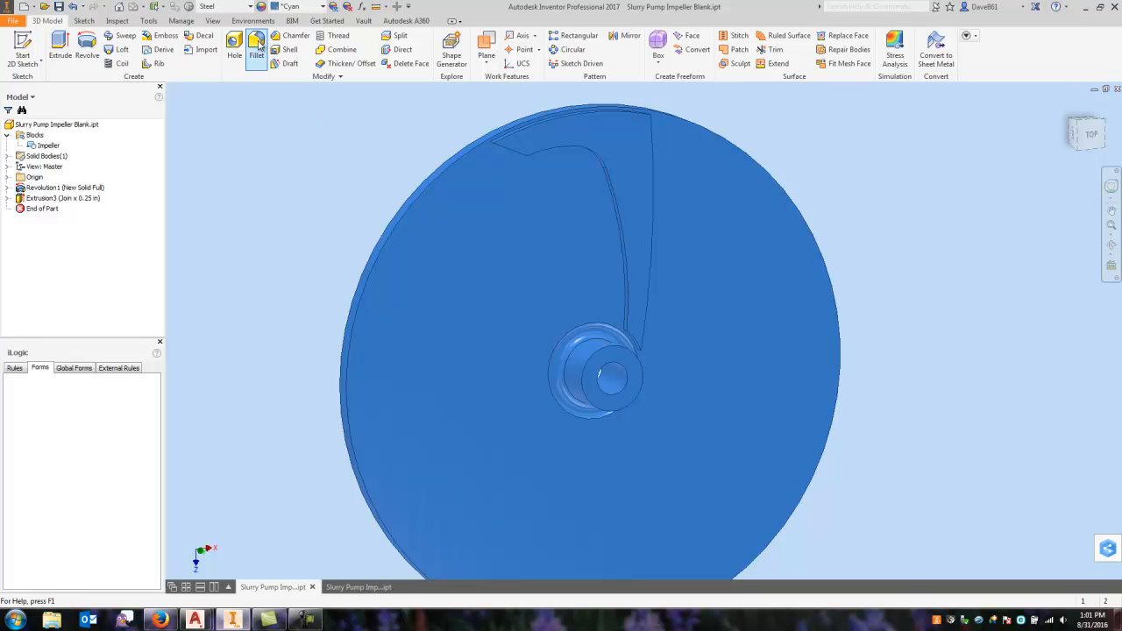
# Step: Fillet the blade tip edge at 0.125 in and the rim-end edge at 0.25 in
pyautogui.click(256, 49)
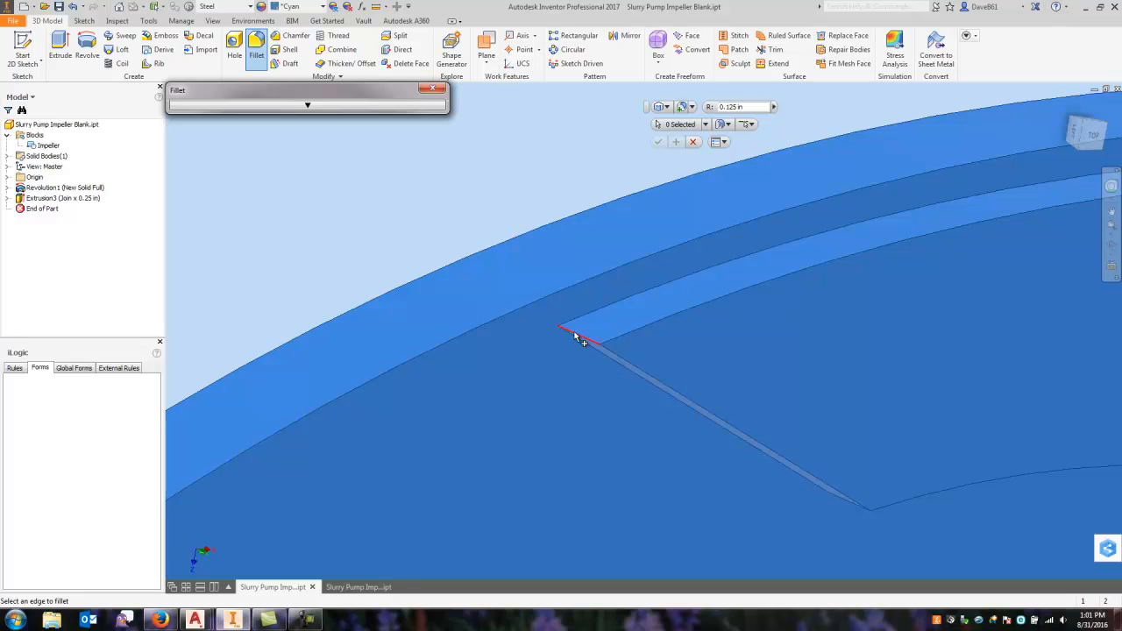
pyautogui.click(579, 337)
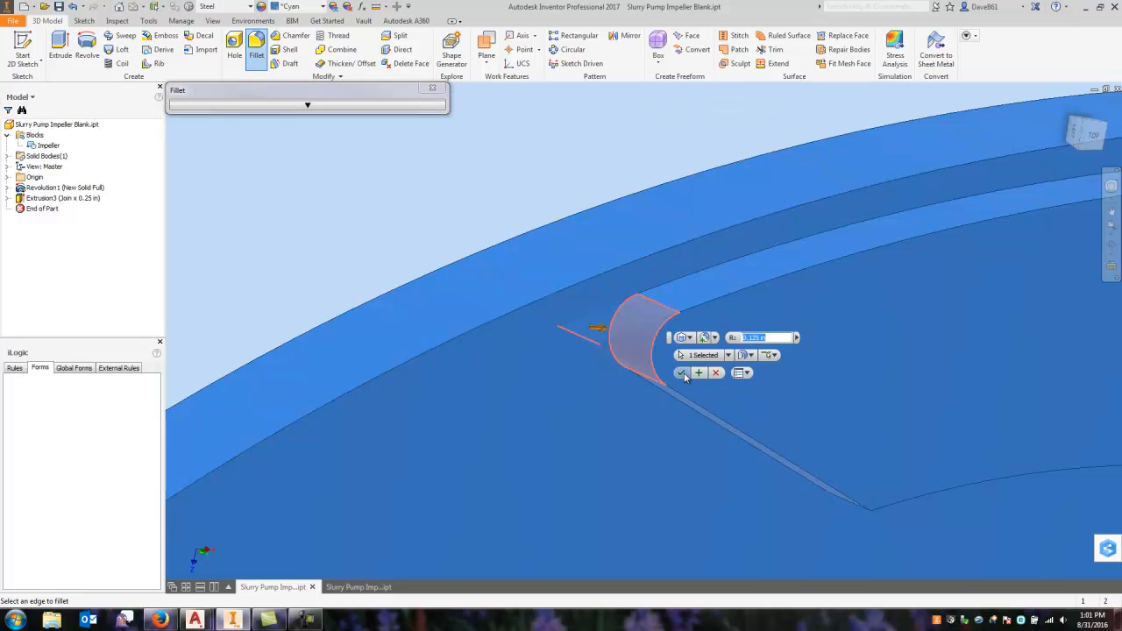
pyautogui.click(682, 372)
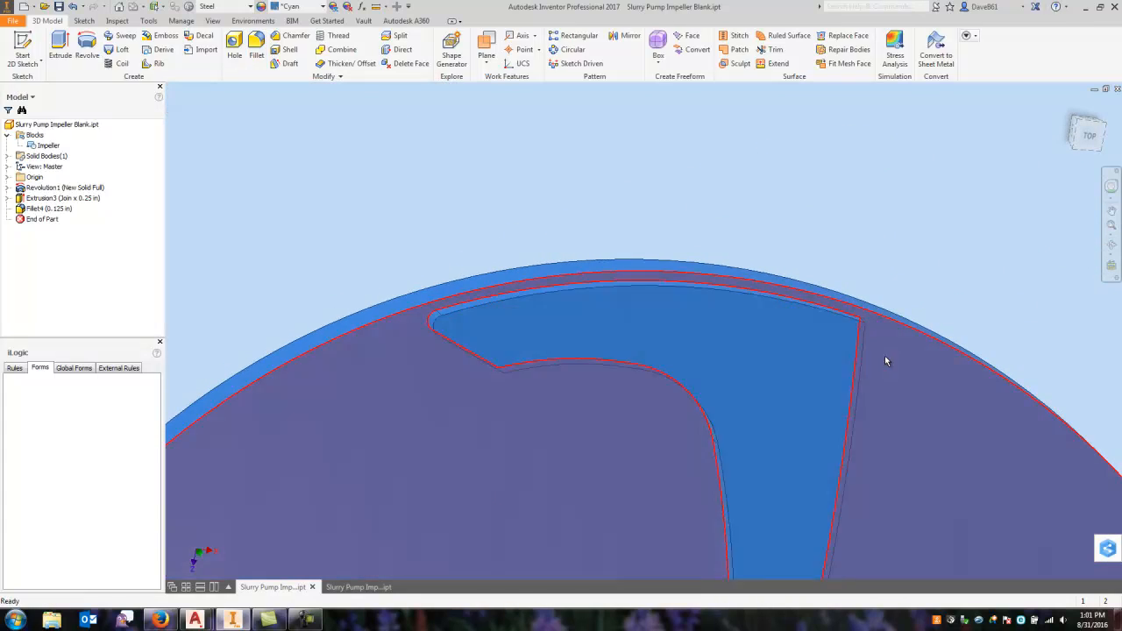
pyautogui.click(256, 50)
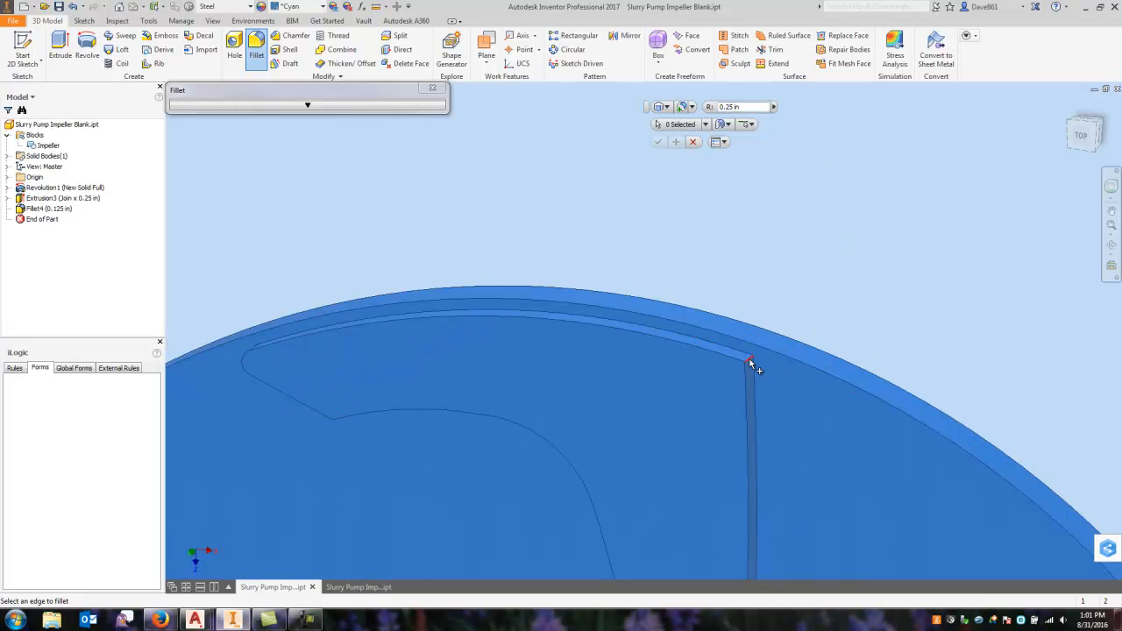
pyautogui.click(750, 363)
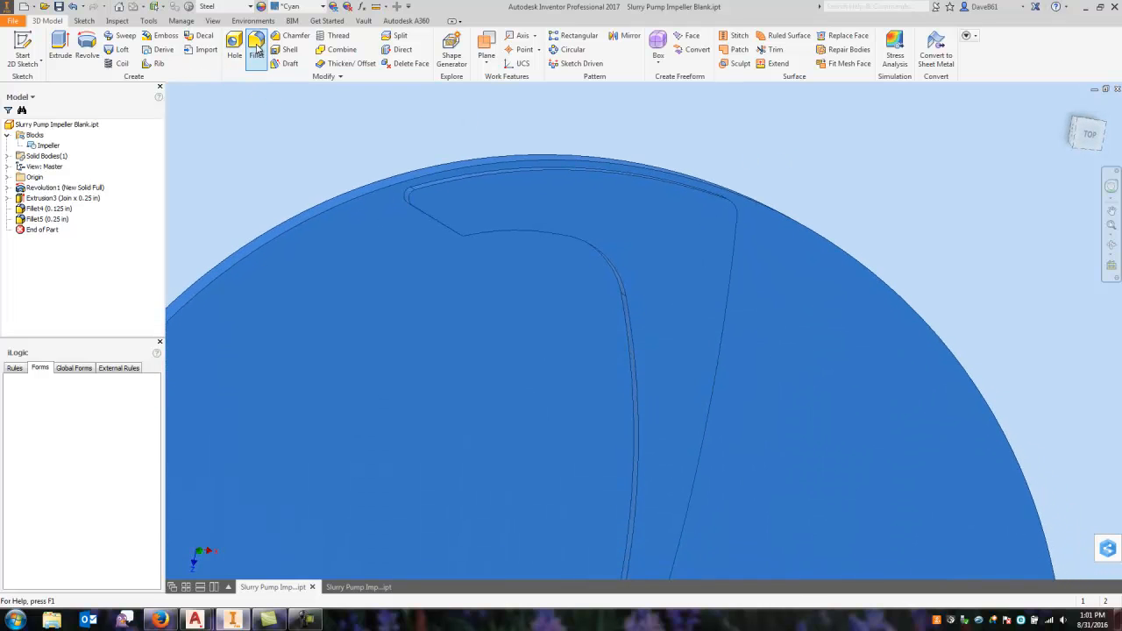
# Step: Fillet the blade's top edges at 0.09625 in
pyautogui.click(256, 44)
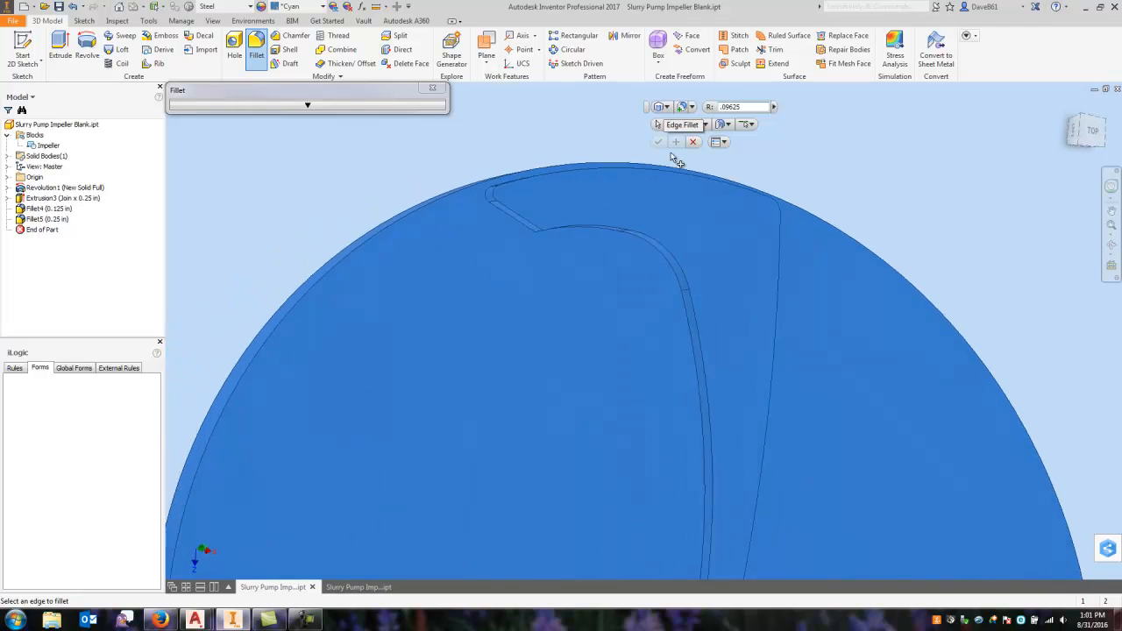
pyautogui.click(547, 226)
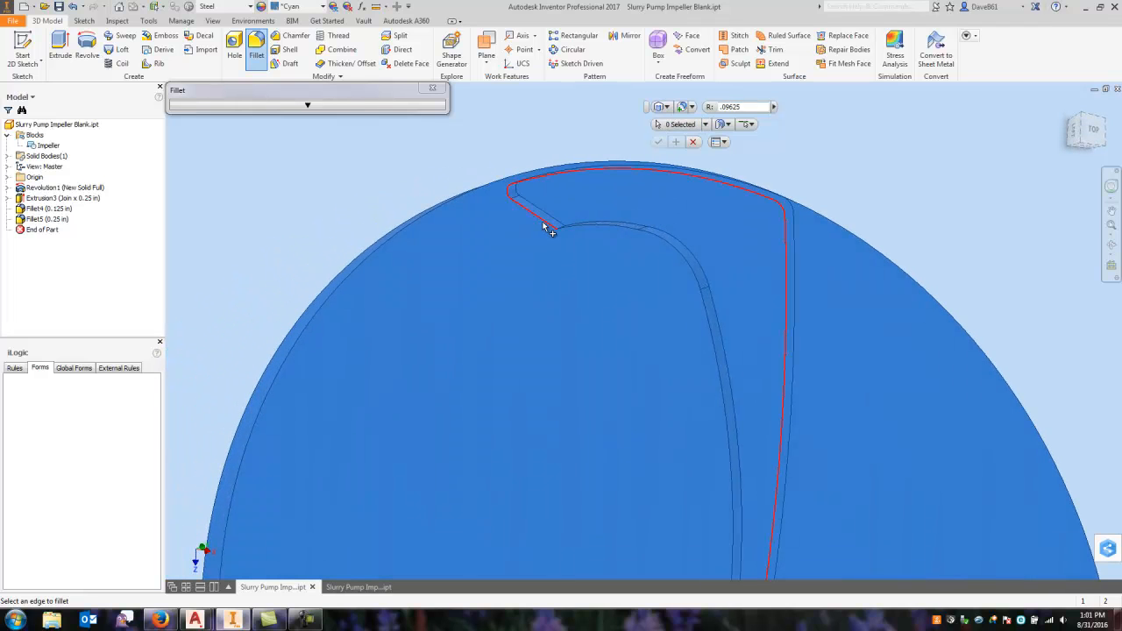
pyautogui.click(543, 225)
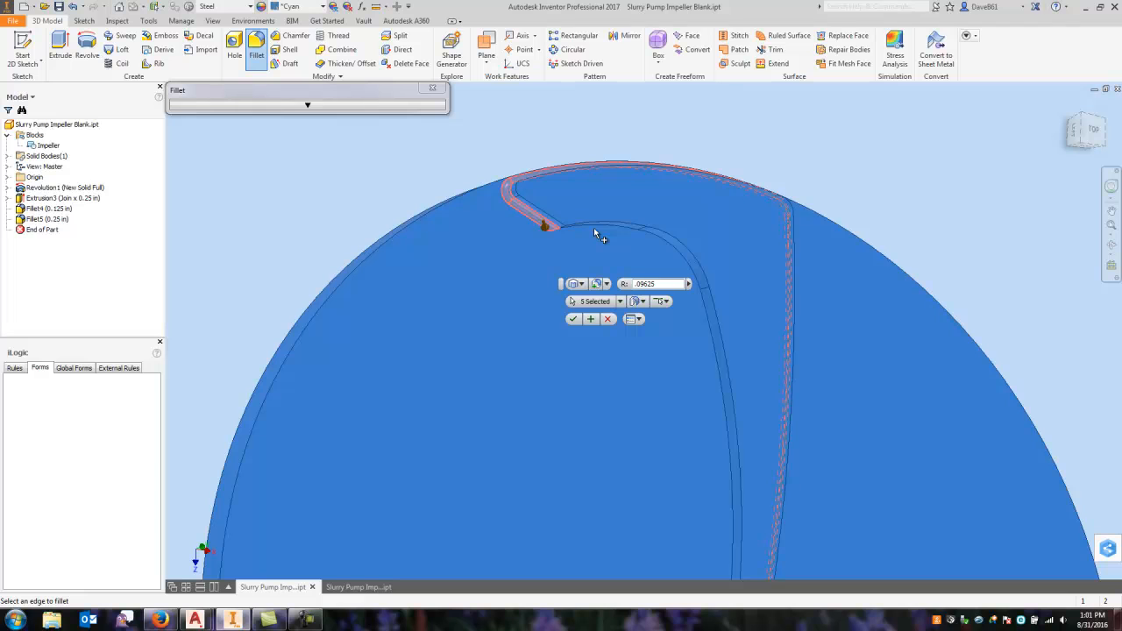
pyautogui.click(658, 236)
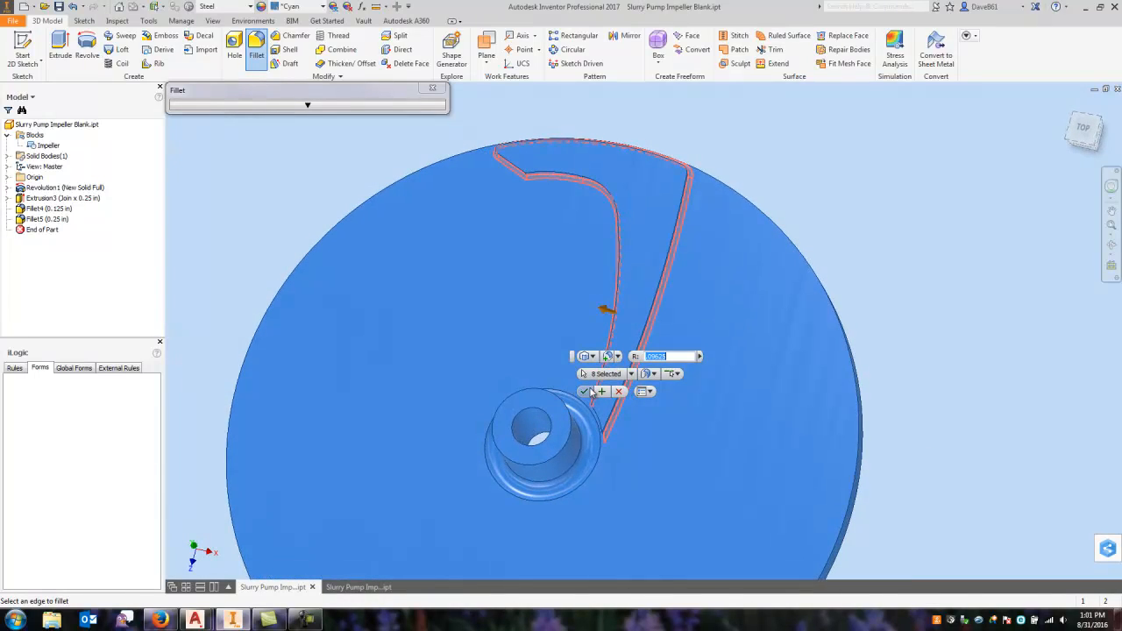
pyautogui.click(584, 391)
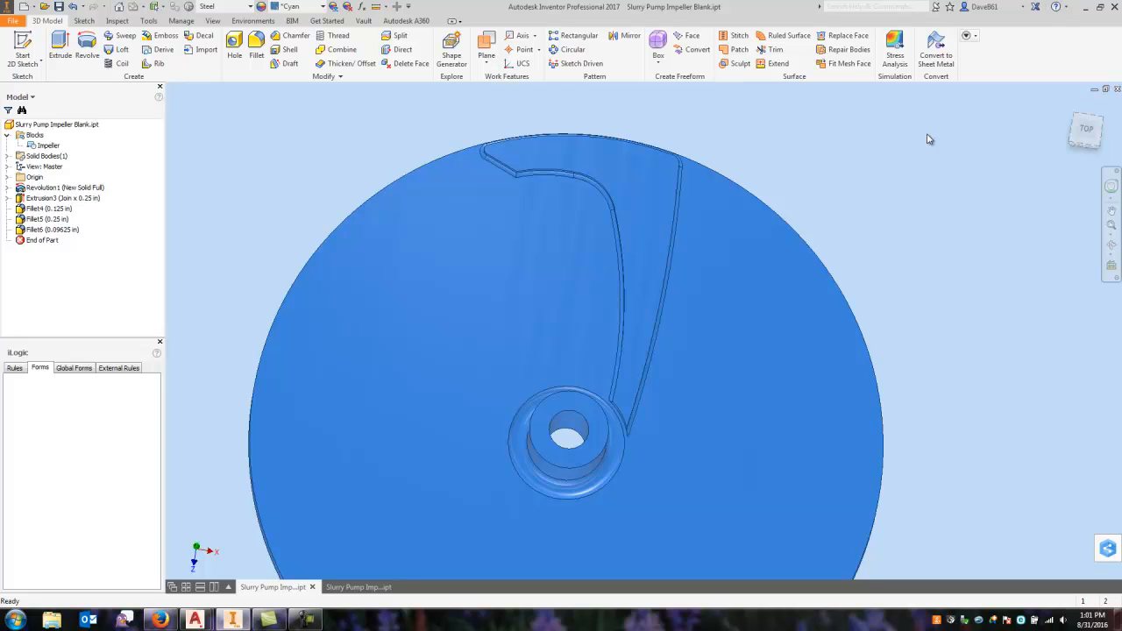
# Step: Circular-pattern the blade extrusion and its fillets around the Z axis of the disc
pyautogui.click(571, 49)
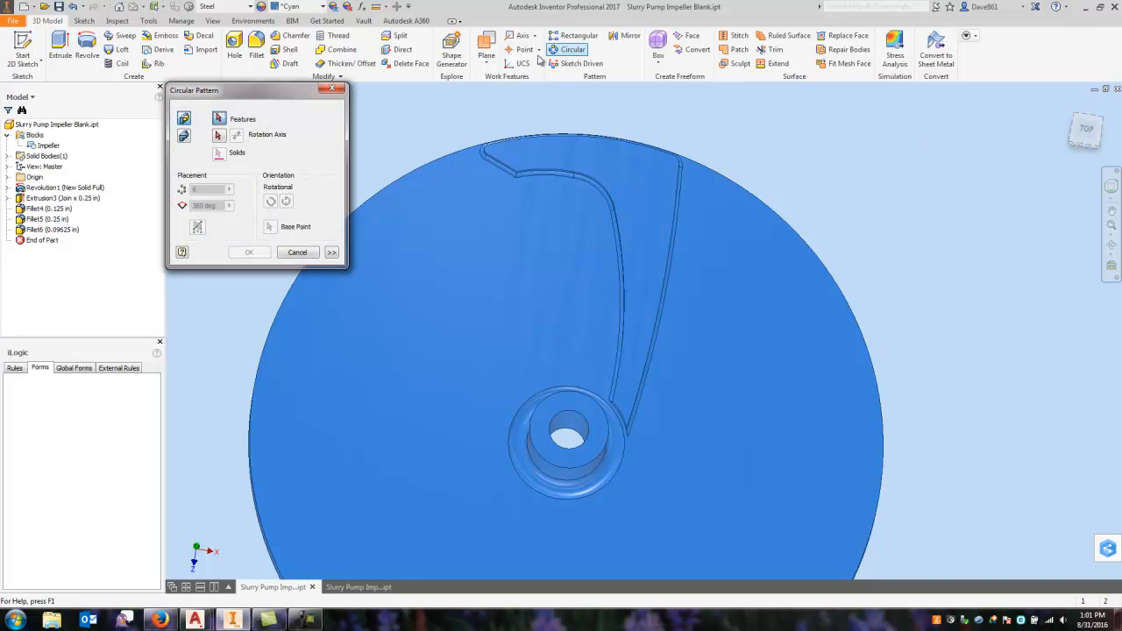
pyautogui.click(64, 196)
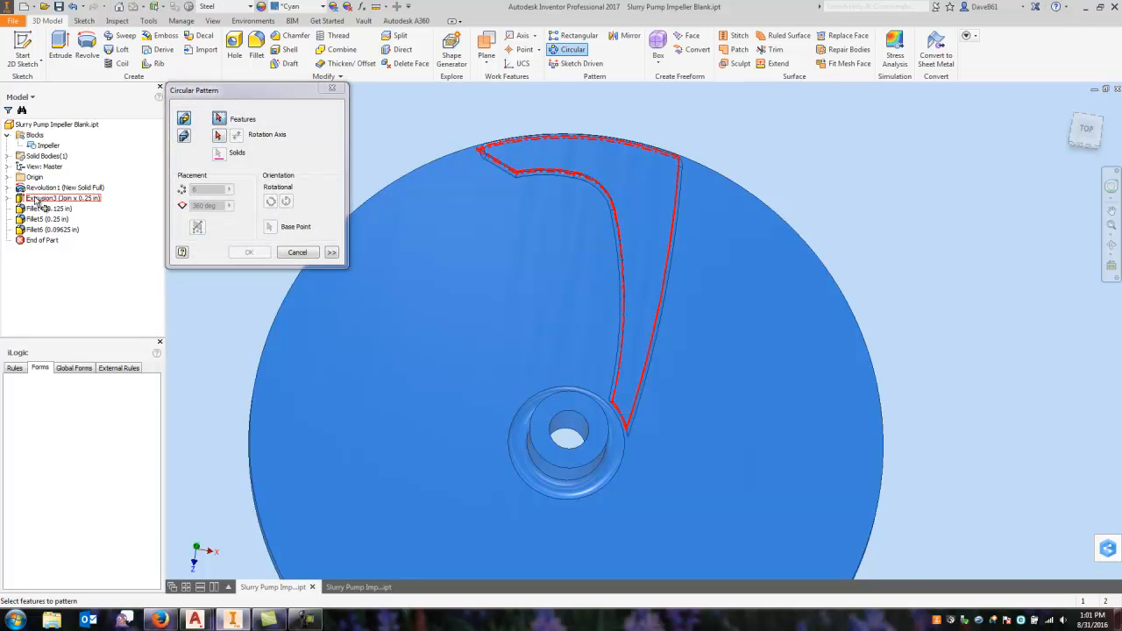
pyautogui.click(42, 230)
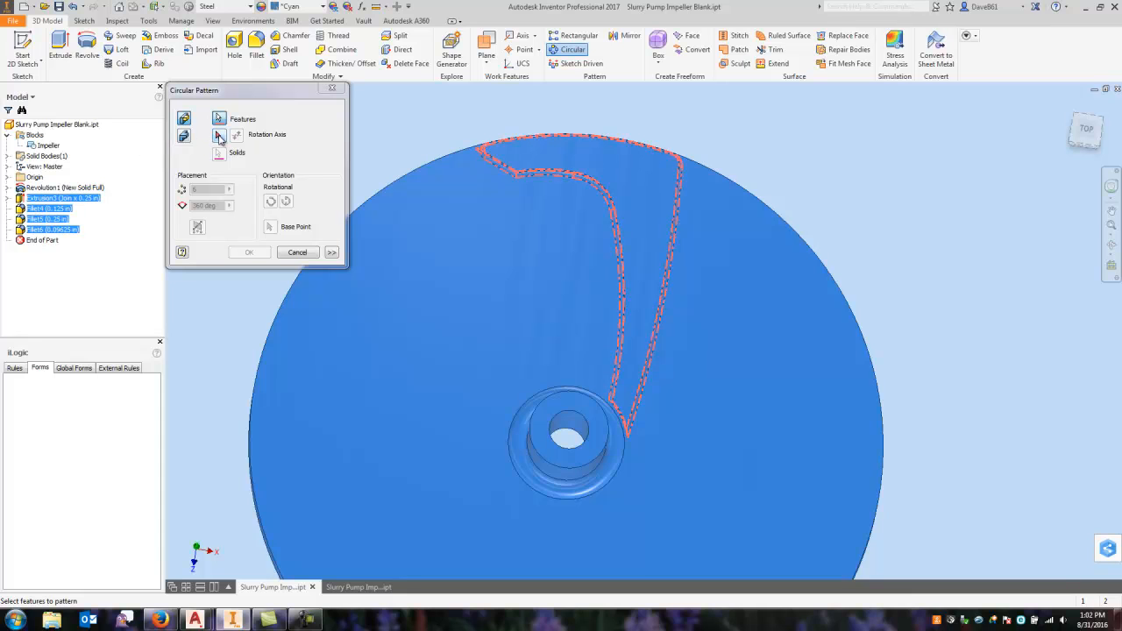
pyautogui.click(184, 137)
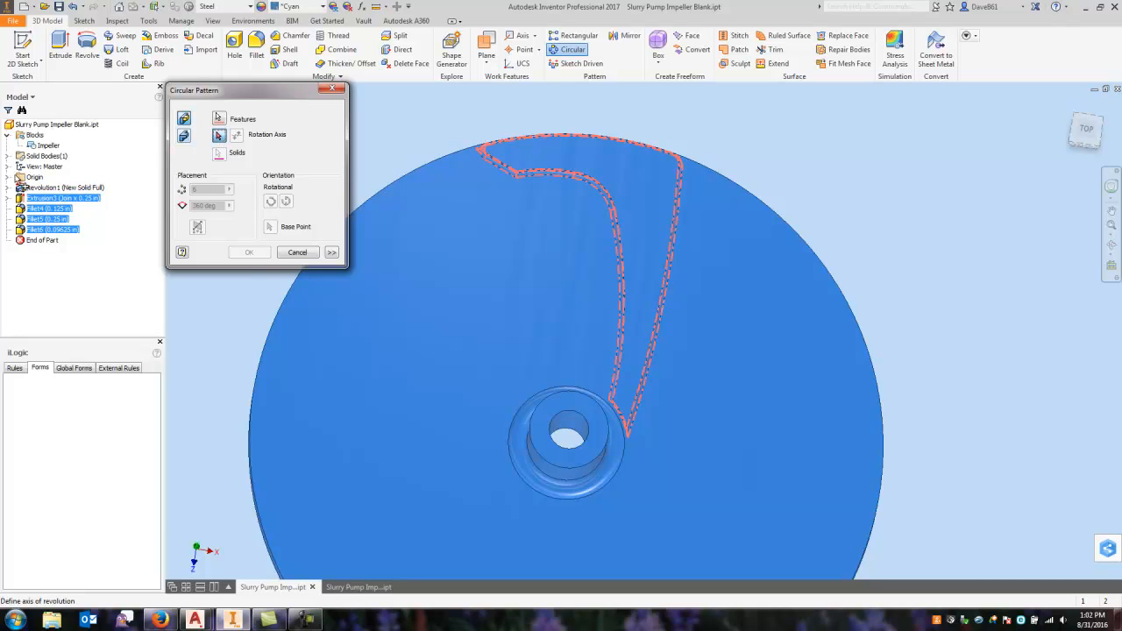
pyautogui.click(8, 176)
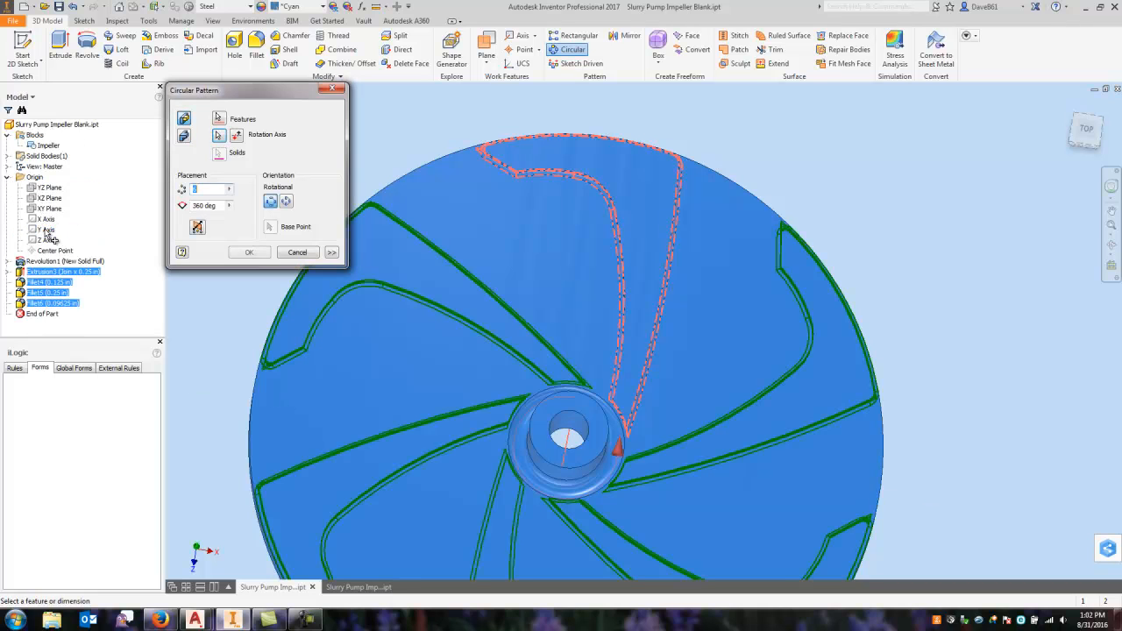
pyautogui.moveTo(210, 189)
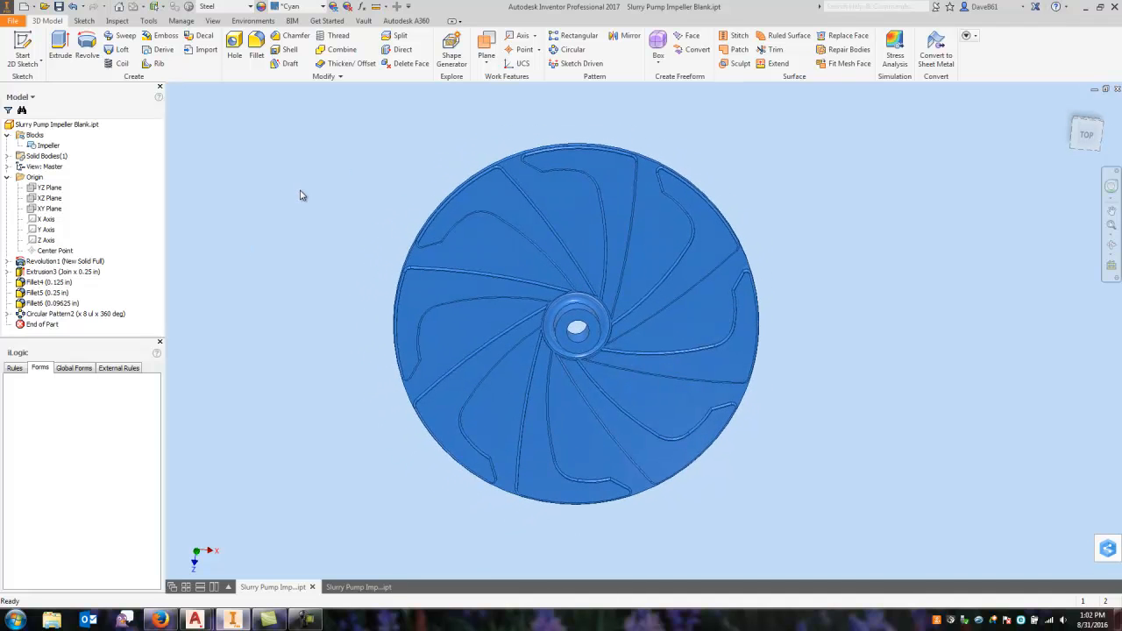
pyautogui.click(14, 176)
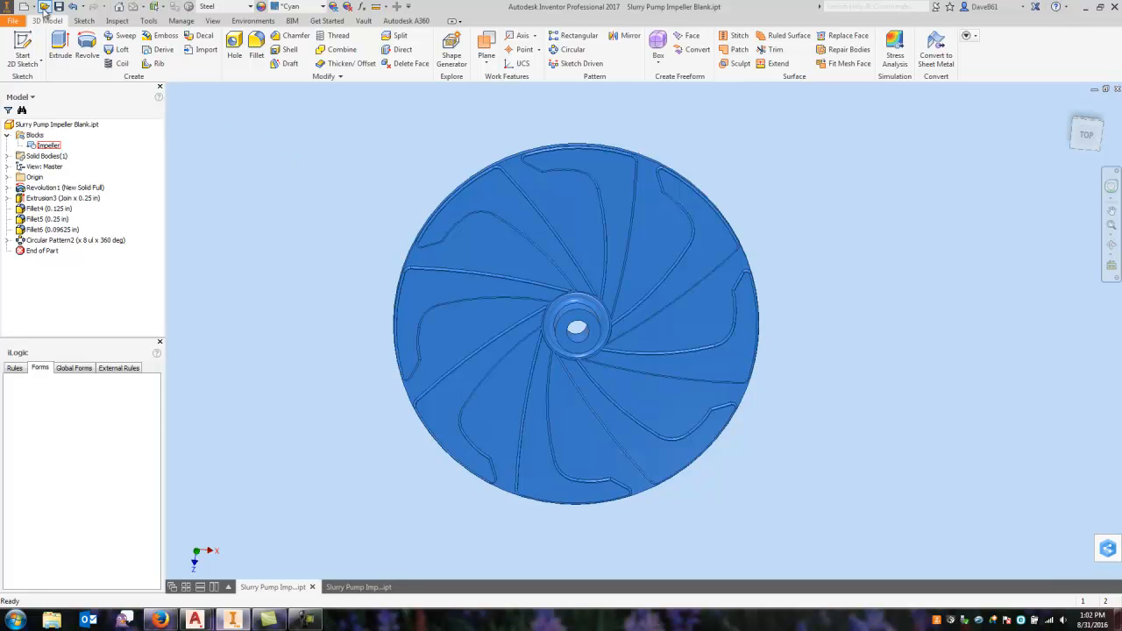
# Step: Review the Part1 trial sketch and its blocks, then finish sketch editing
pyautogui.click(14, 22)
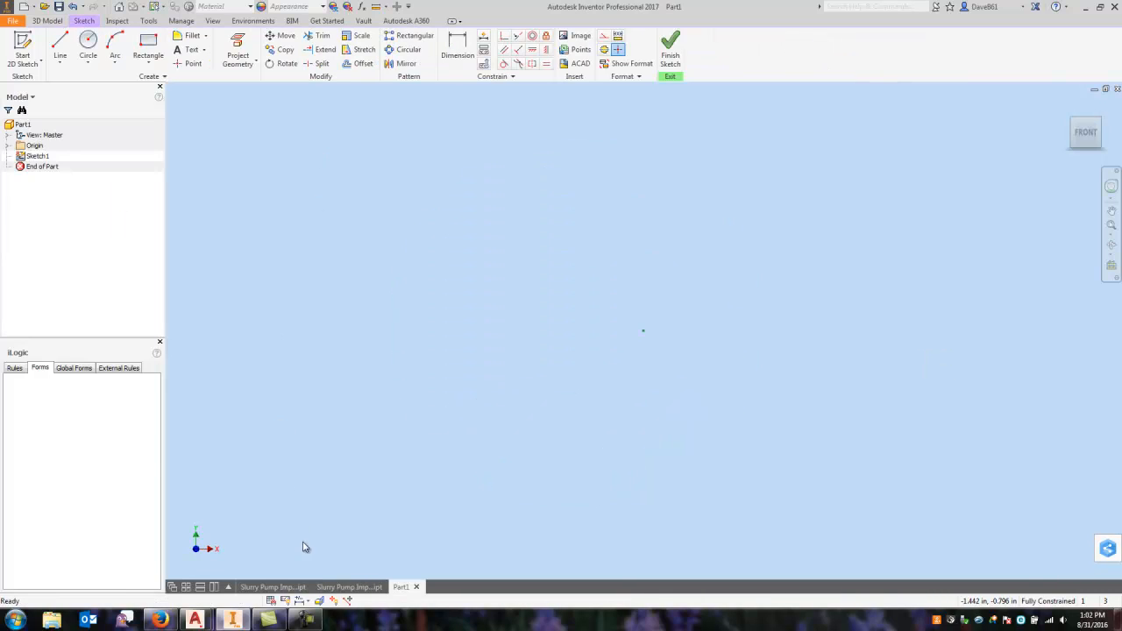
pyautogui.moveTo(274, 585)
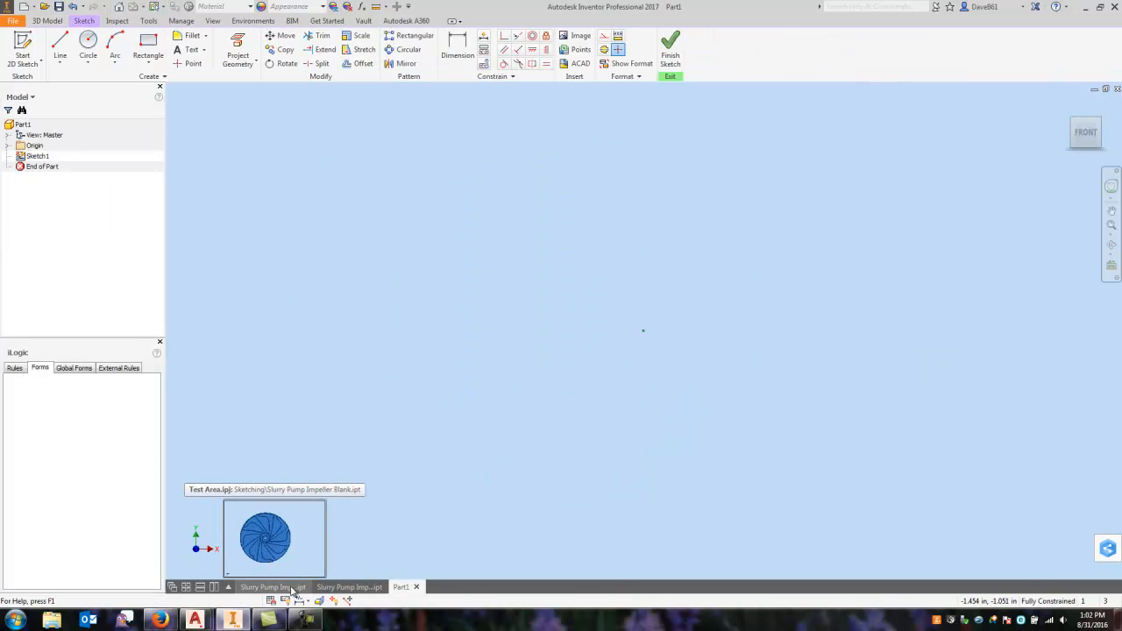
pyautogui.click(274, 585)
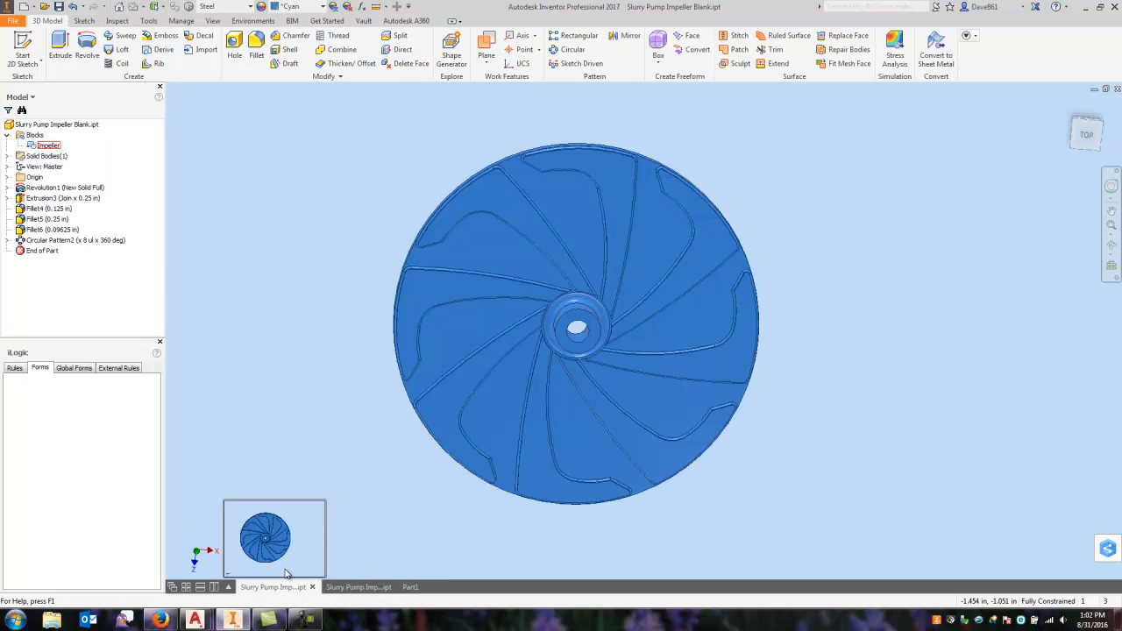
pyautogui.rightClick(49, 143)
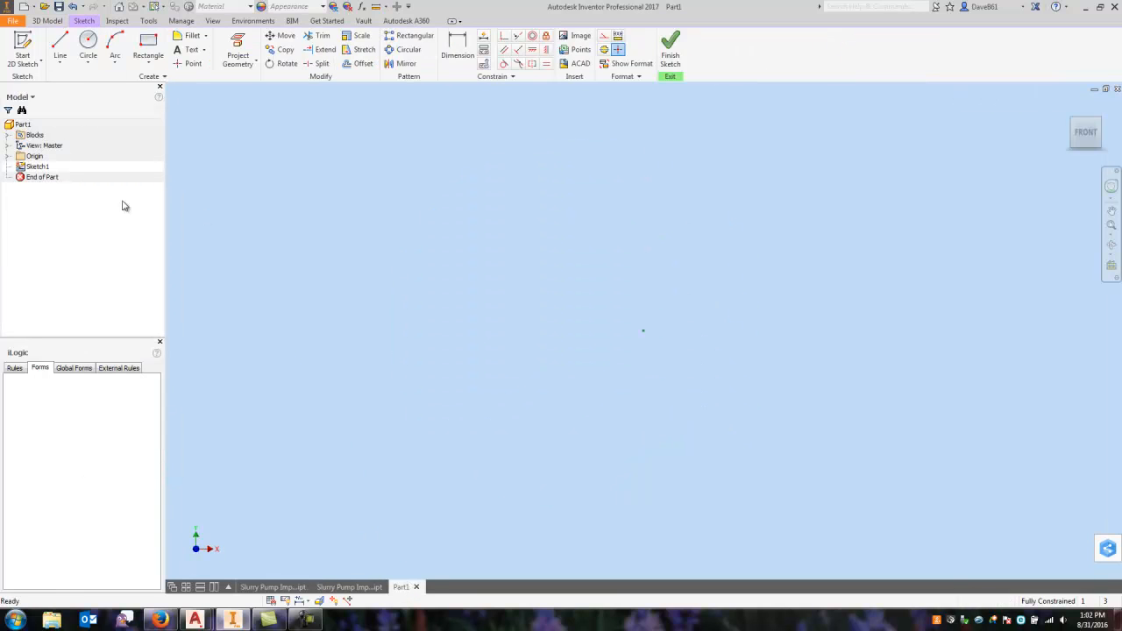
pyautogui.click(14, 135)
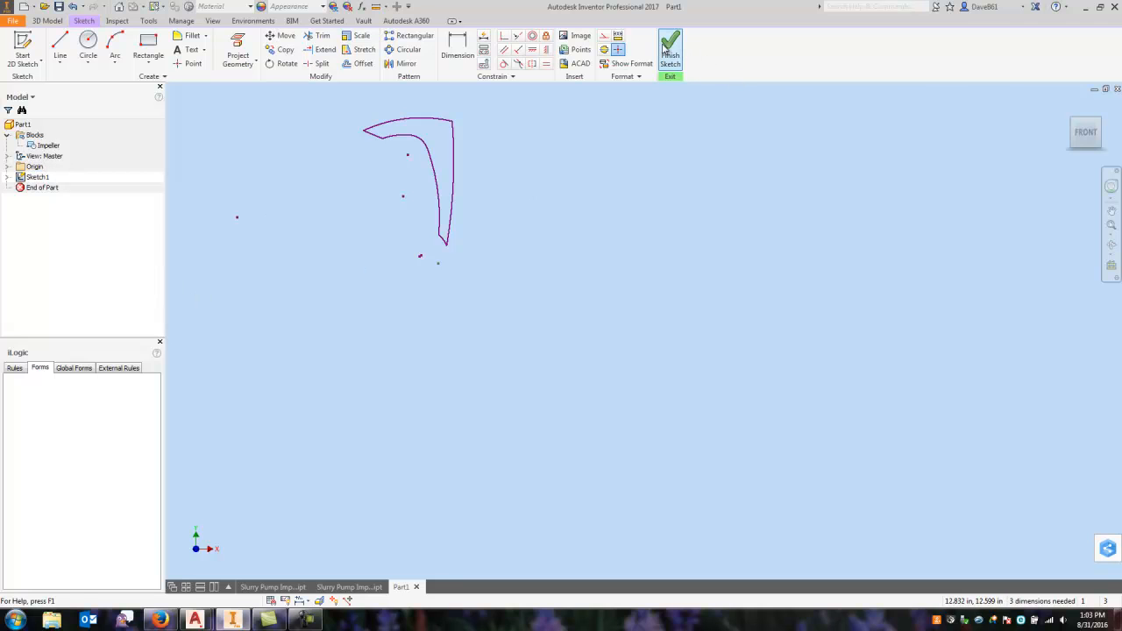
pyautogui.click(669, 49)
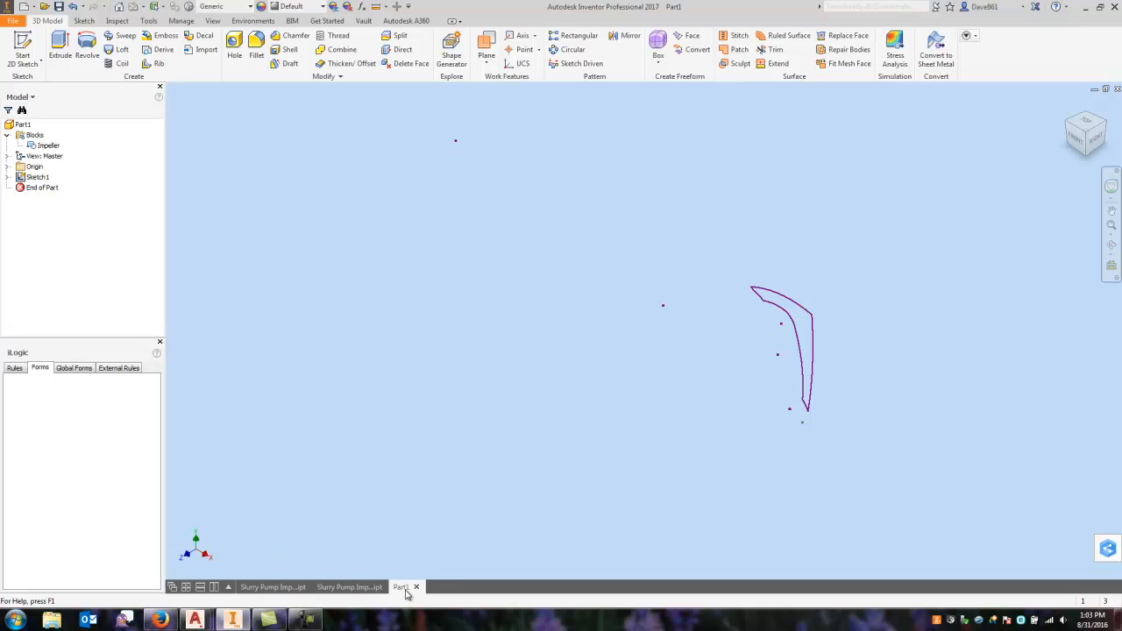
# Step: Close Part1 without saving and close the Slurry Pump Impeller part
pyautogui.click(418, 586)
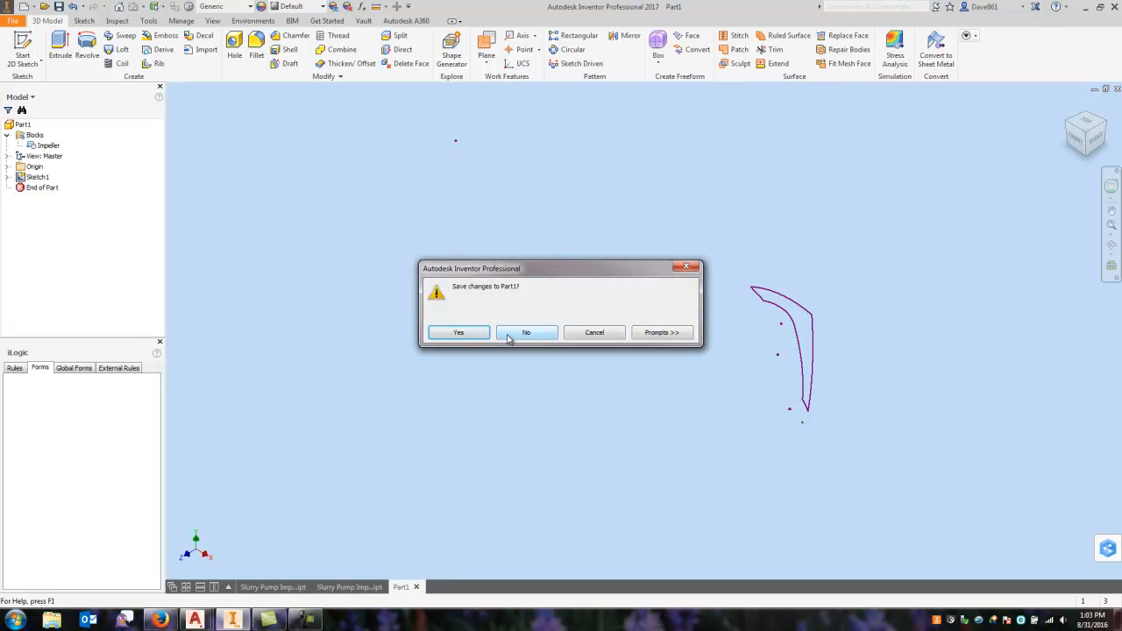
pyautogui.click(526, 333)
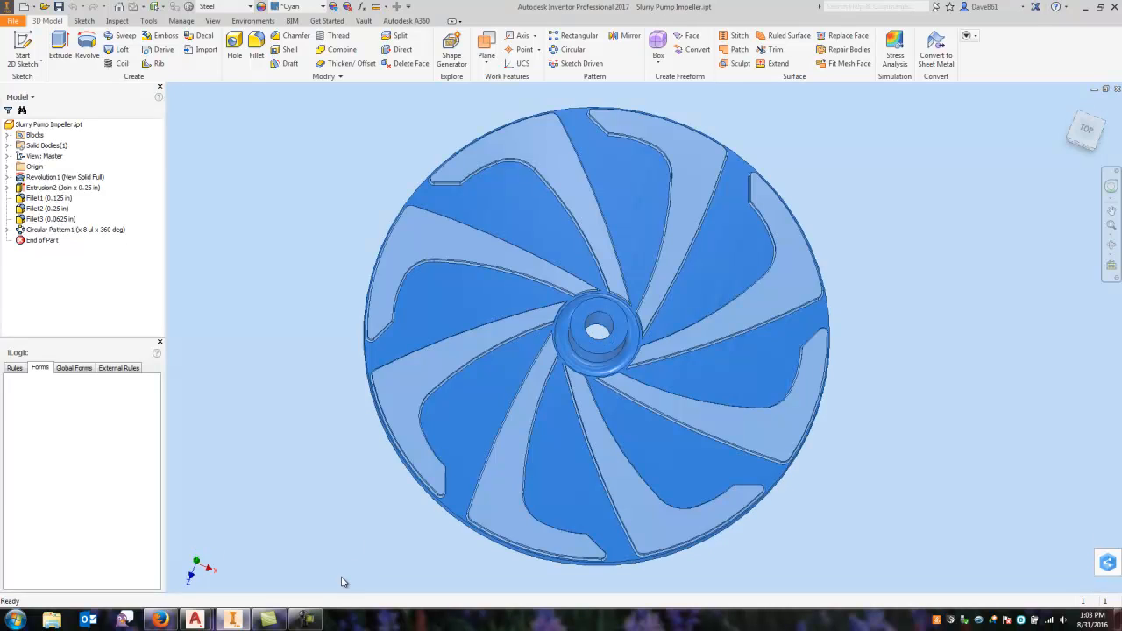
pyautogui.moveTo(1115, 91)
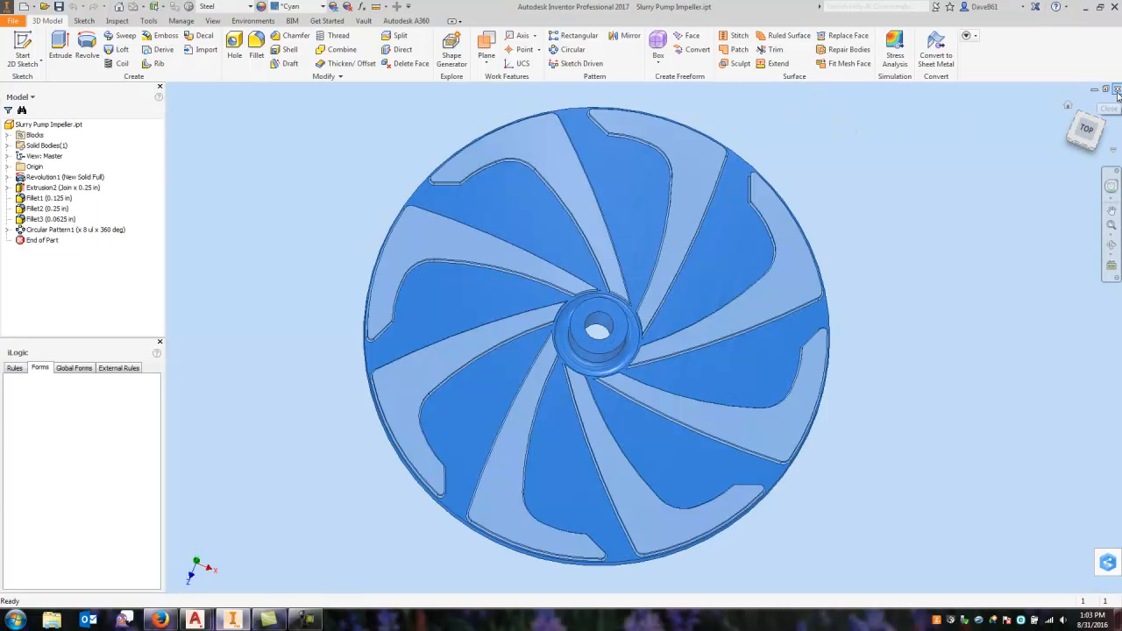
pyautogui.click(1108, 109)
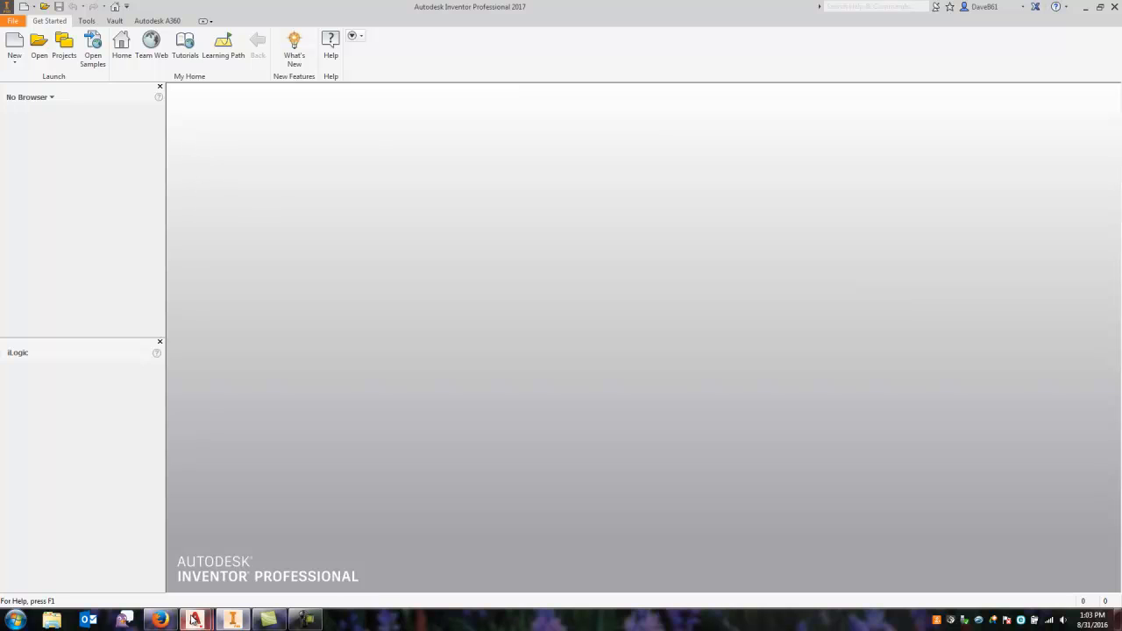
pyautogui.moveTo(194, 621)
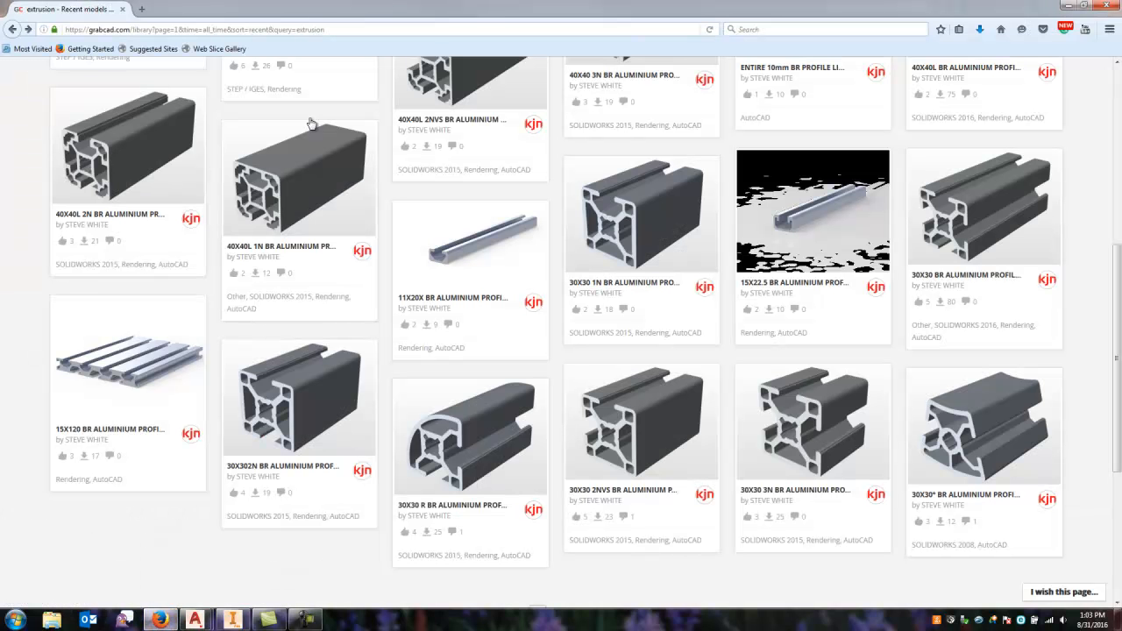
# Step: Open the 30X30 3N BR ALUMINIUM PROFILE model page and scroll to its Files list
pyautogui.scroll(3)
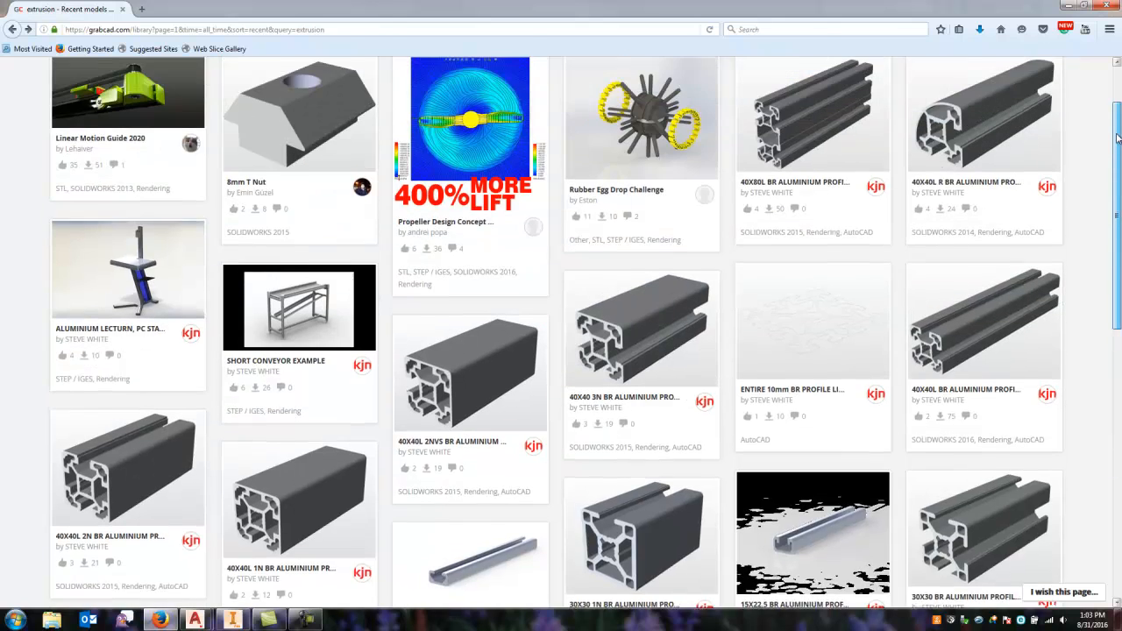
pyautogui.scroll(3)
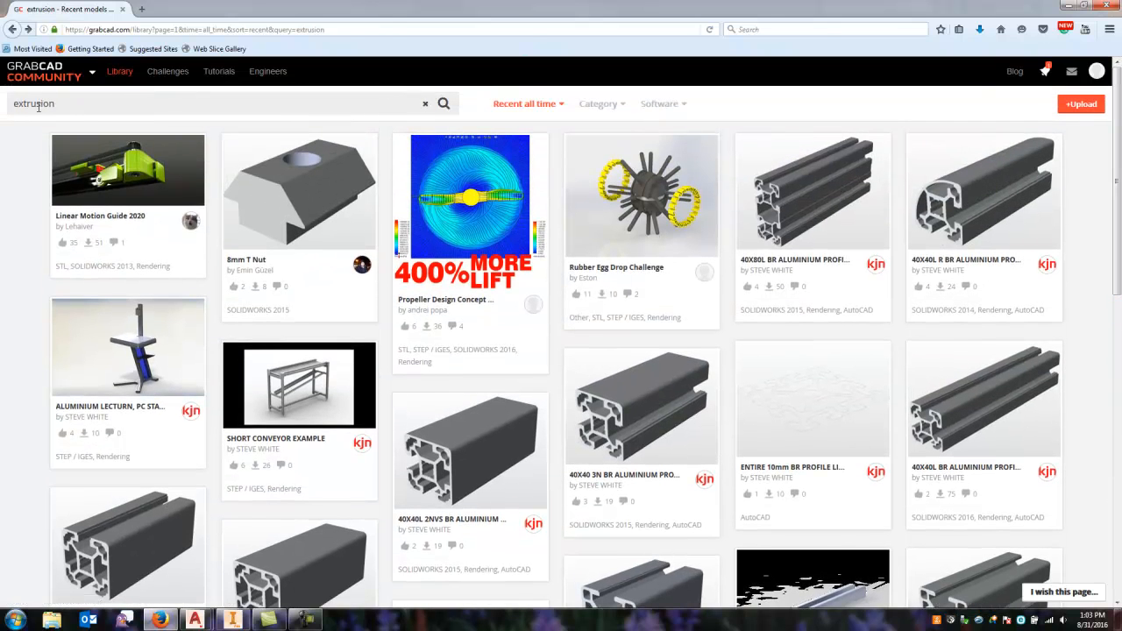
pyautogui.scroll(-3)
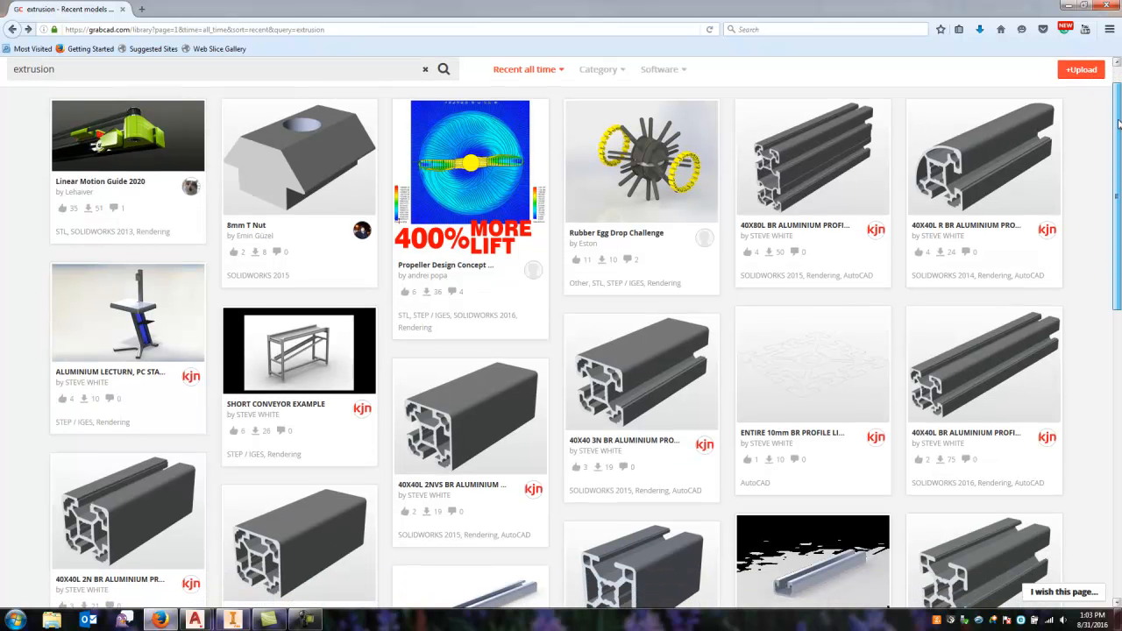
pyautogui.scroll(-3)
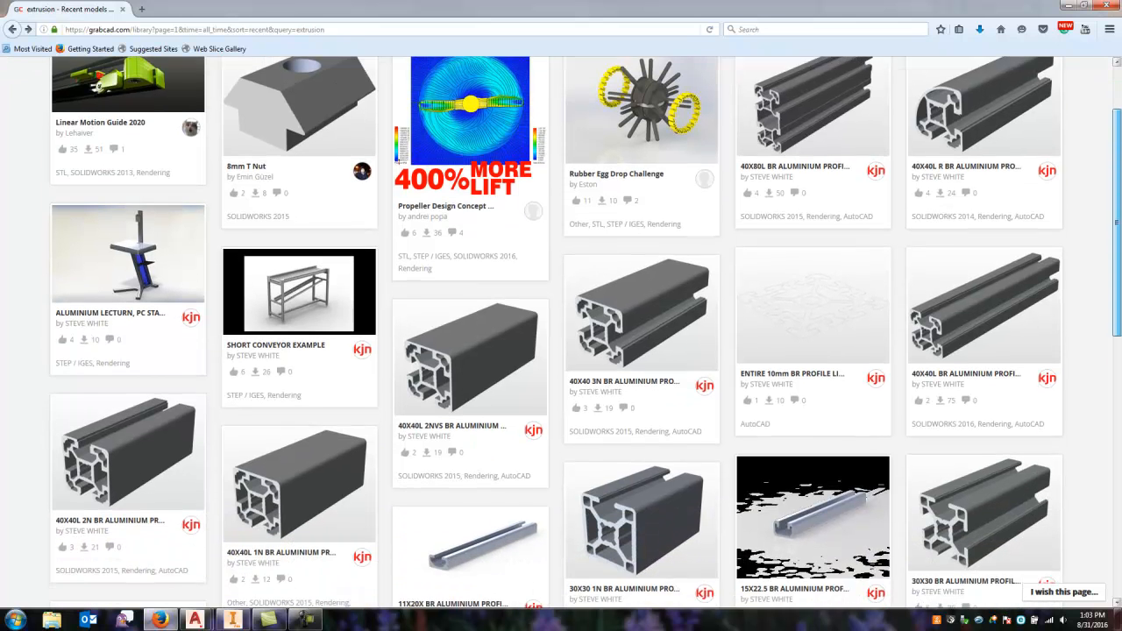
pyautogui.scroll(-3)
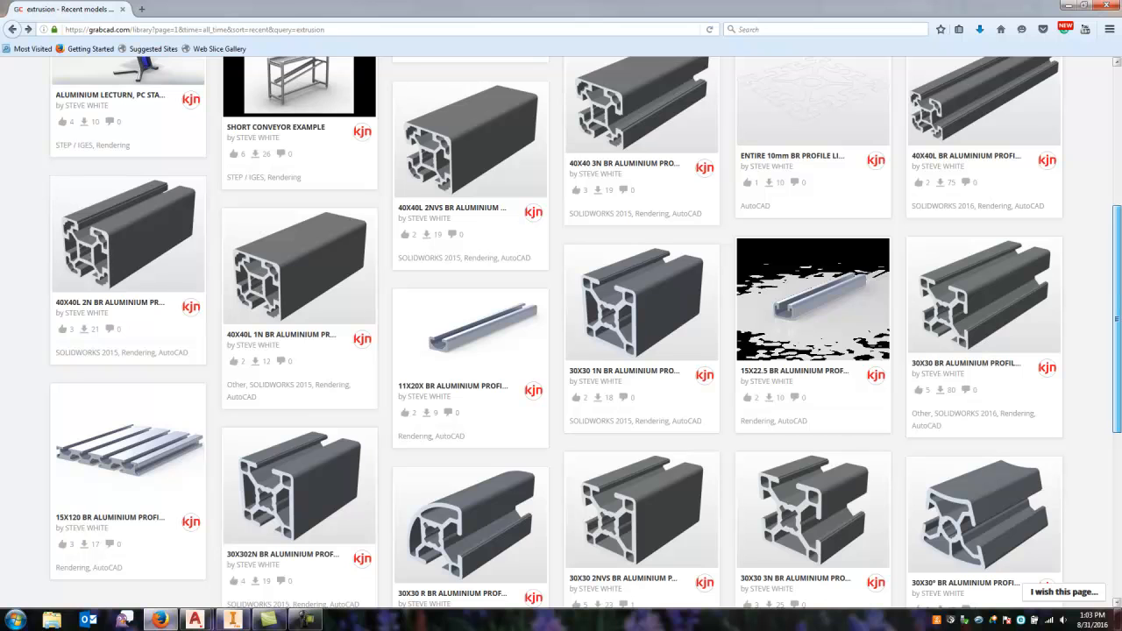
pyautogui.scroll(-3)
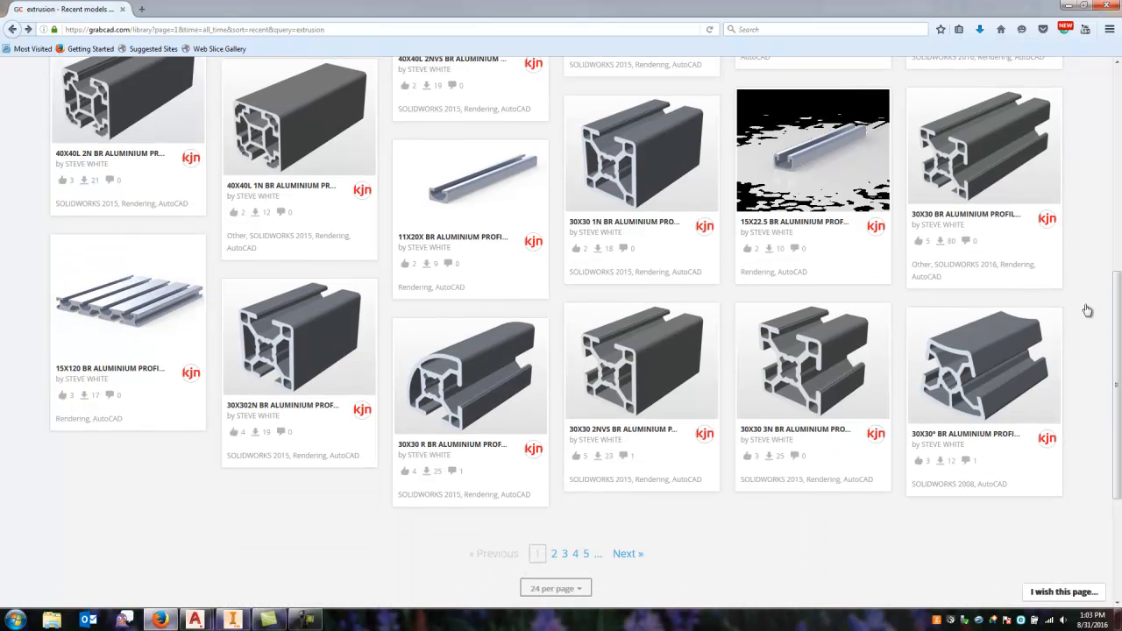
pyautogui.moveTo(857, 358)
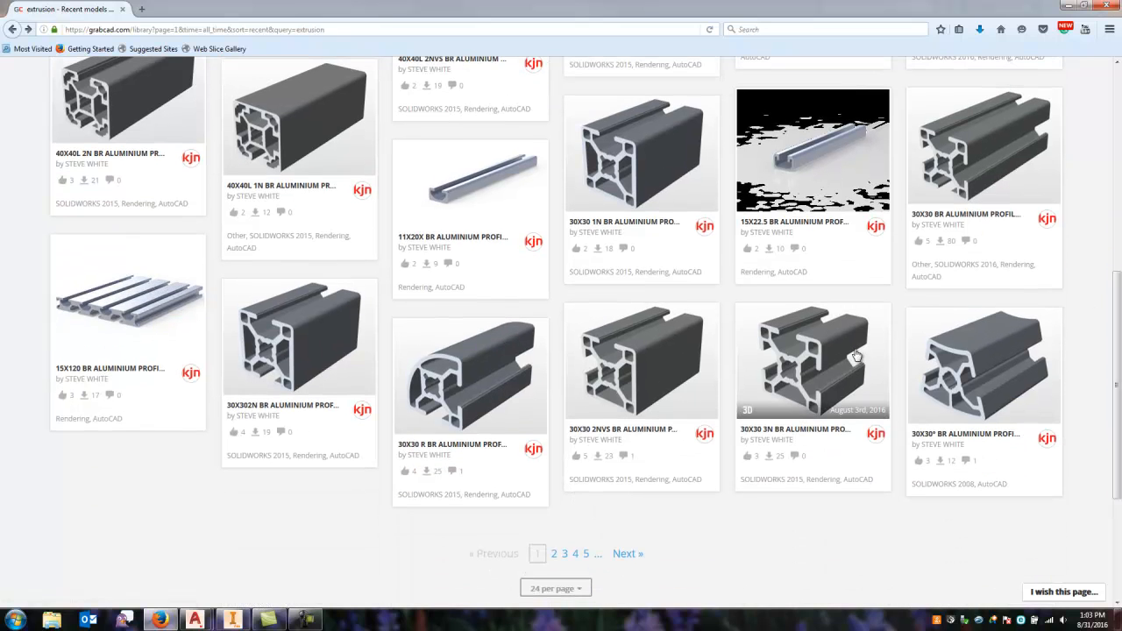
pyautogui.moveTo(806, 359)
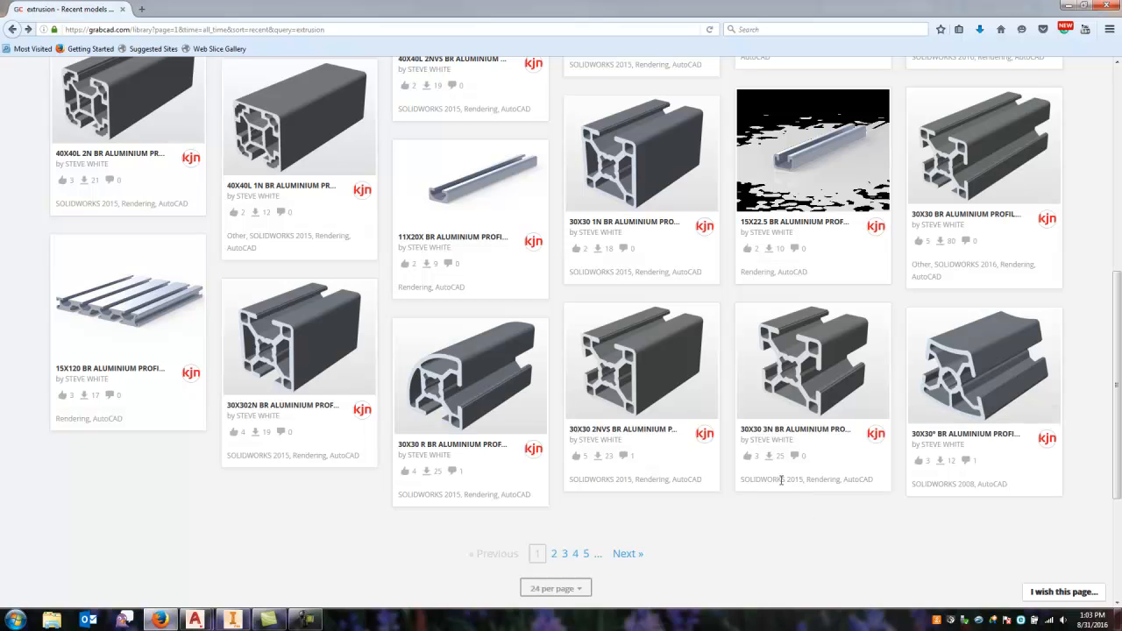
pyautogui.click(810, 361)
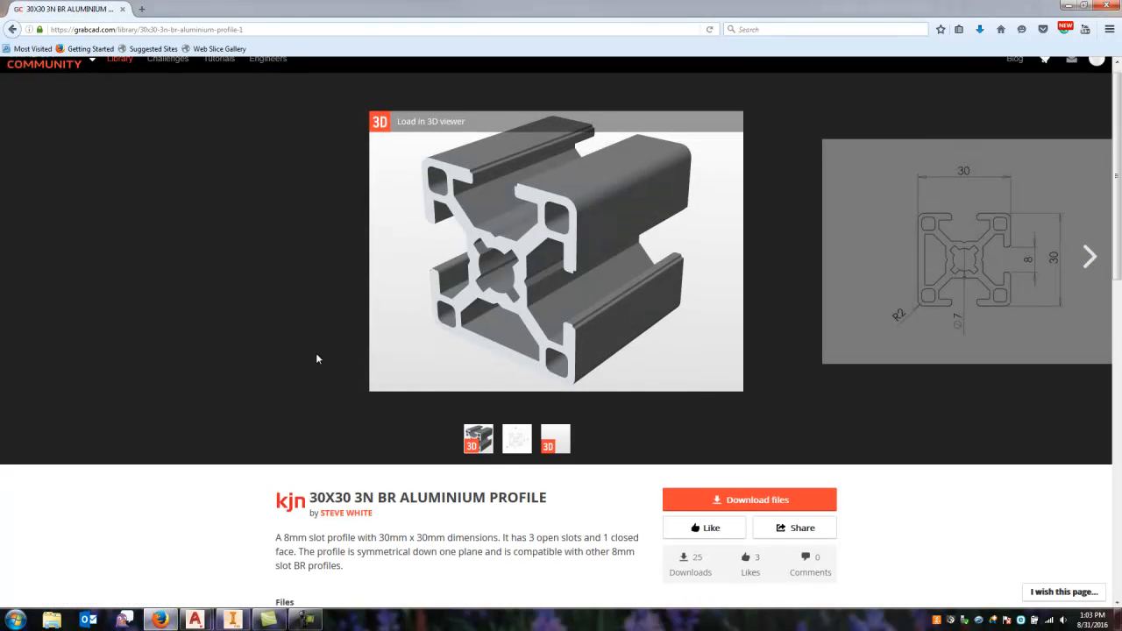
pyautogui.scroll(-3)
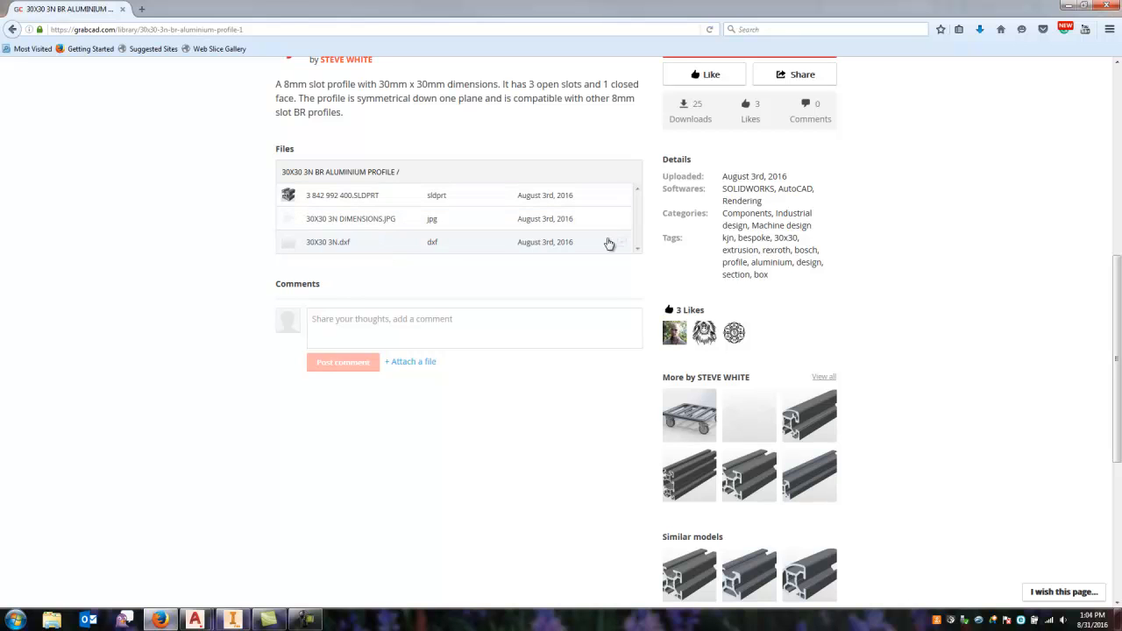
pyautogui.moveTo(640, 253)
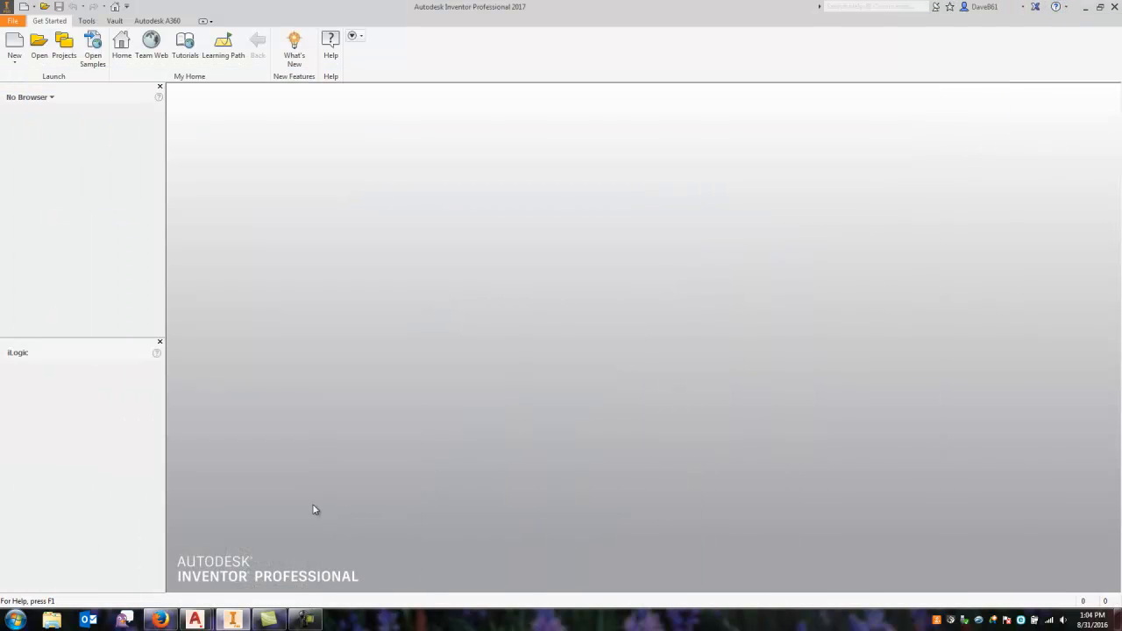
pyautogui.moveTo(565, 315)
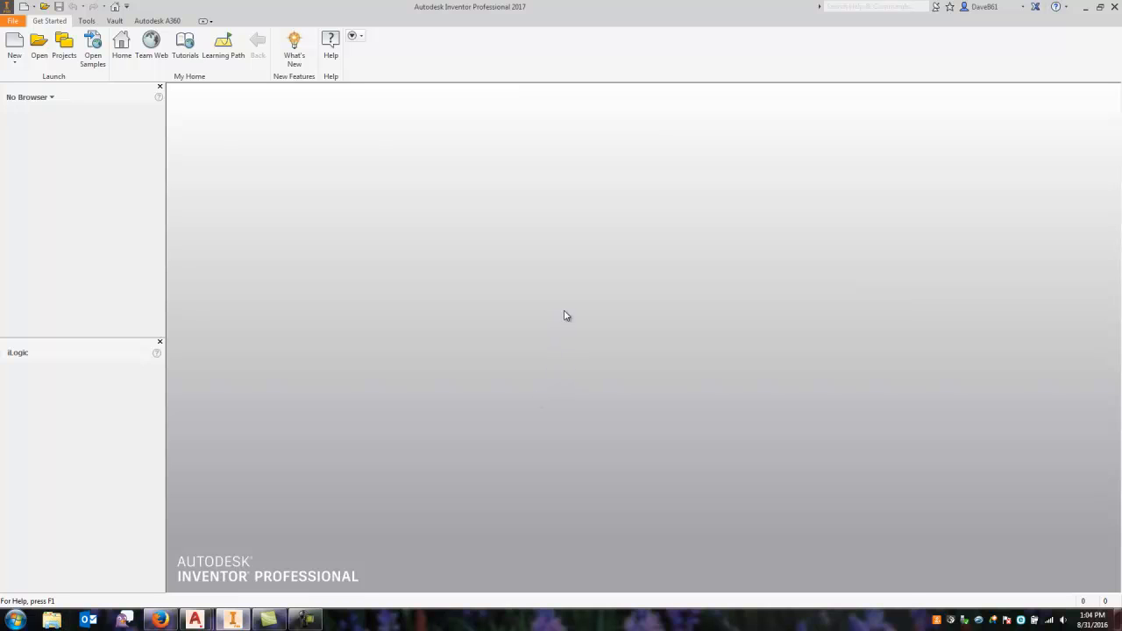
pyautogui.moveTo(39, 42)
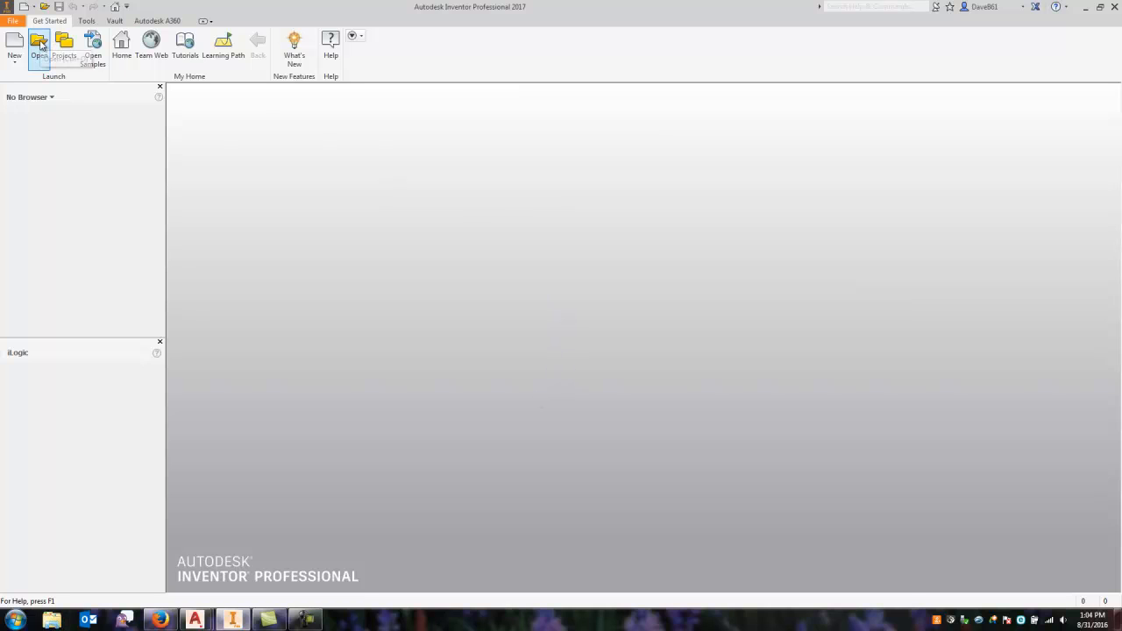
pyautogui.moveTo(38, 42)
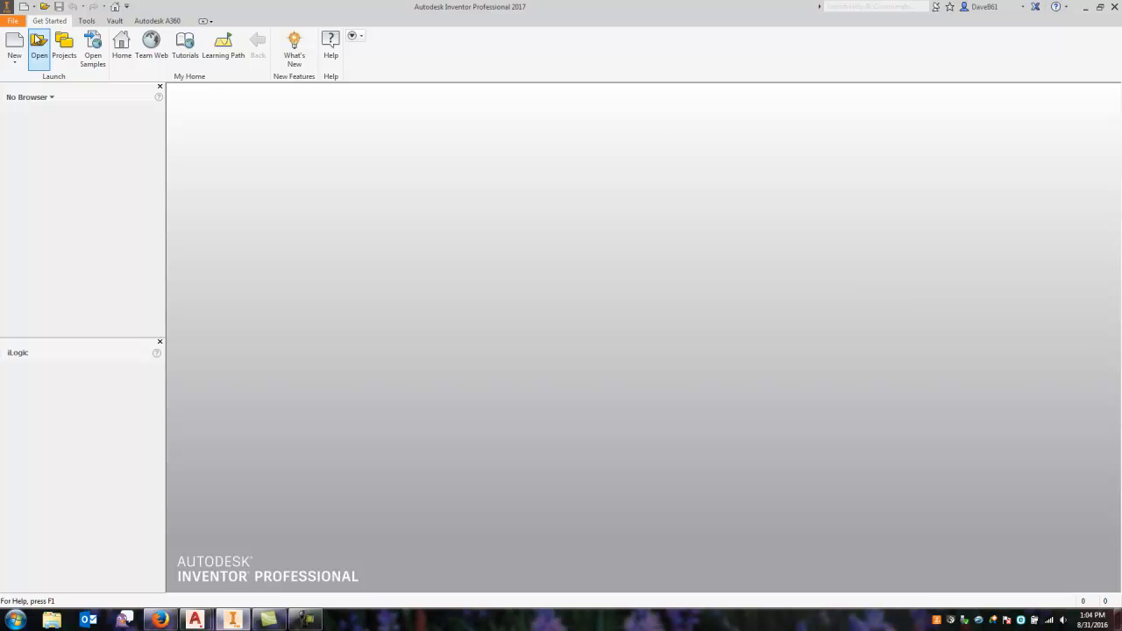
# Step: Open 3 842 990 720.SLDPRT from the Aluminum Profile folder via the Open dialog
pyautogui.click(38, 44)
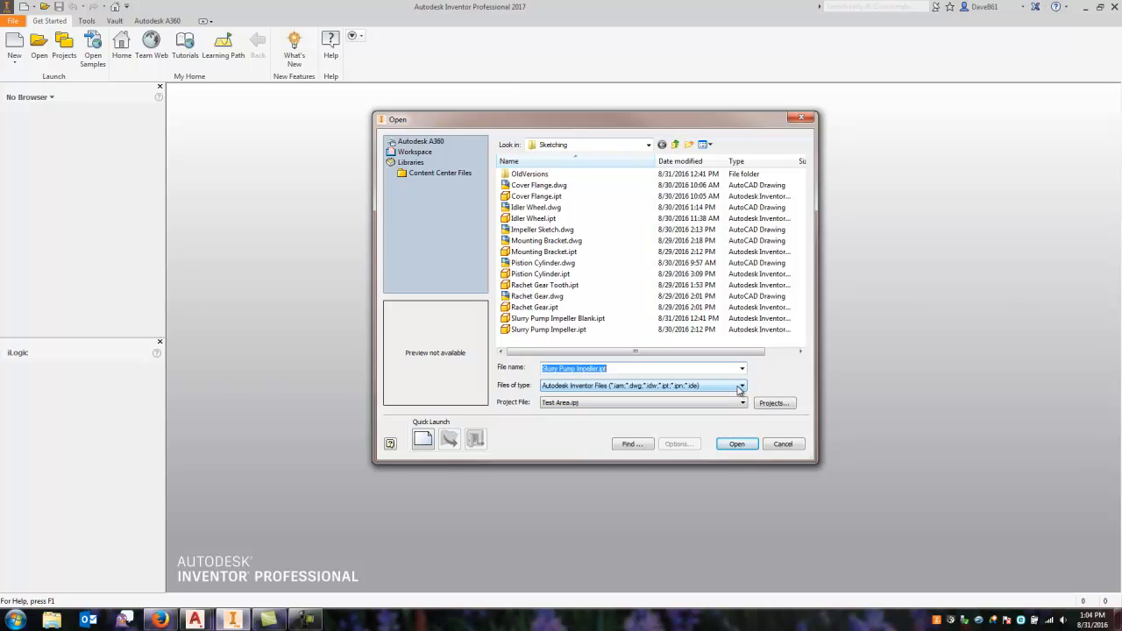
pyautogui.click(740, 386)
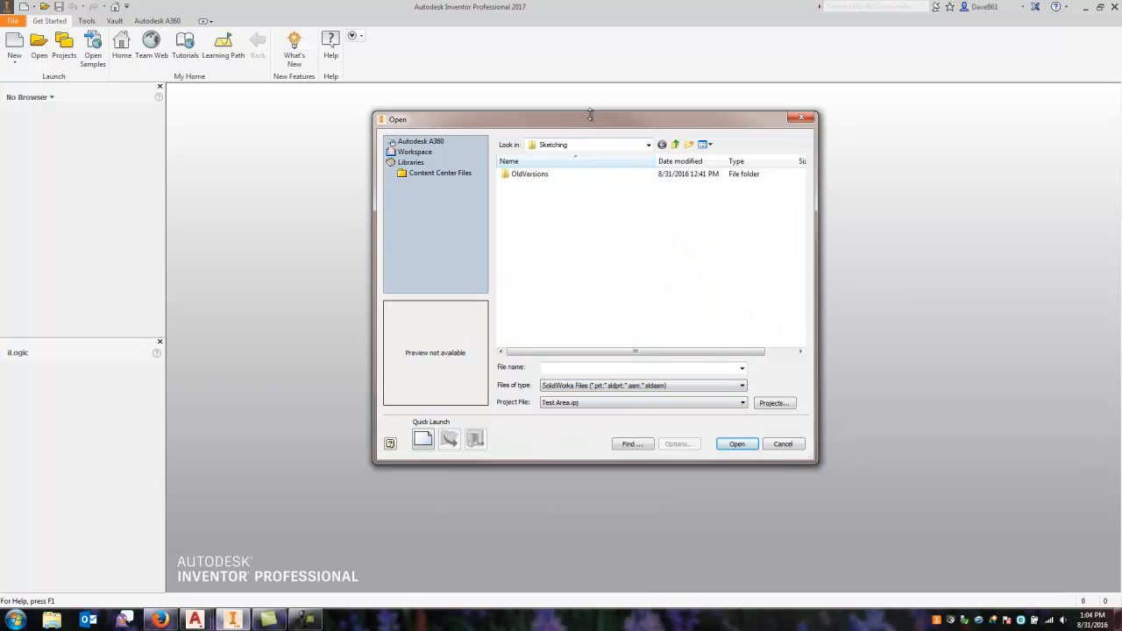
pyautogui.moveTo(677, 143)
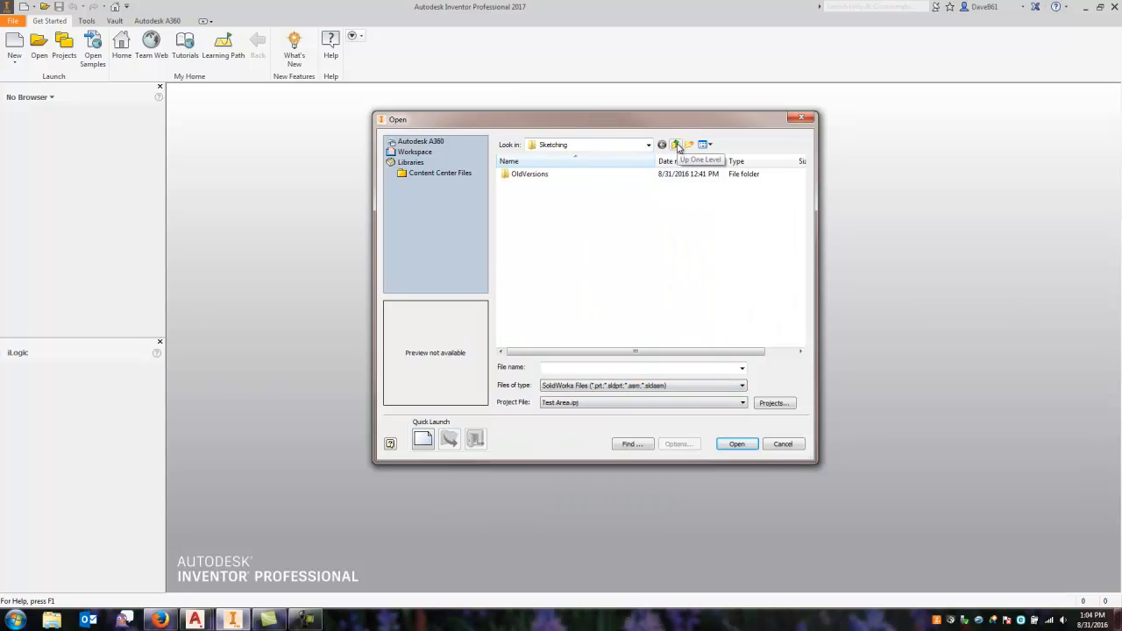
pyautogui.click(677, 144)
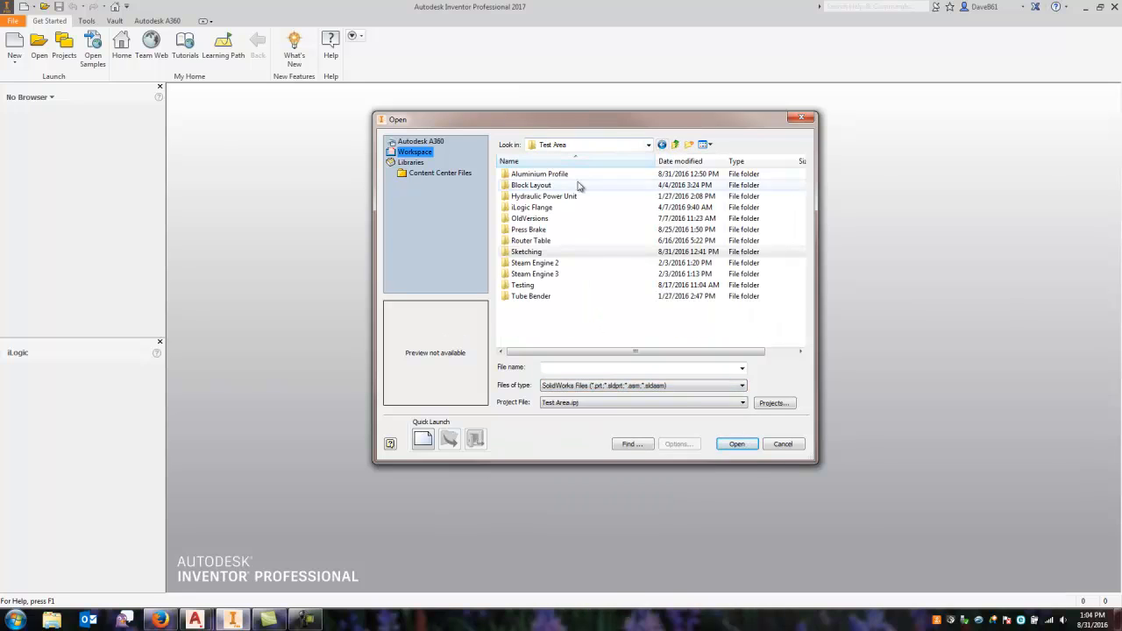
pyautogui.doubleClick(540, 174)
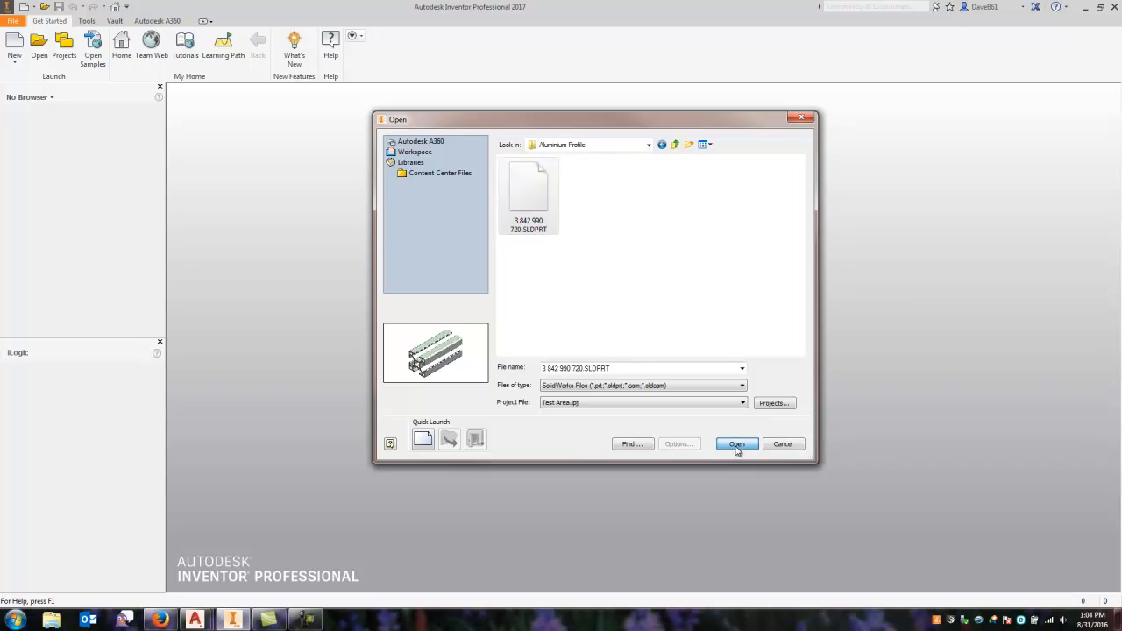
pyautogui.click(736, 444)
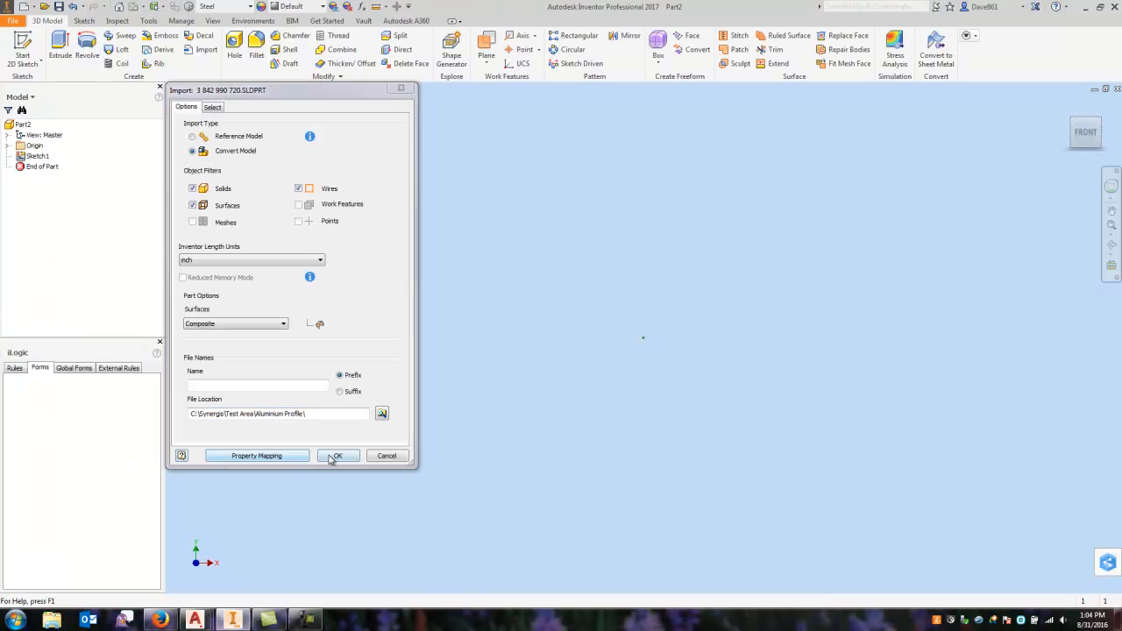
# Step: Import the SolidWorks bar using the Convert Model option
pyautogui.click(337, 456)
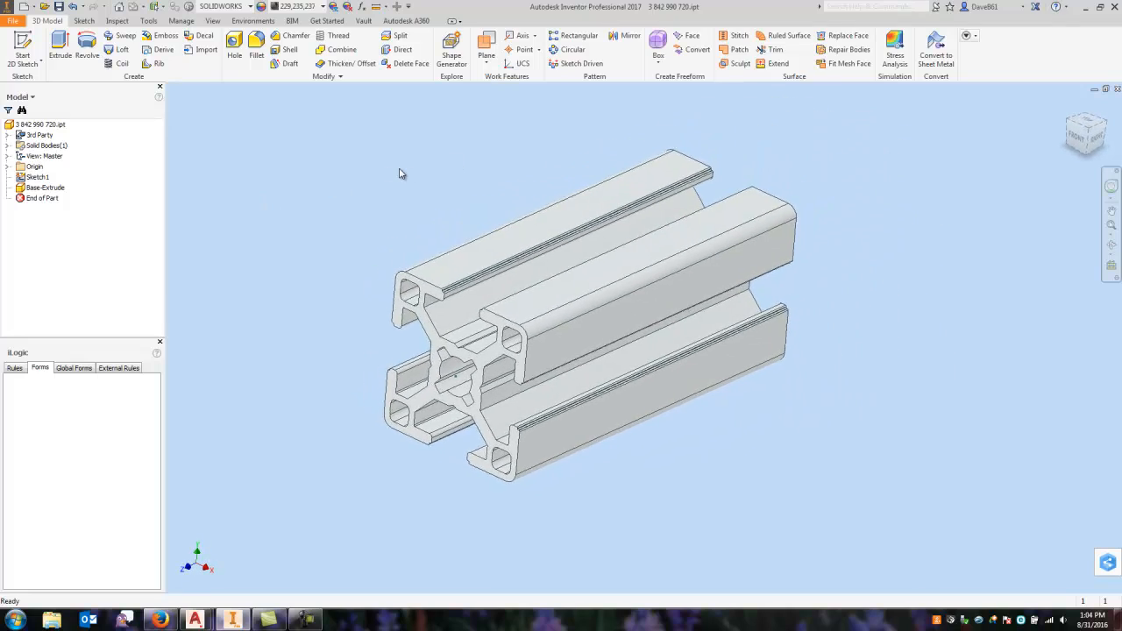
pyautogui.click(526, 219)
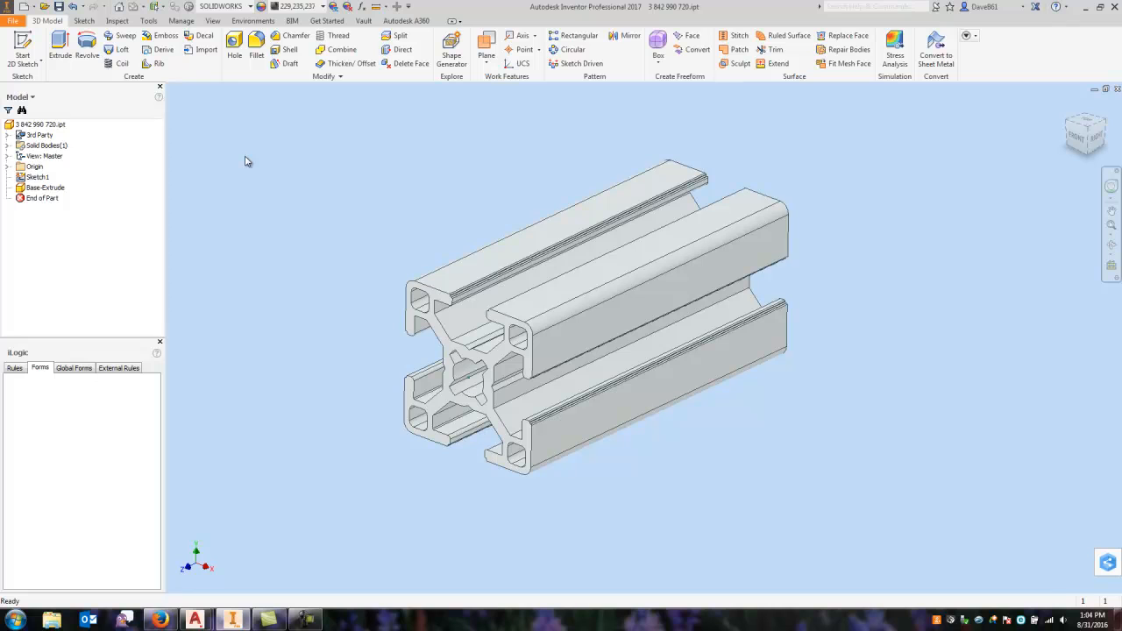
pyautogui.moveTo(447, 174)
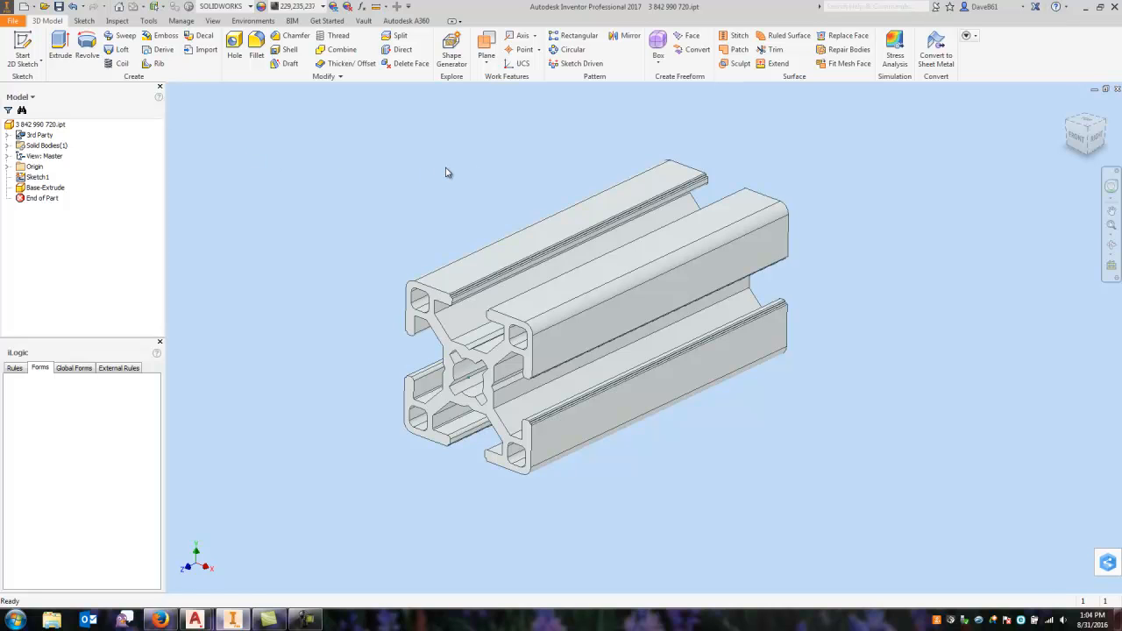
# Step: Start Direct Edit on Base-Extrude, pick the top face, then exit without changes
pyautogui.click(46, 187)
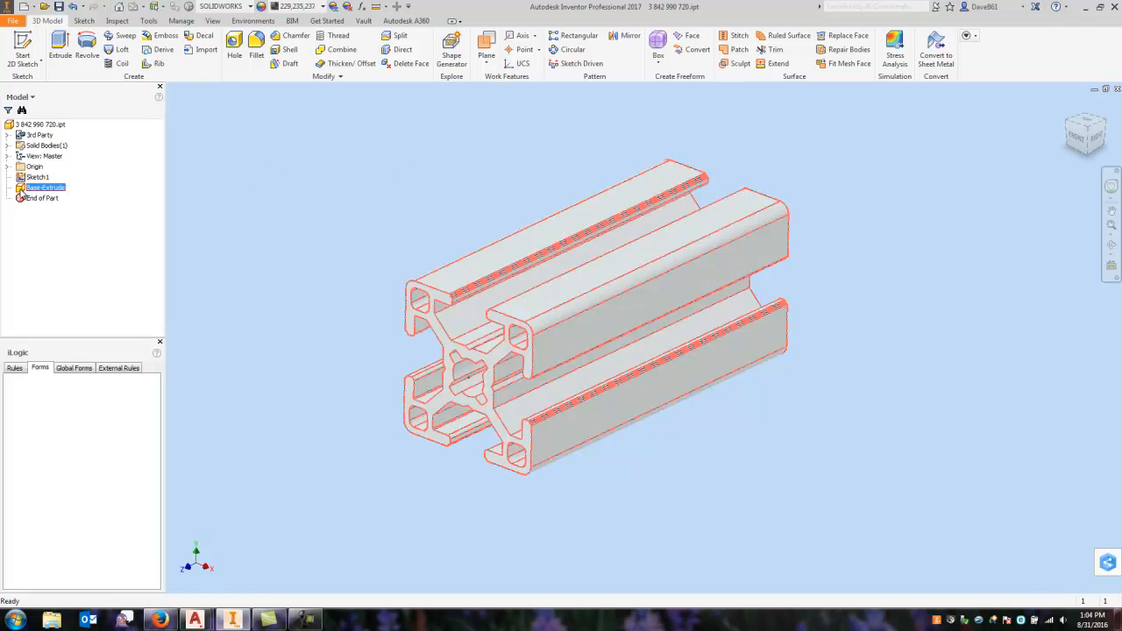
pyautogui.rightClick(46, 186)
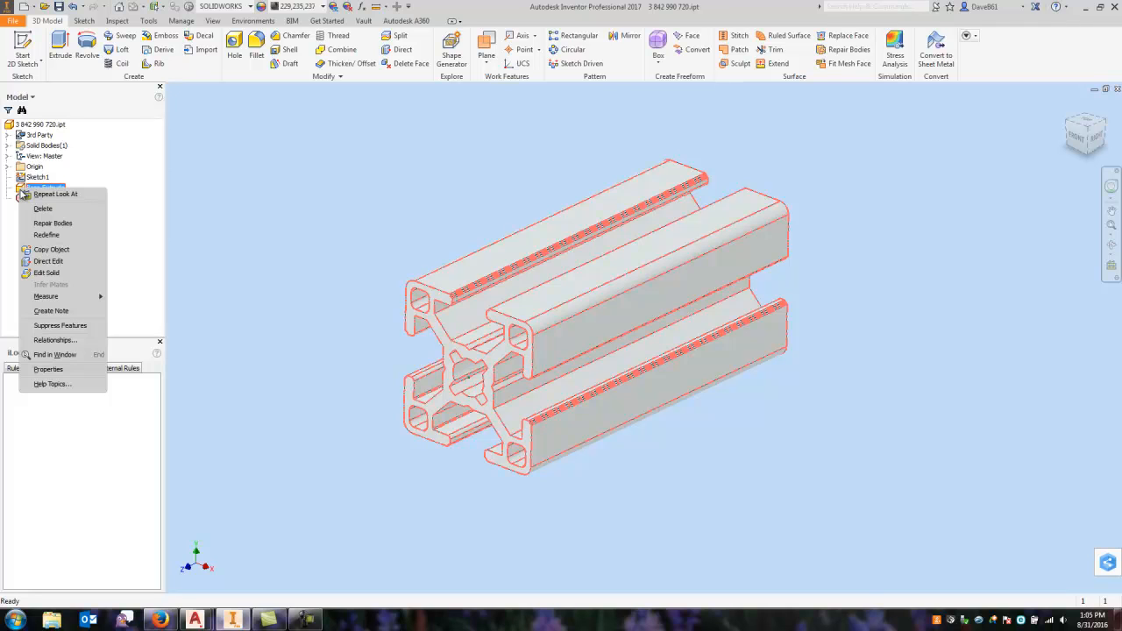
pyautogui.click(49, 262)
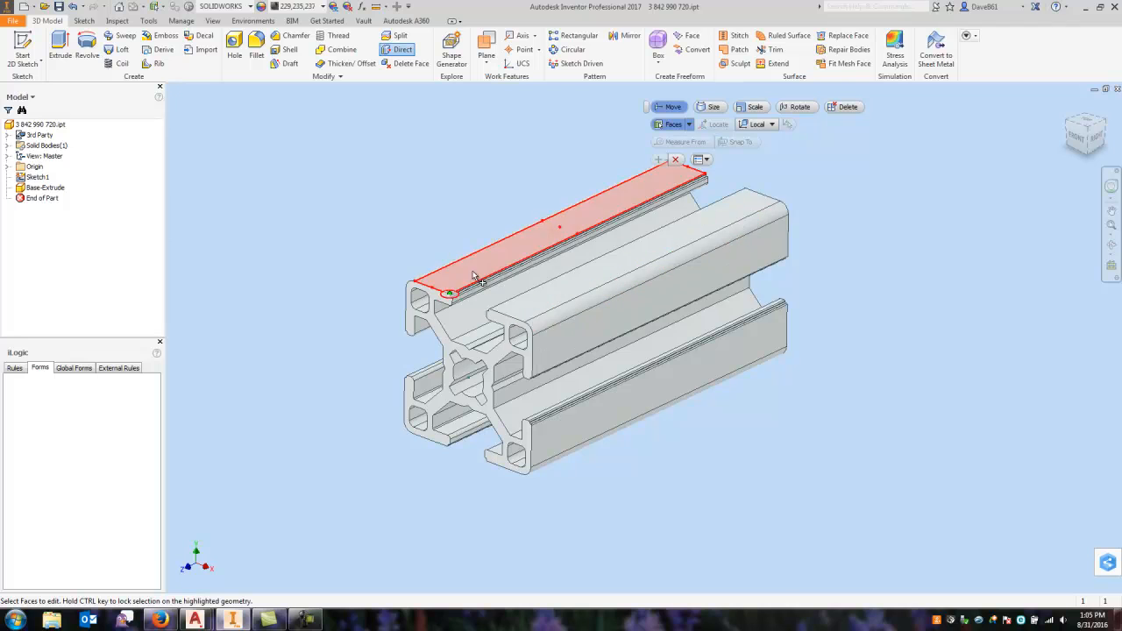
pyautogui.click(675, 159)
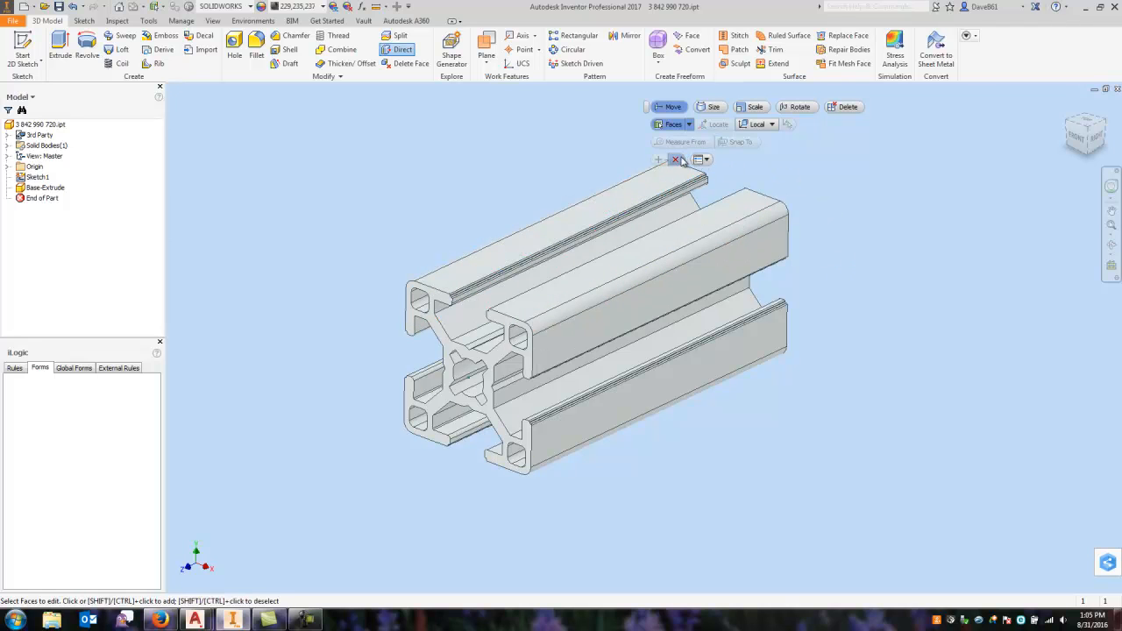
pyautogui.click(677, 160)
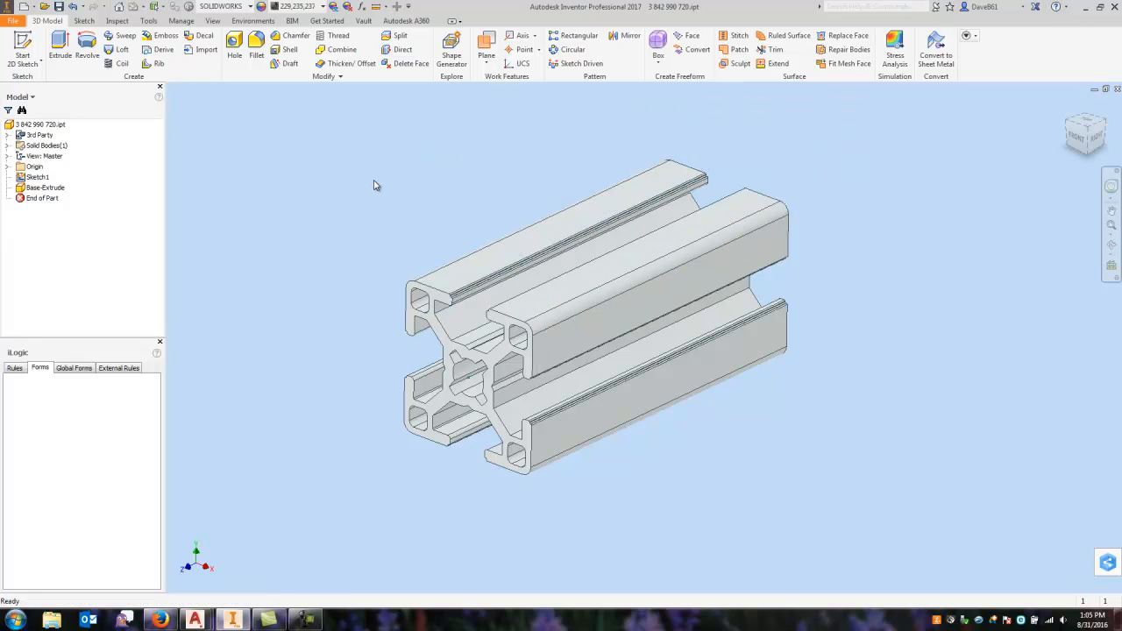
pyautogui.click(1115, 89)
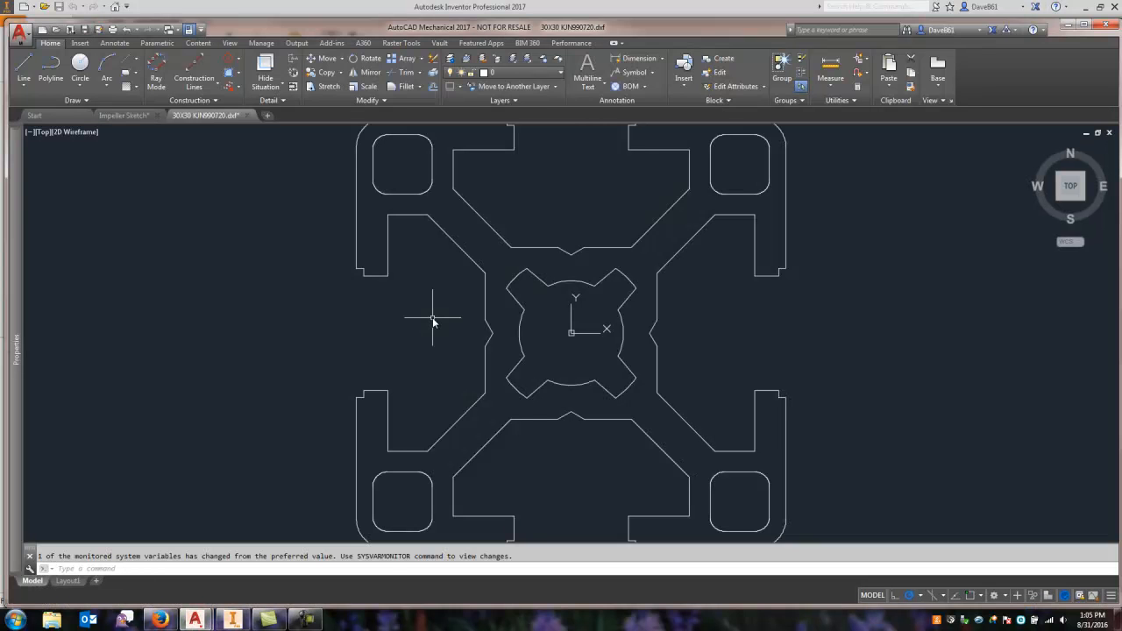
pyautogui.moveTo(728, 357)
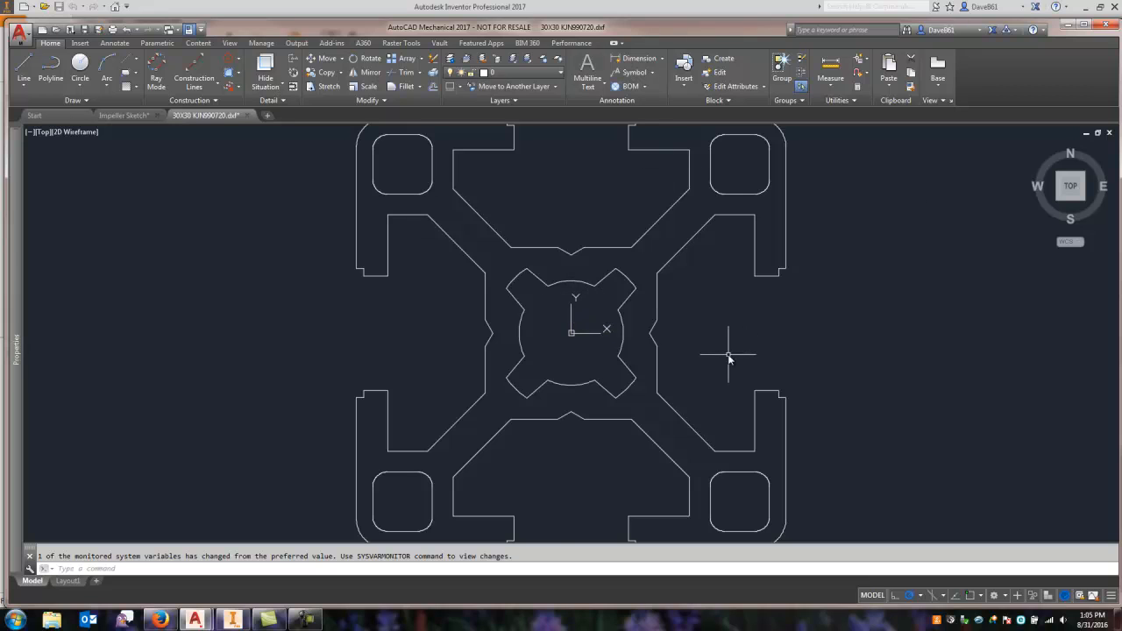
# Step: Zoom in and out on the DXF cross-section to inspect its slotted outline
pyautogui.scroll(-3)
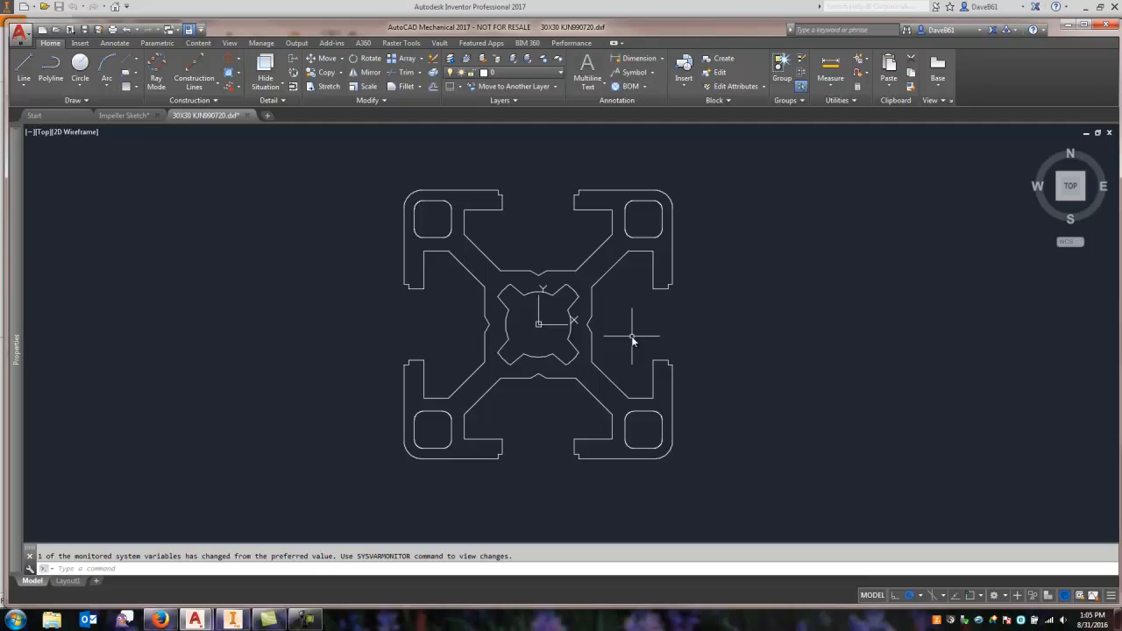
pyautogui.scroll(3)
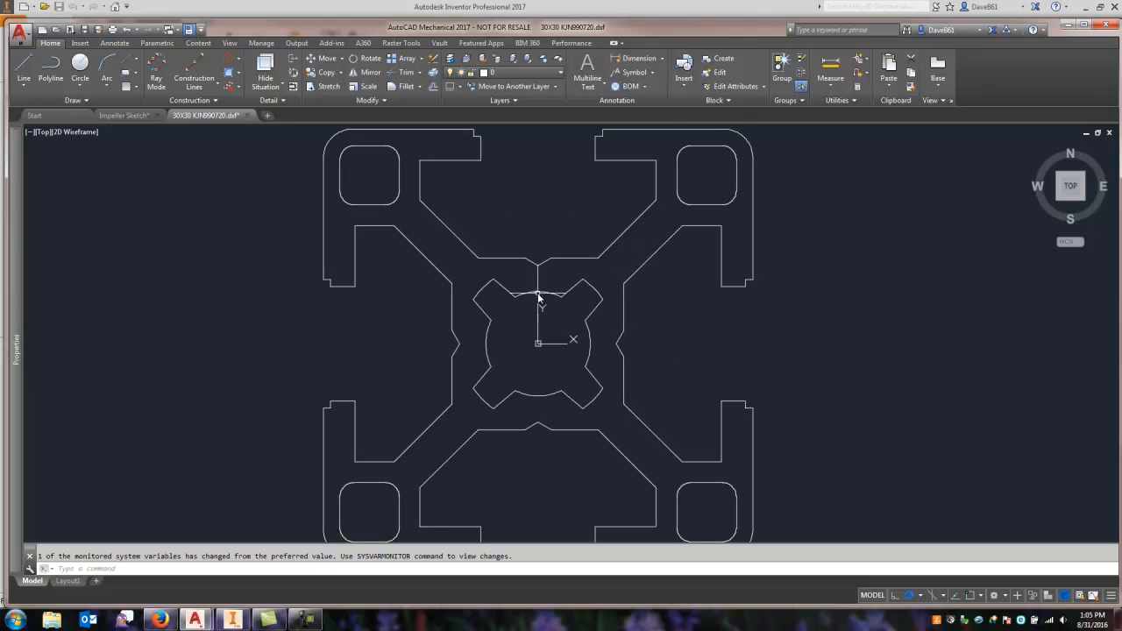
pyautogui.scroll(-3)
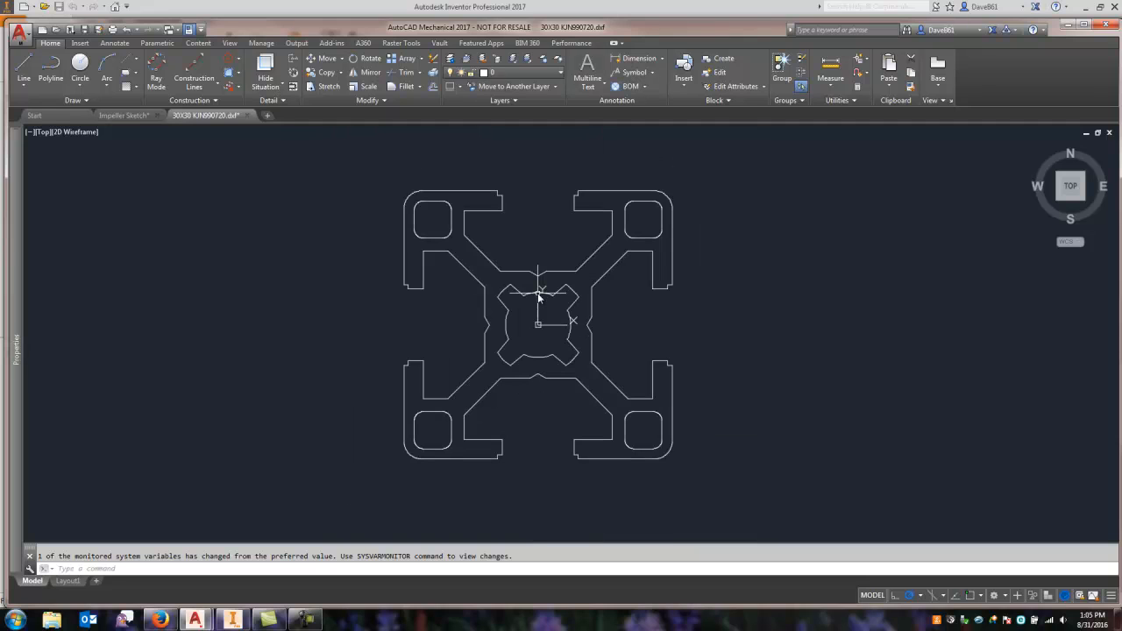
pyautogui.moveTo(572, 168)
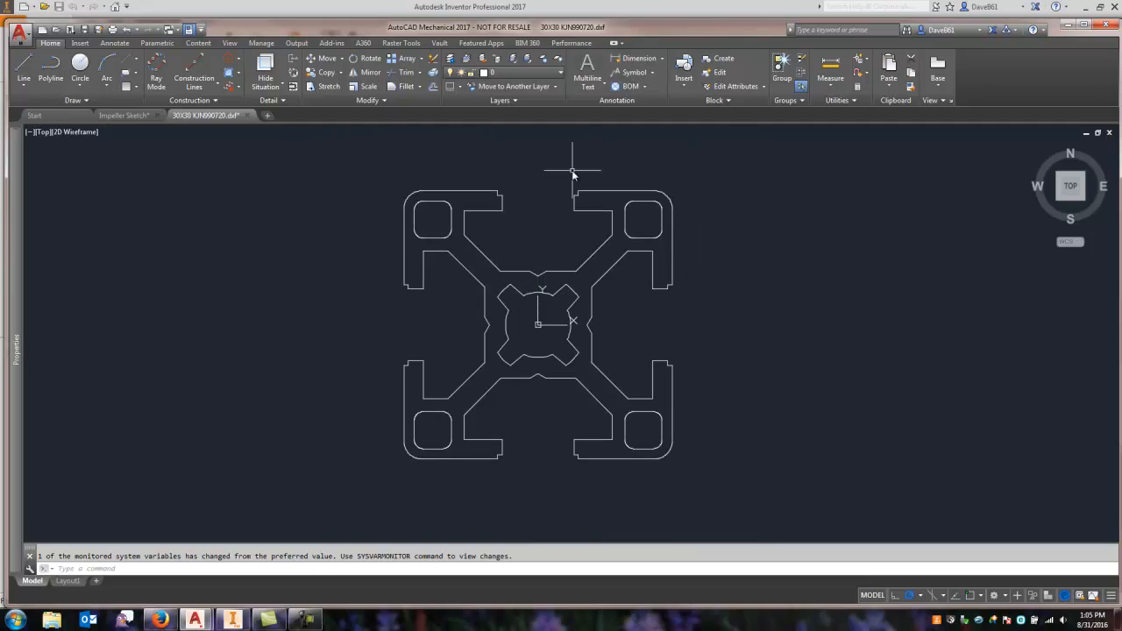
pyautogui.moveTo(301, 161)
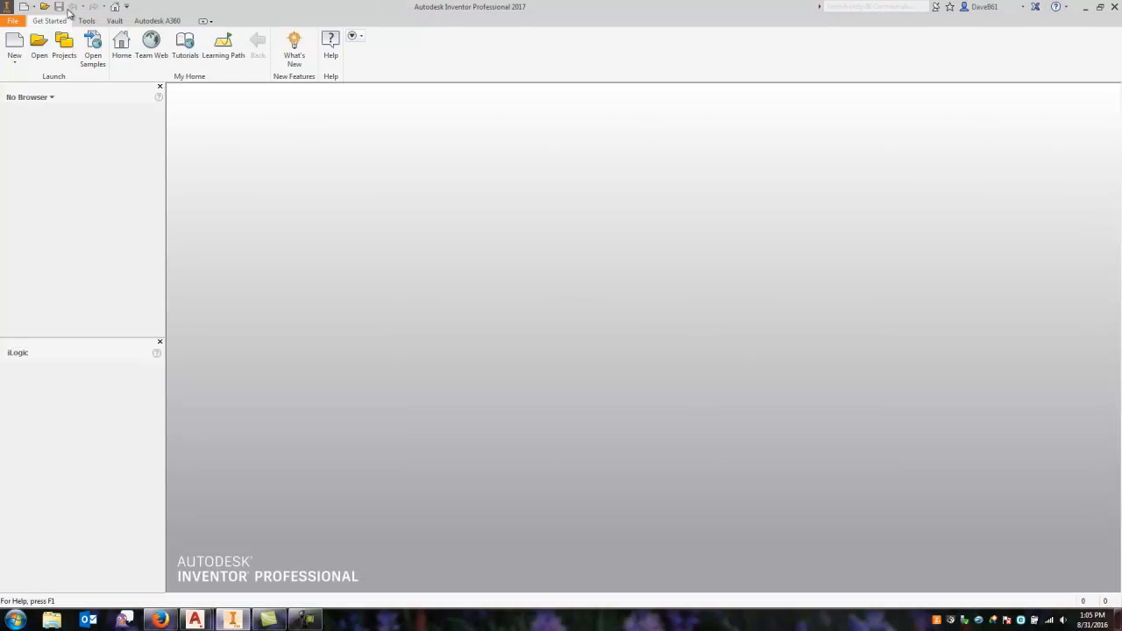
# Step: Create a new part from the Standard (in).ipt template and paste the DXF profile into its sketch
pyautogui.click(14, 44)
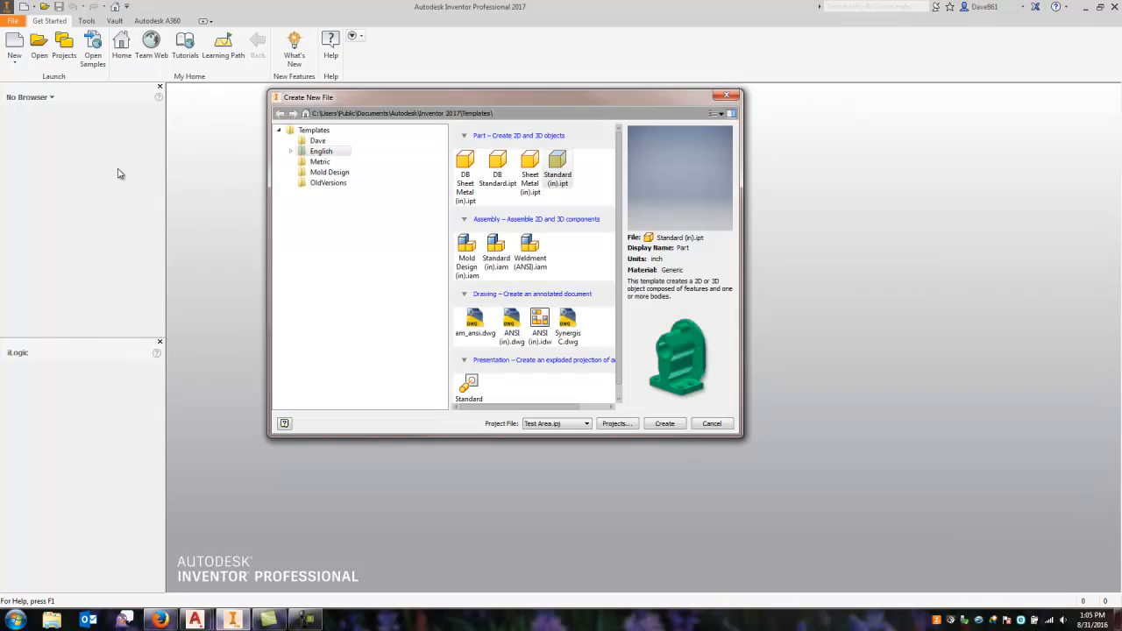
pyautogui.click(663, 422)
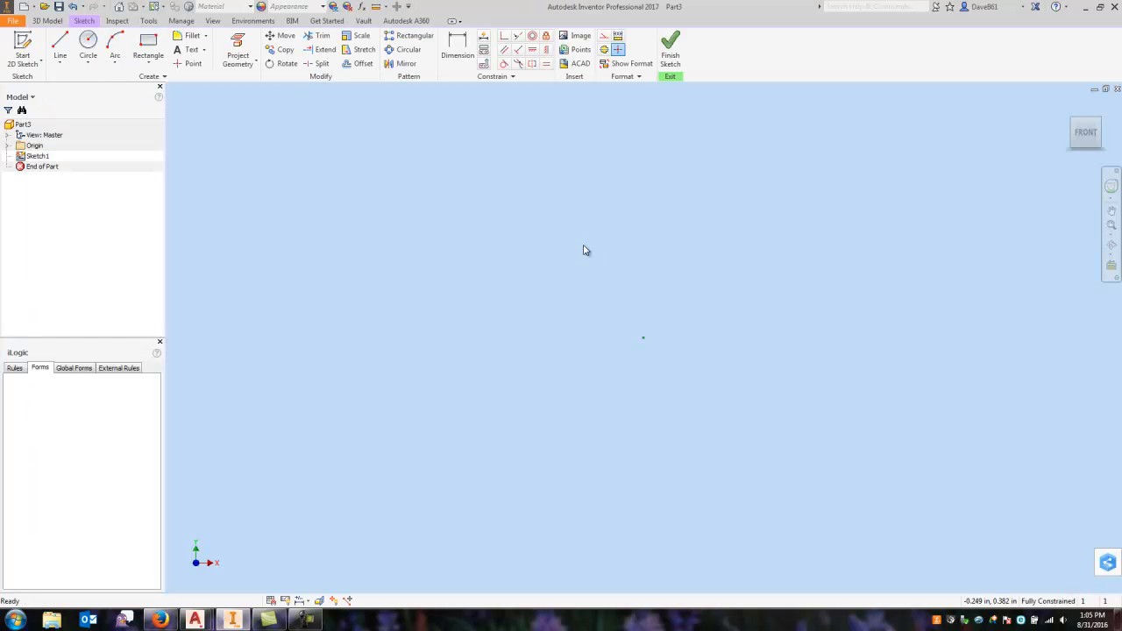
pyautogui.moveTo(589, 259)
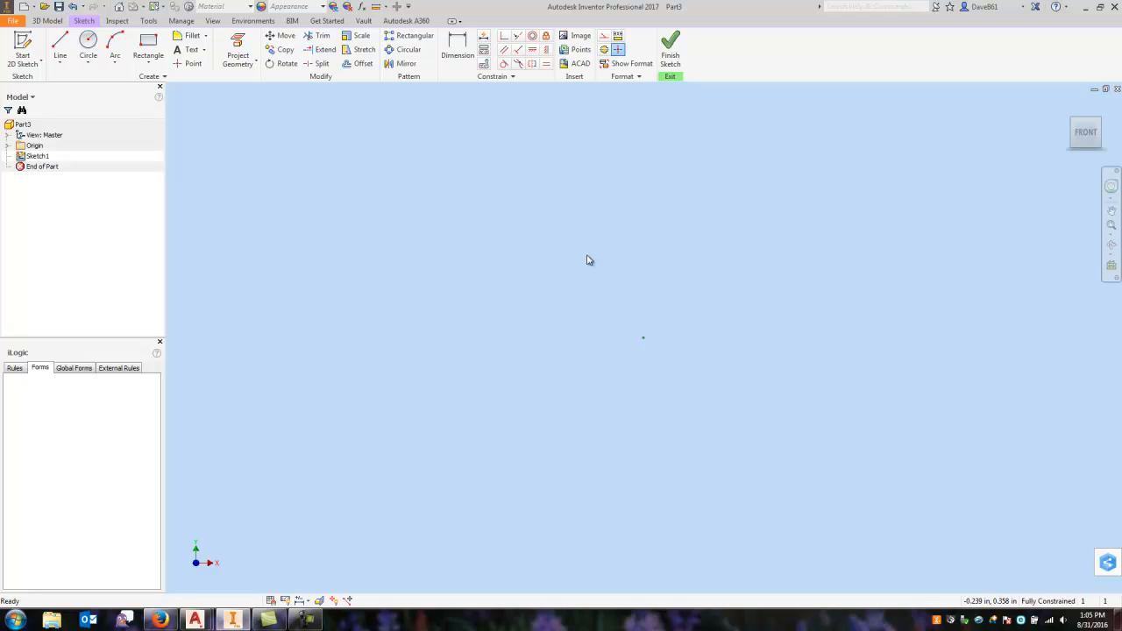
pyautogui.moveTo(579, 324)
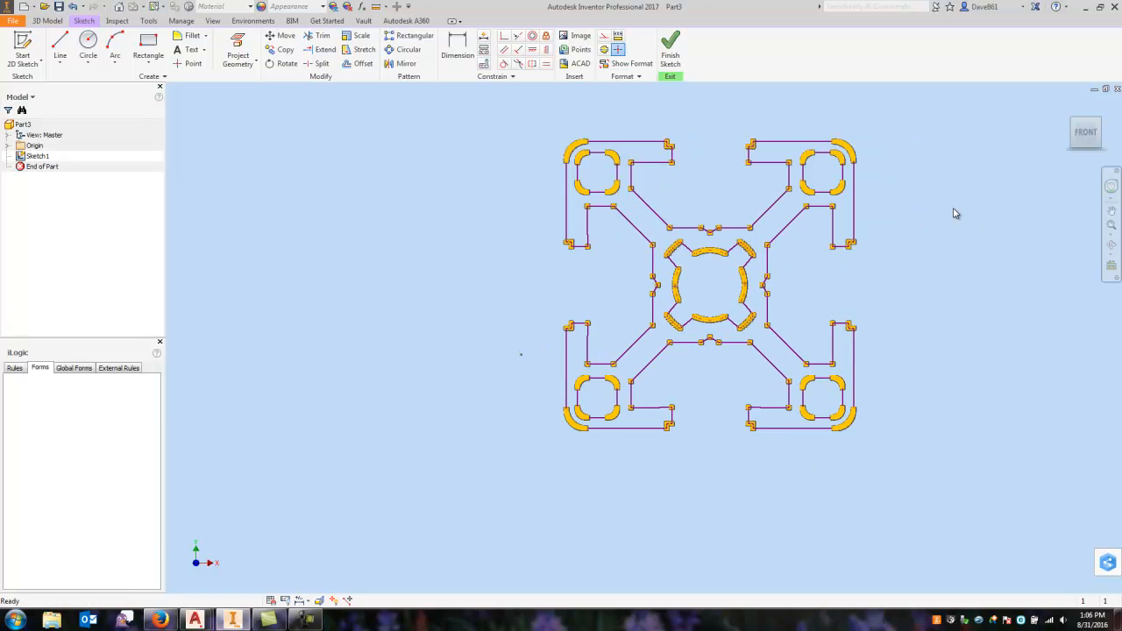
pyautogui.moveTo(828, 116)
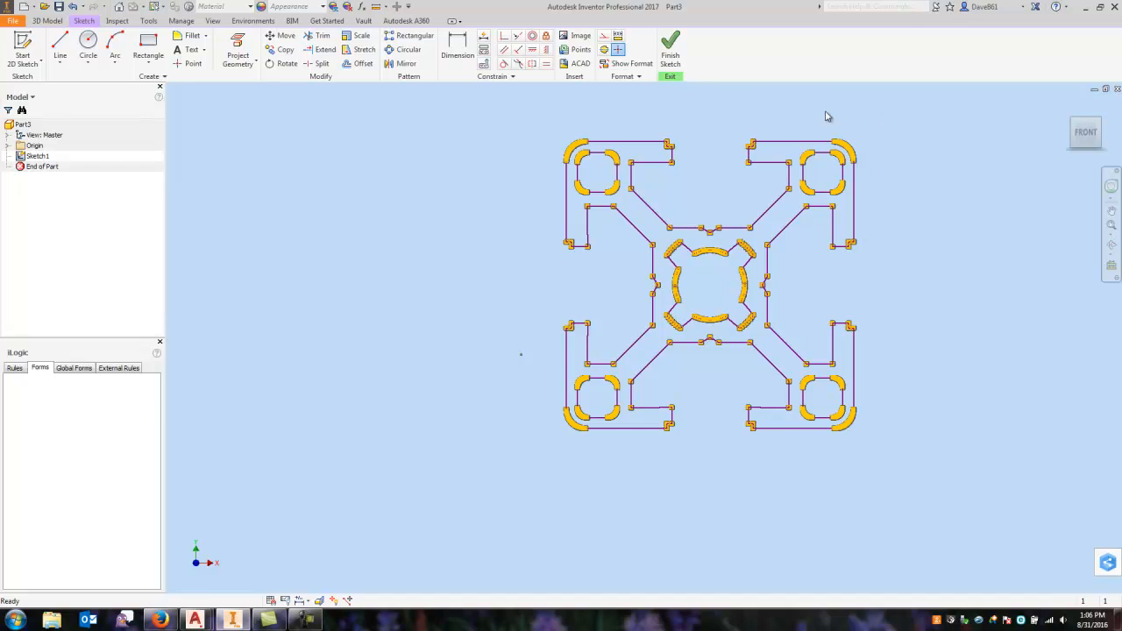
pyautogui.moveTo(894, 301)
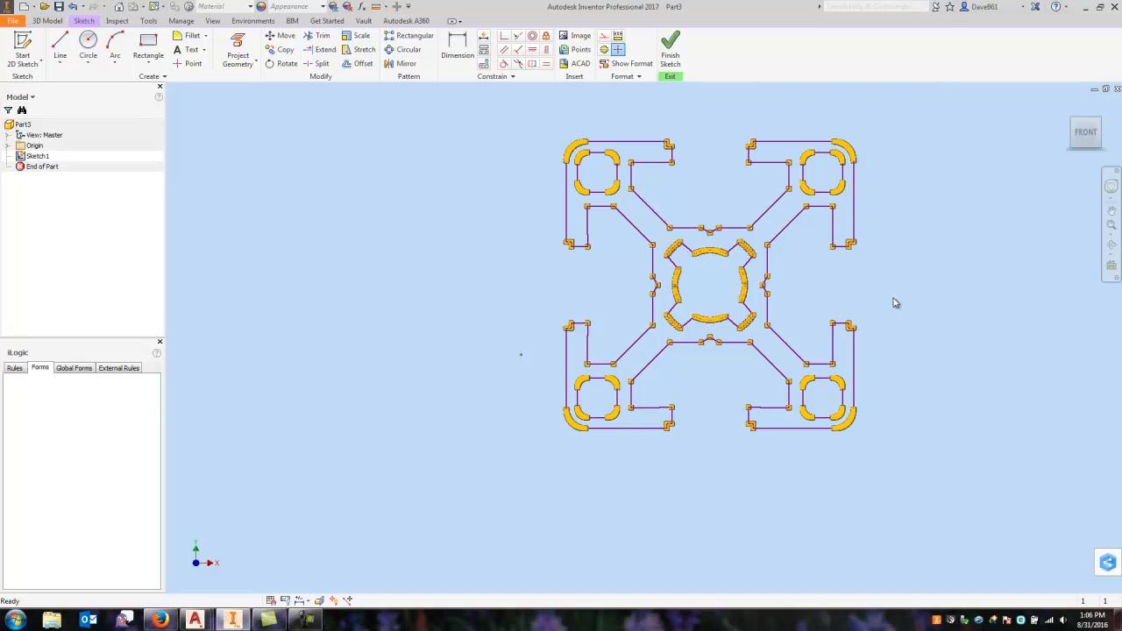
pyautogui.scroll(3)
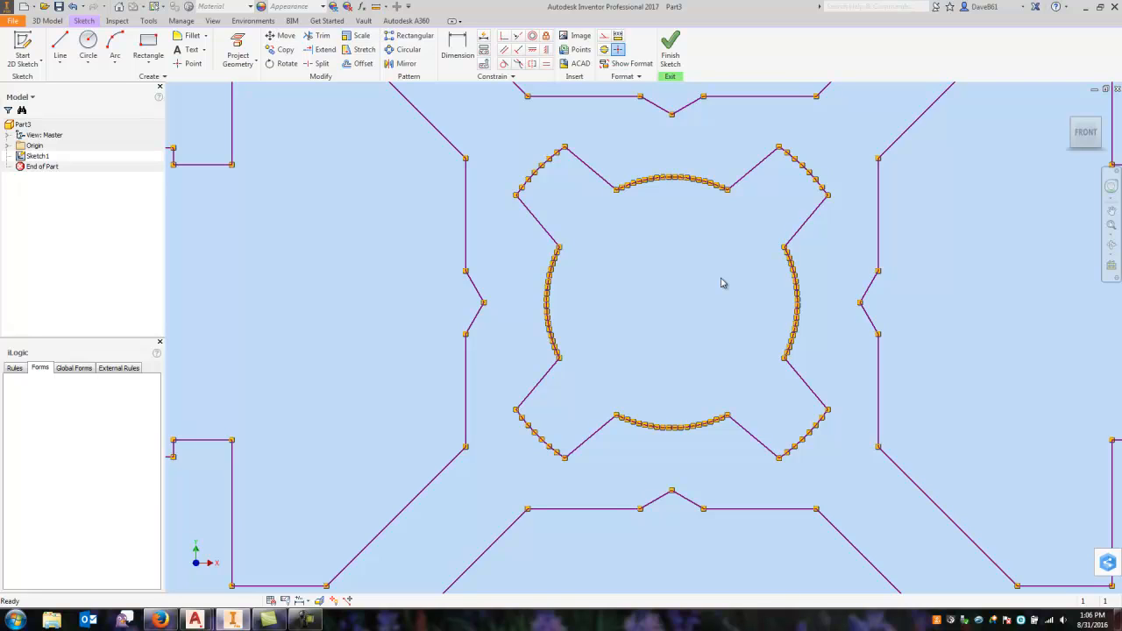
pyautogui.moveTo(722, 290)
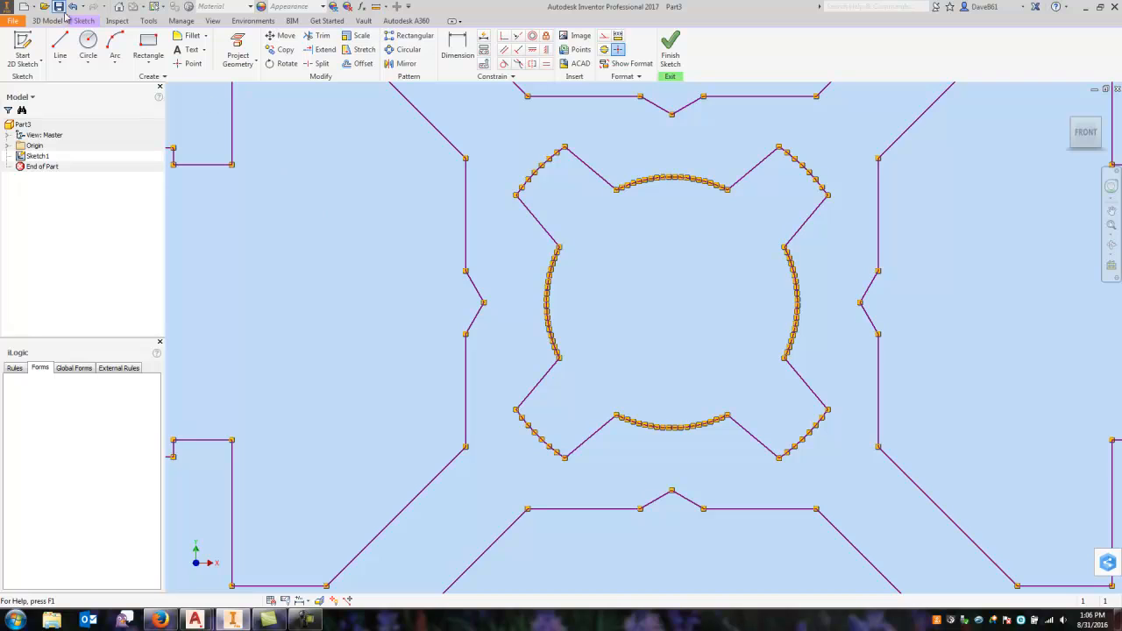
# Step: Draw horizontal and vertical lines crossing the profile's central hole
pyautogui.click(60, 44)
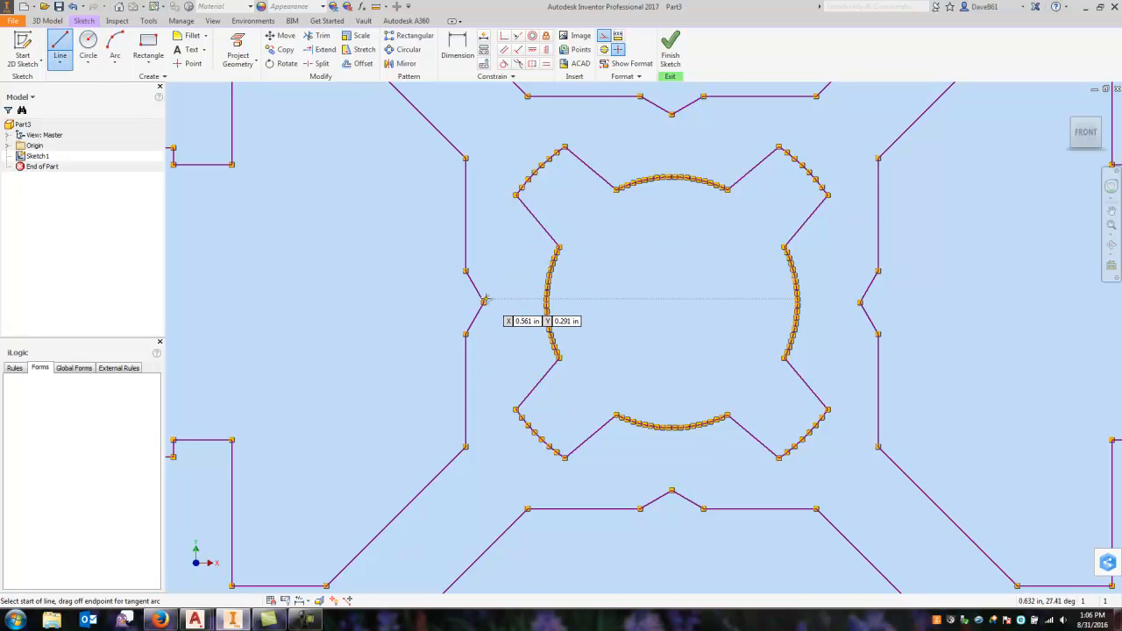
pyautogui.click(484, 302)
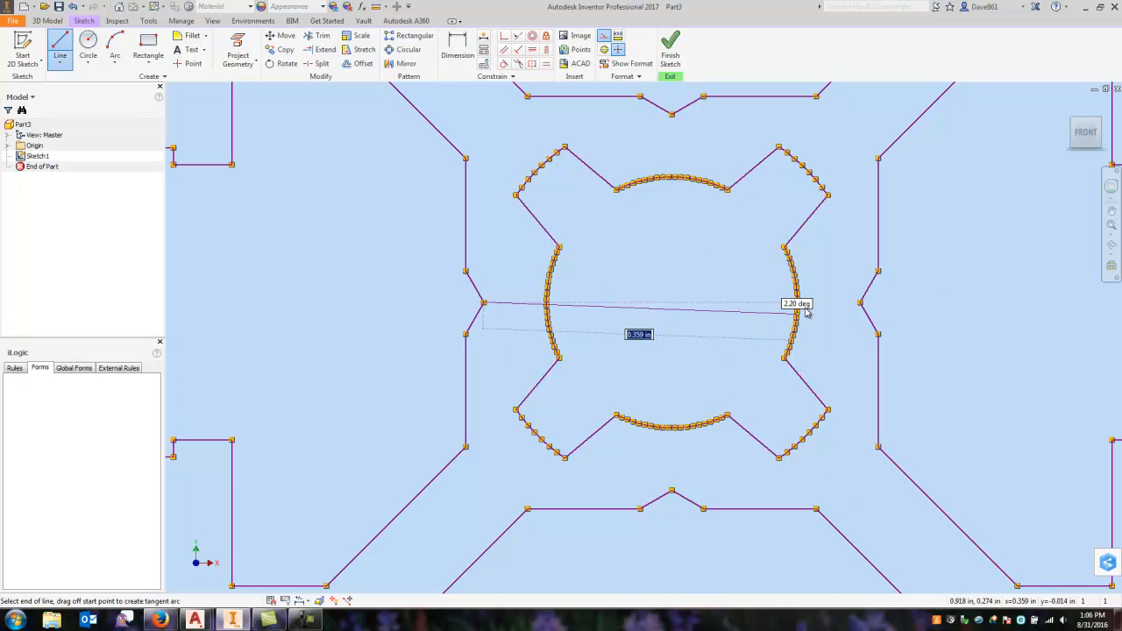
pyautogui.moveTo(859, 302)
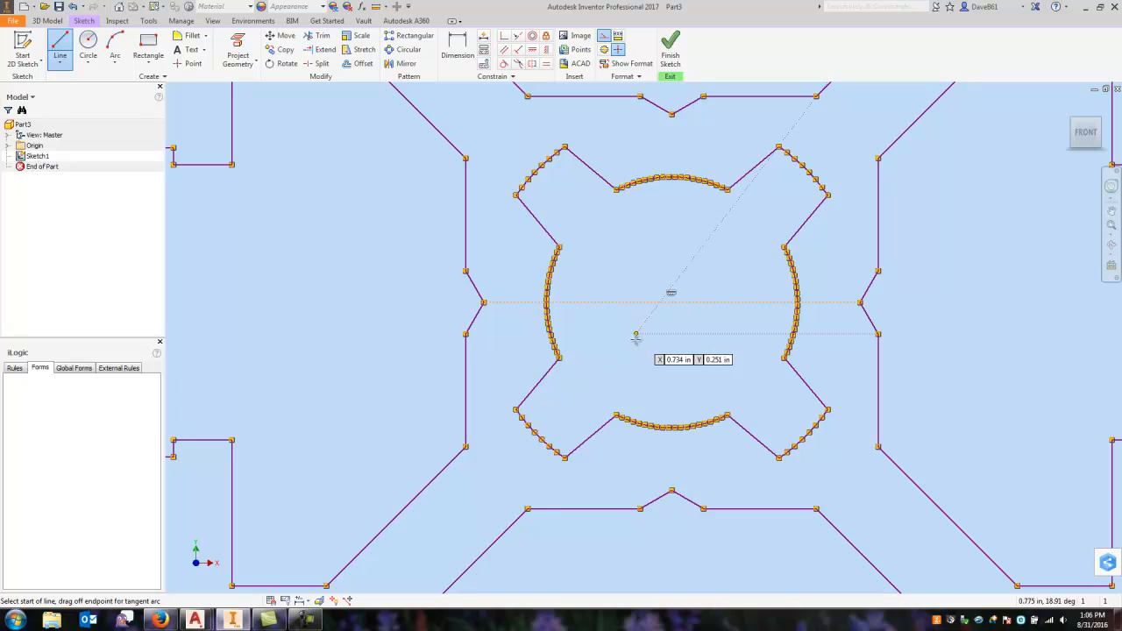
pyautogui.click(671, 489)
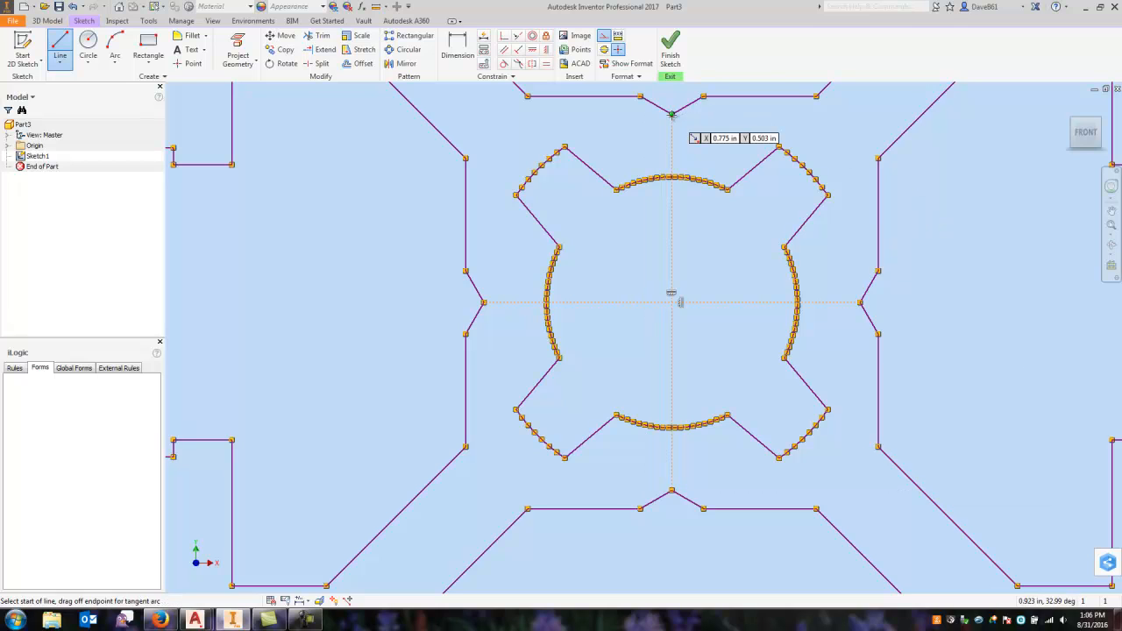
# Step: Place a sketch point at the intersection marking the hole's centre
pyautogui.click(193, 56)
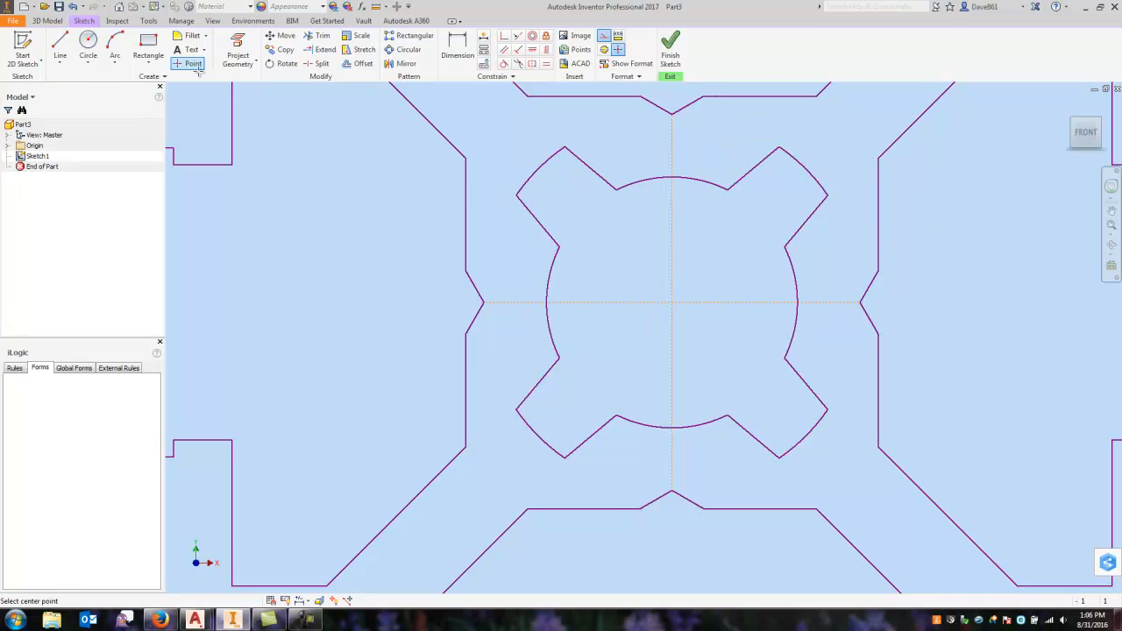
pyautogui.moveTo(672, 302)
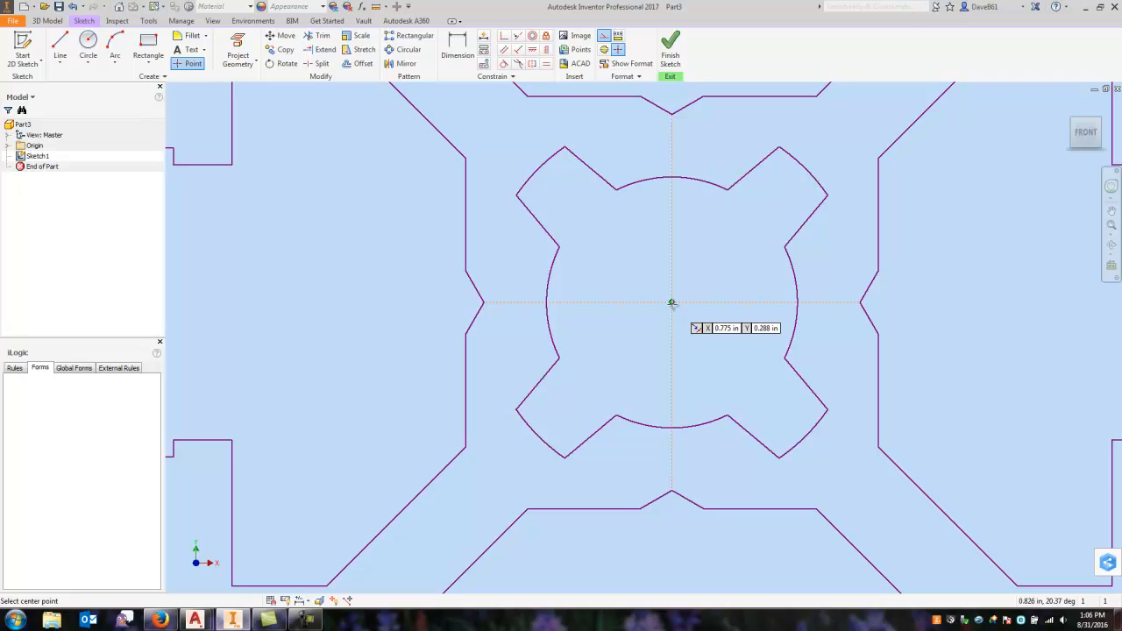
pyautogui.click(671, 301)
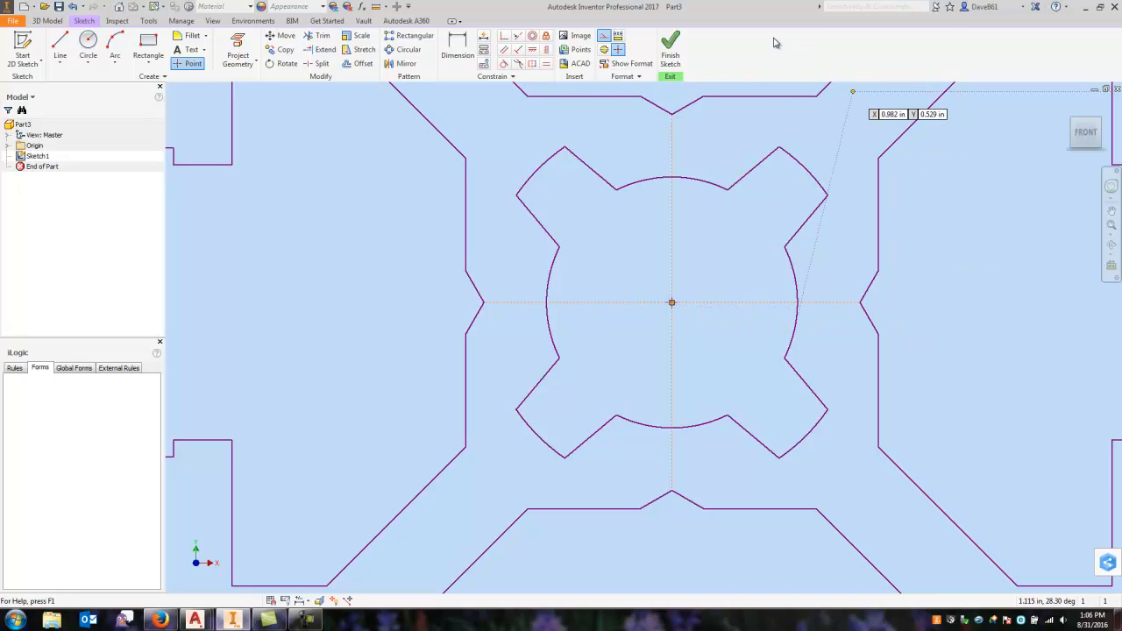
pyautogui.moveTo(974, 259)
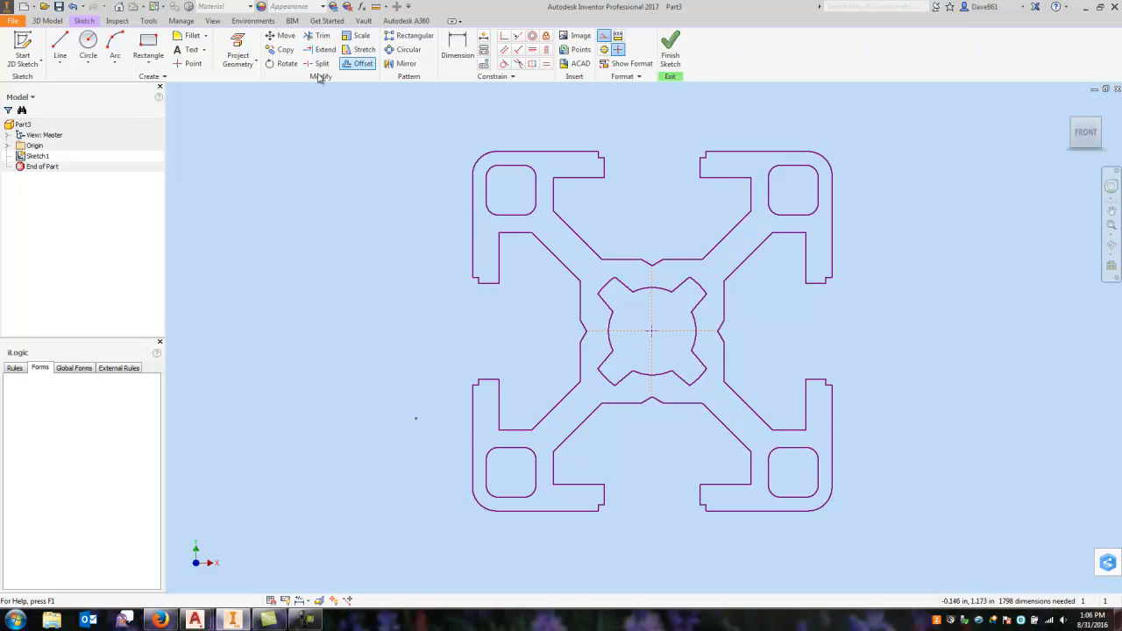
# Step: Start Create Block, window-select the whole profile and use the centre point as insert point
pyautogui.click(149, 77)
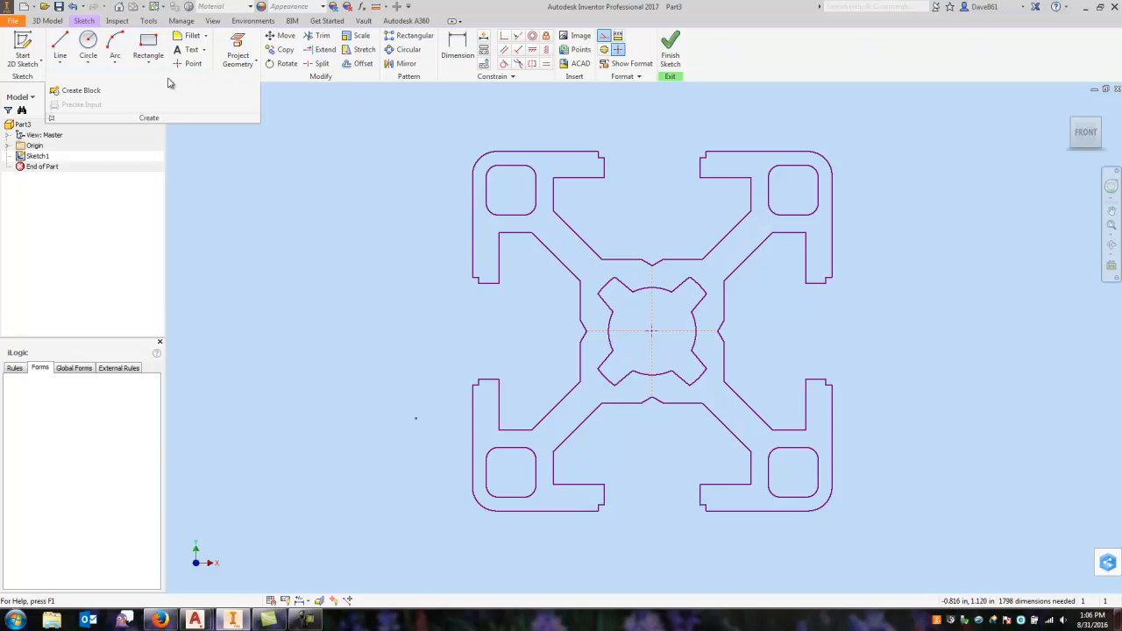
pyautogui.click(81, 91)
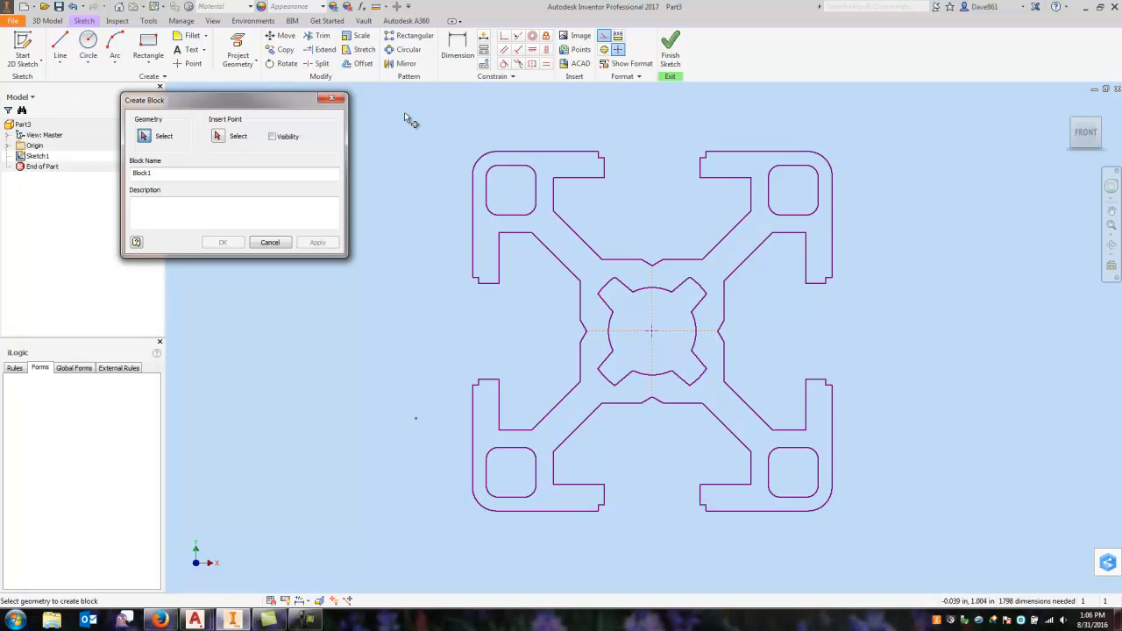
pyautogui.moveTo(407, 119); pyautogui.dragTo(715, 507)
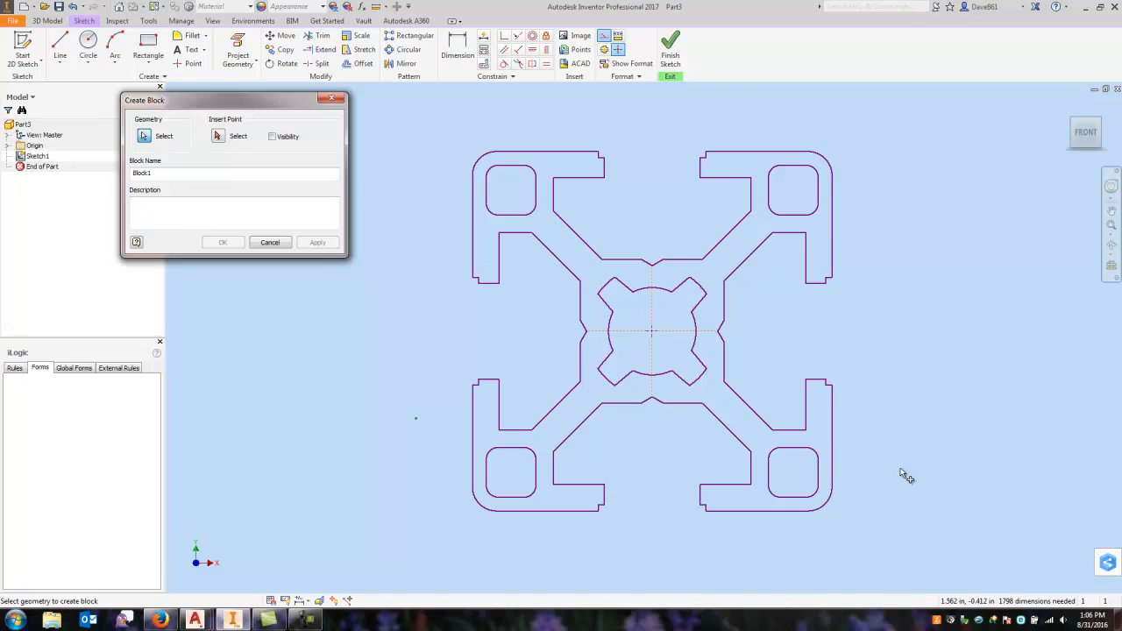
pyautogui.click(163, 137)
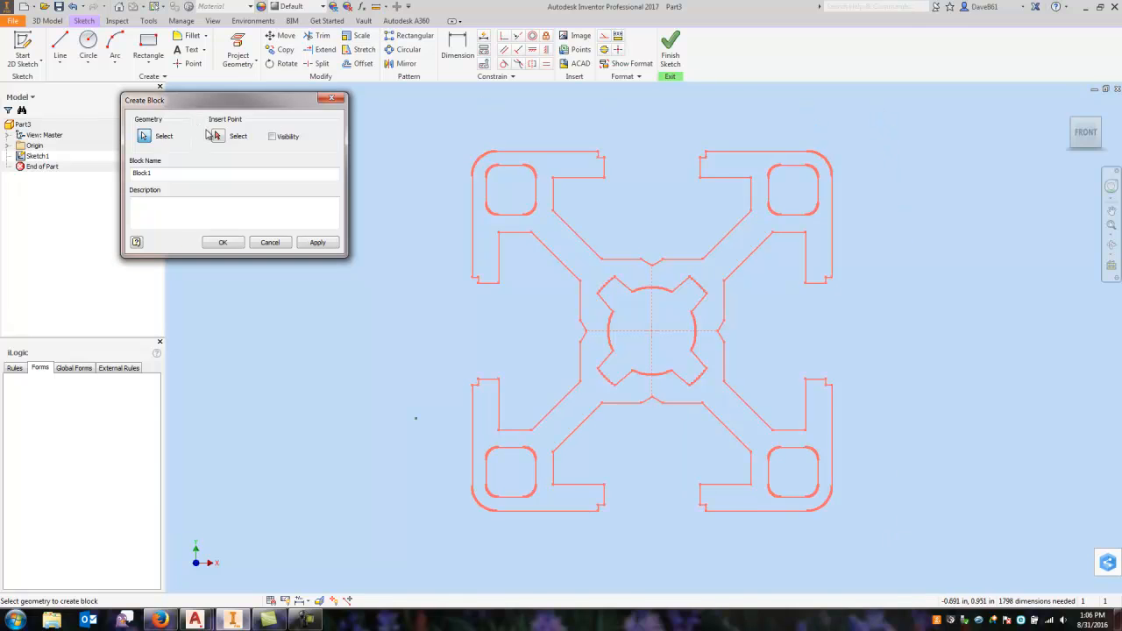
pyautogui.click(217, 137)
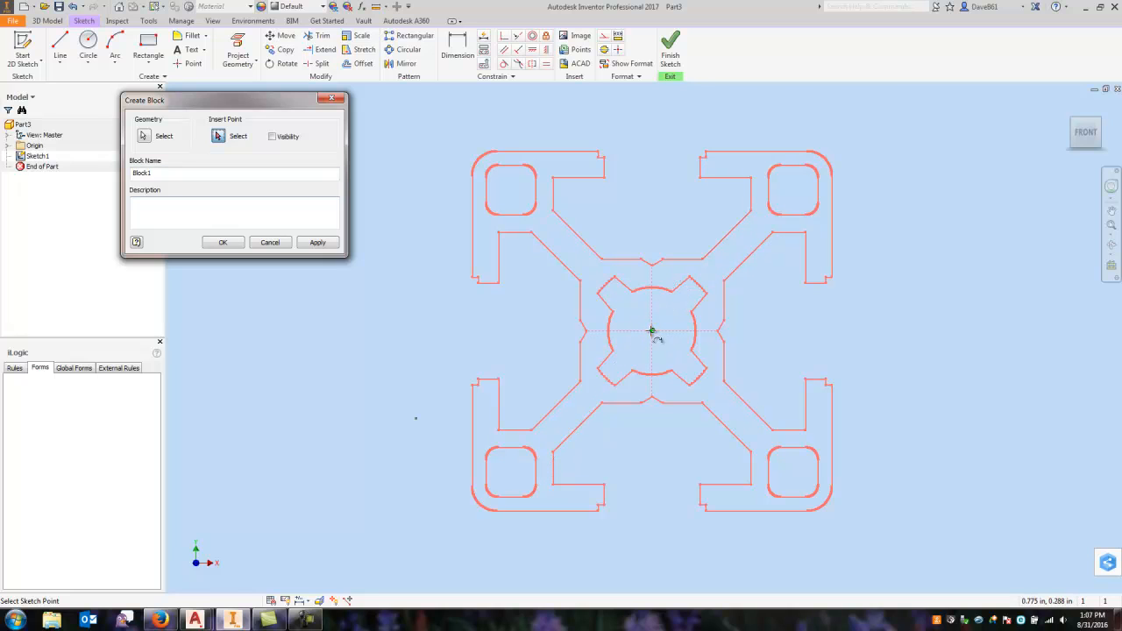
pyautogui.click(144, 135)
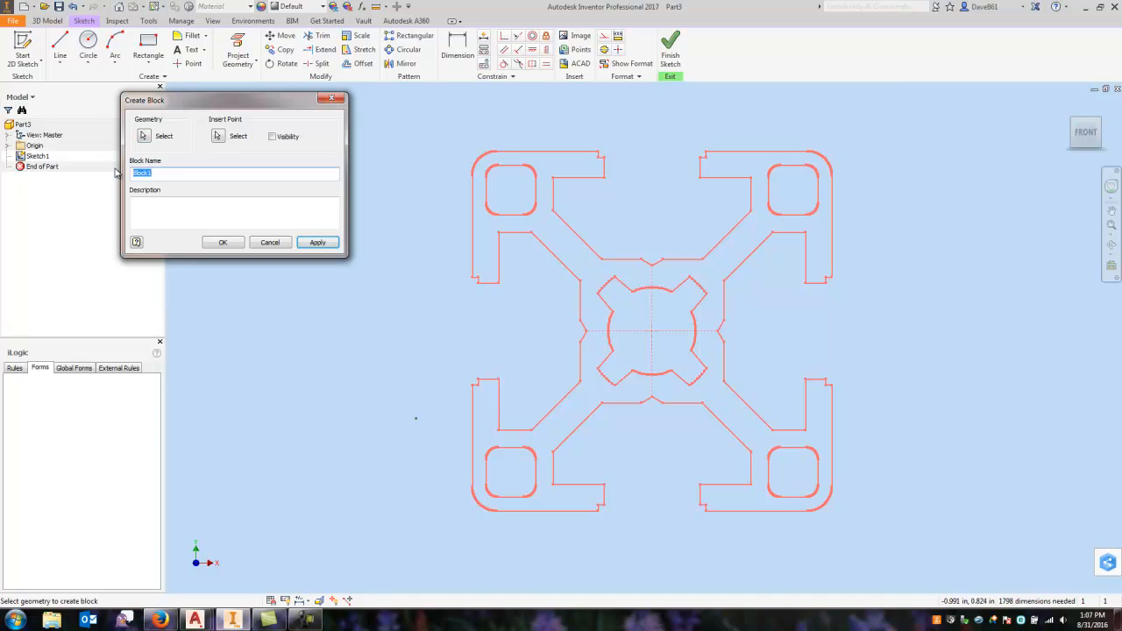
# Step: Name the block PROFILE 1, apply it and close the dialog
pyautogui.write('PROFILE')
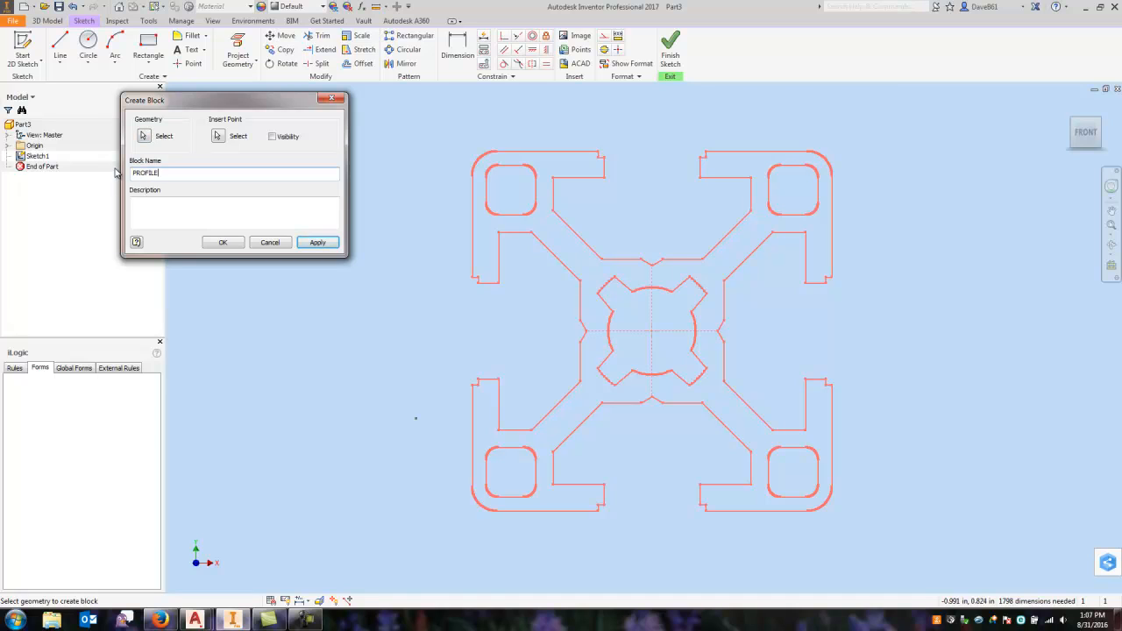
pyautogui.write('1')
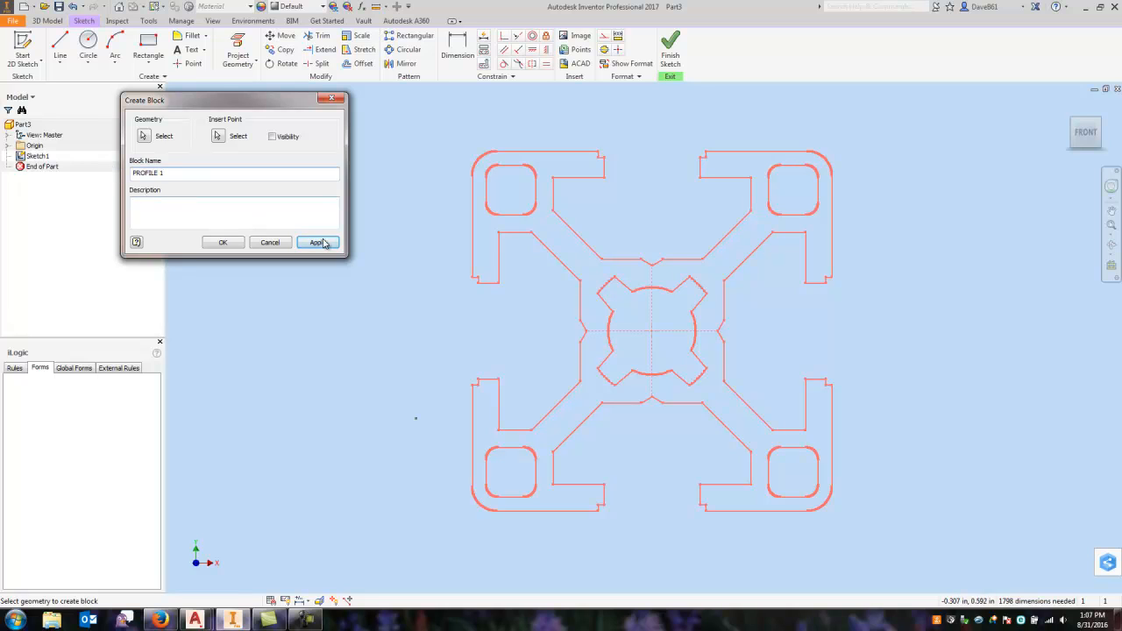
pyautogui.click(316, 242)
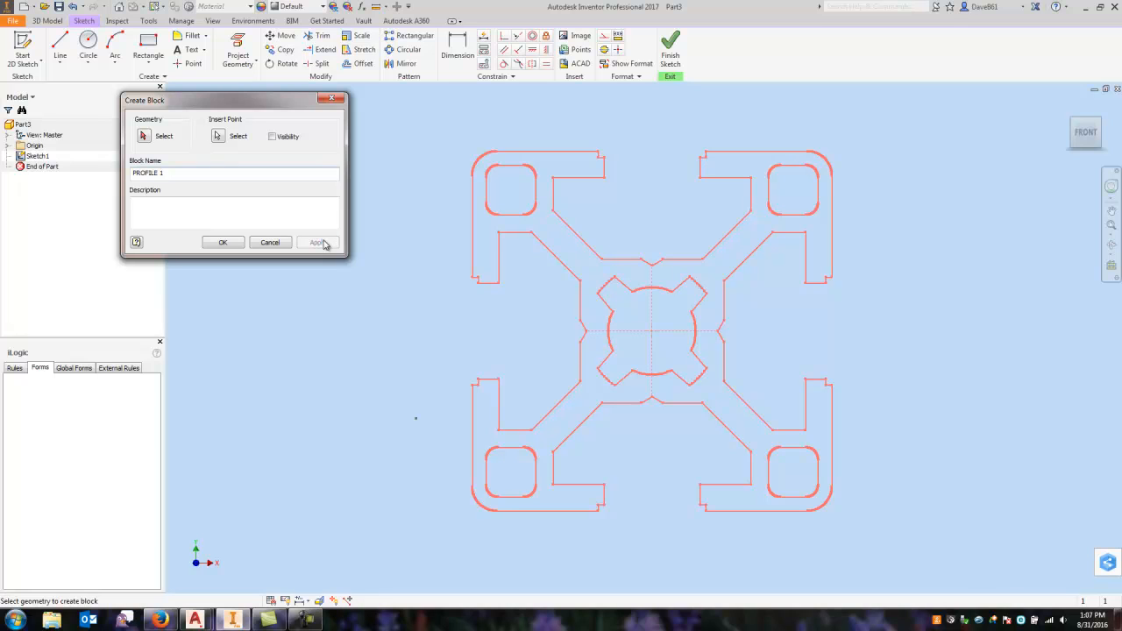
pyautogui.click(315, 242)
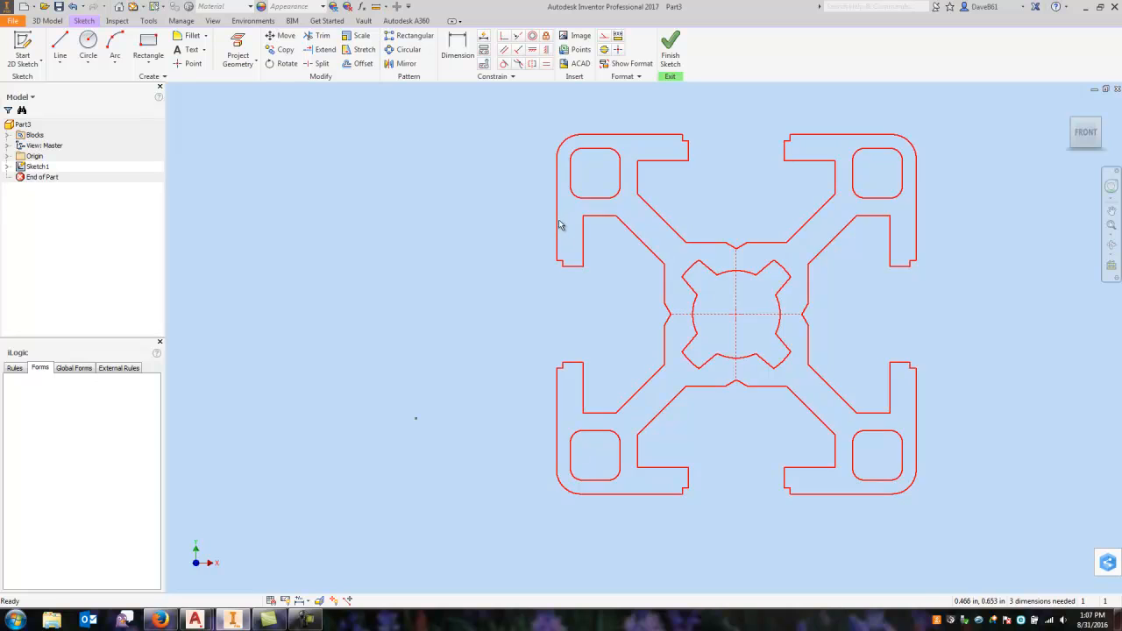
# Step: Expand the Blocks folder to confirm PROFILE 1, then finish the sketch
pyautogui.scroll(-3)
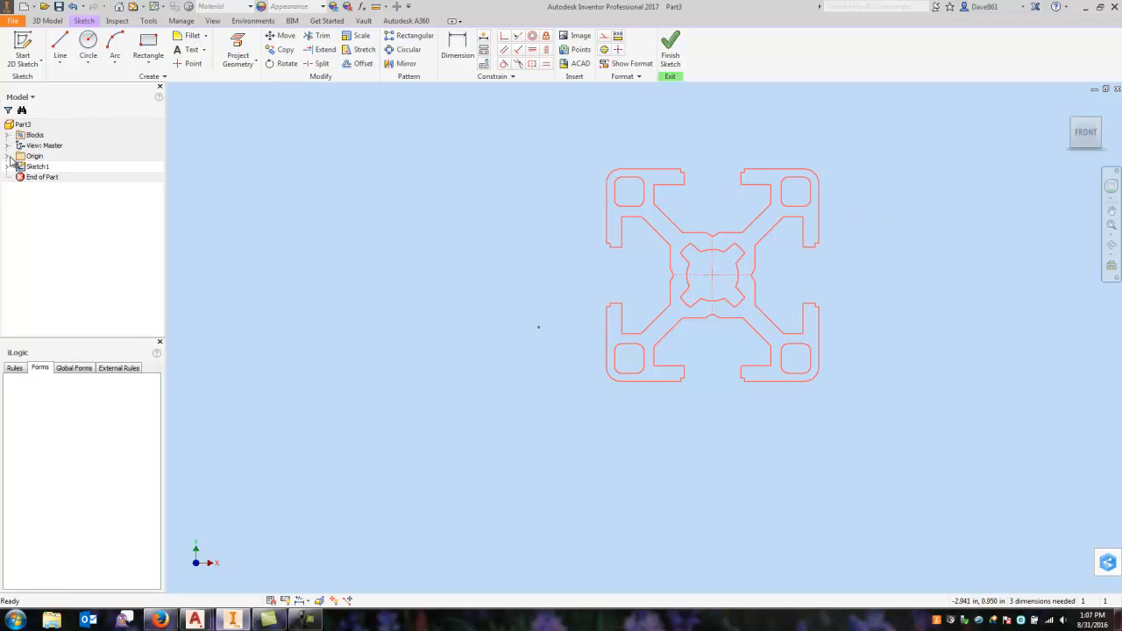
pyautogui.click(20, 135)
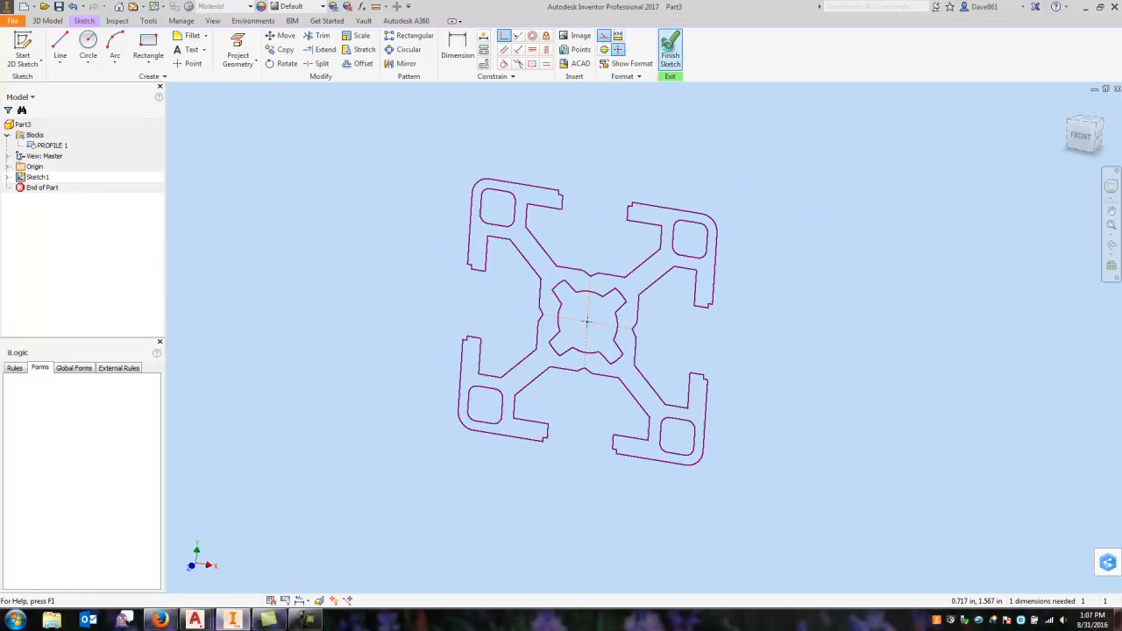
pyautogui.click(670, 52)
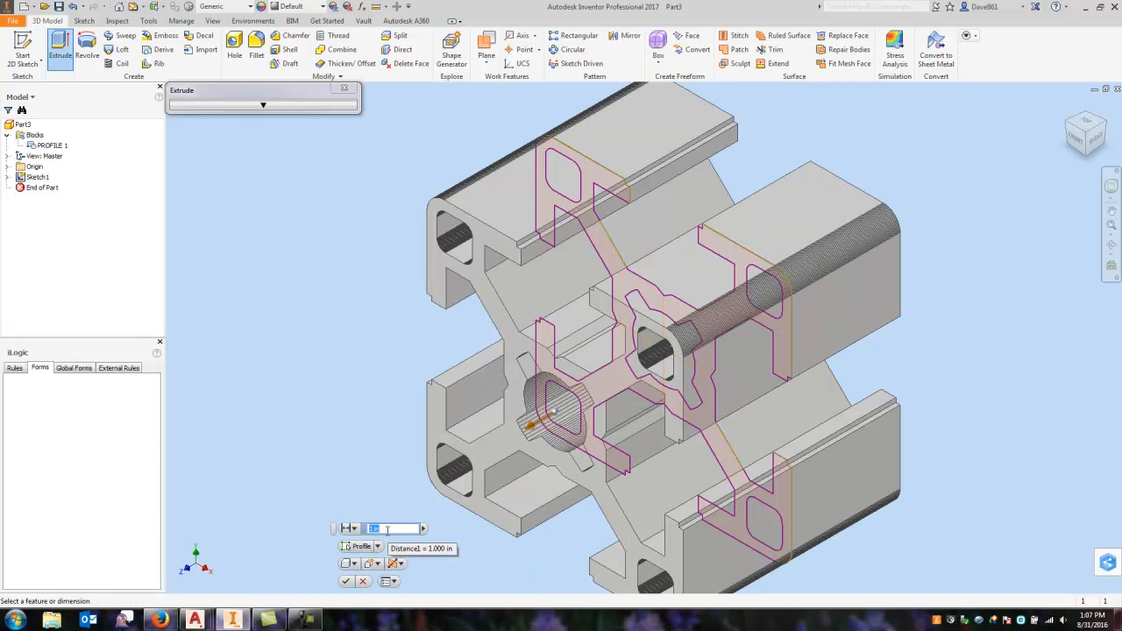
# Step: Extrude the PROFILE 1 block 24 in and dismiss the Parameters dialog
pyautogui.write('24')
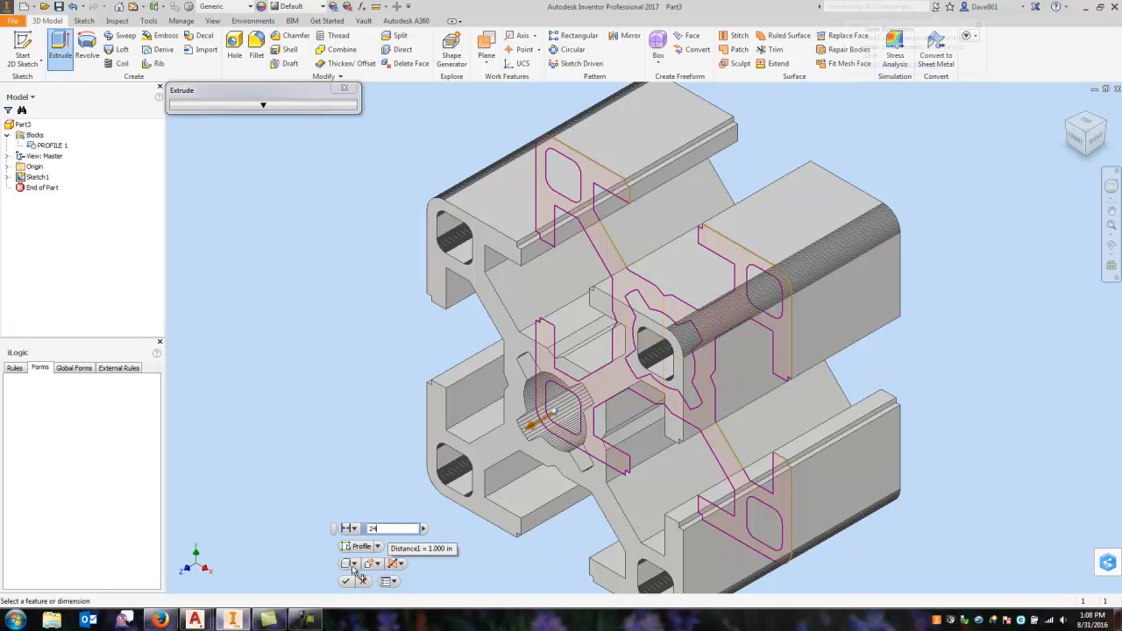
pyautogui.moveTo(329, 488)
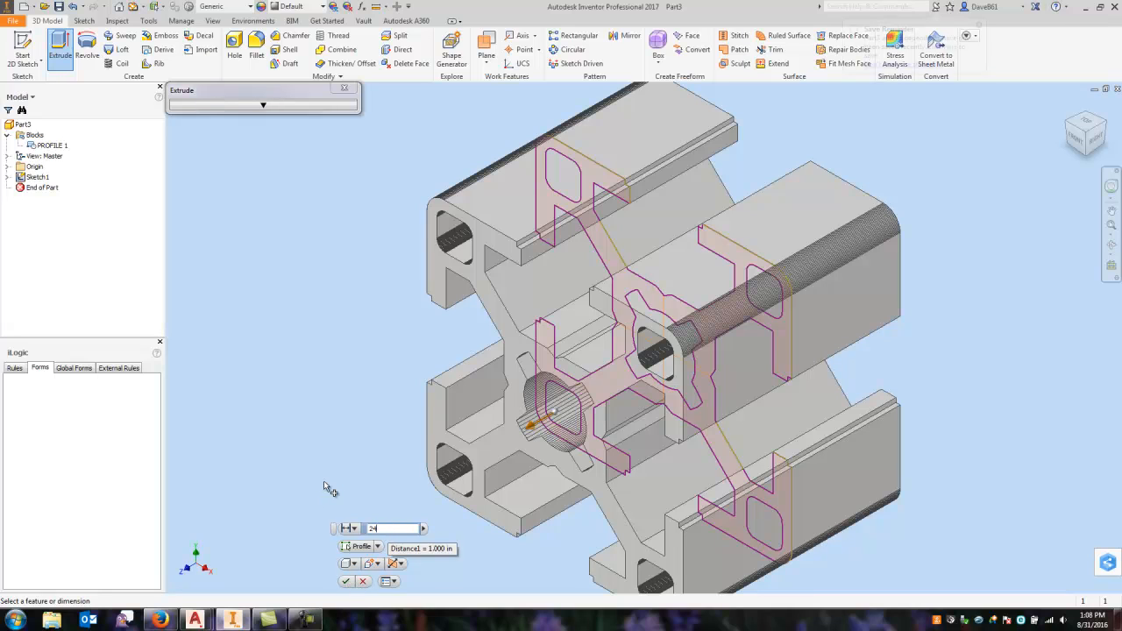
pyautogui.click(345, 582)
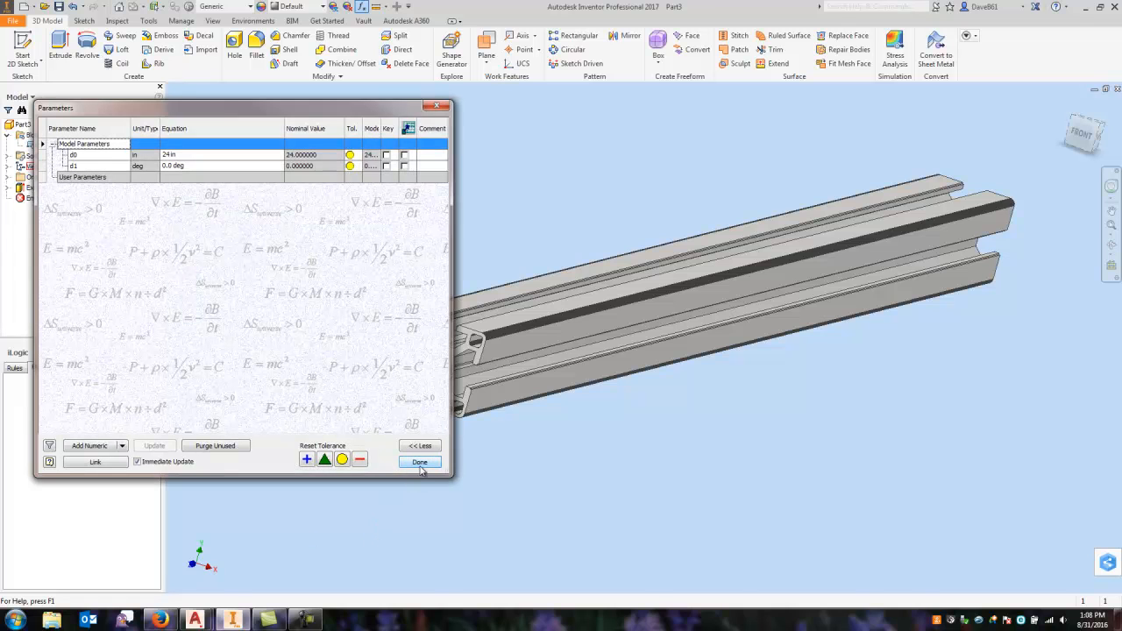
pyautogui.click(421, 463)
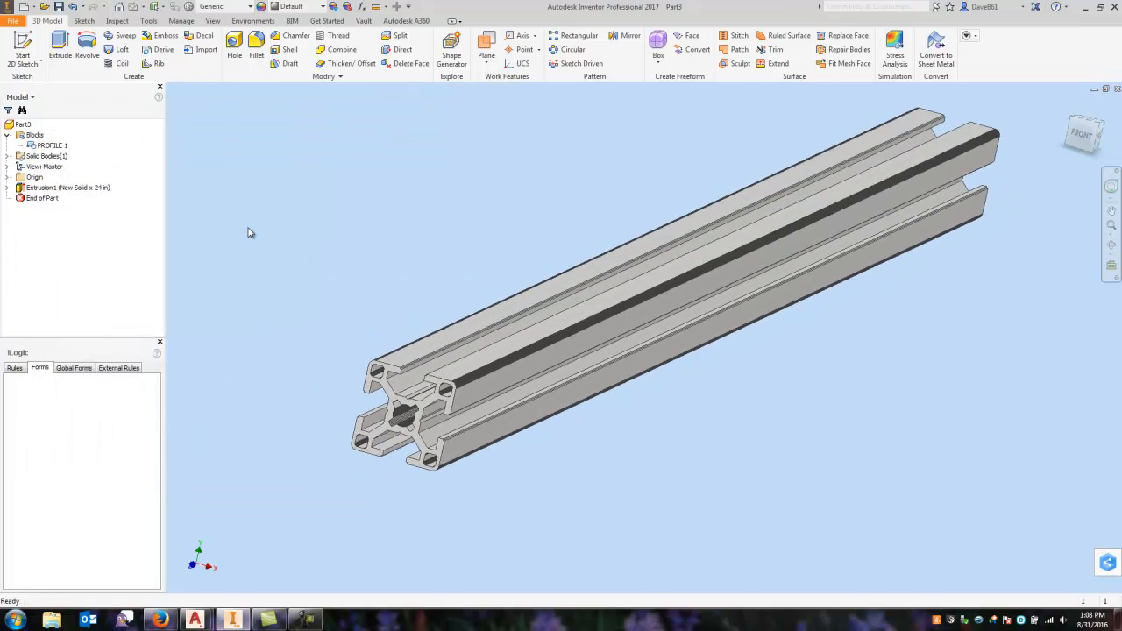